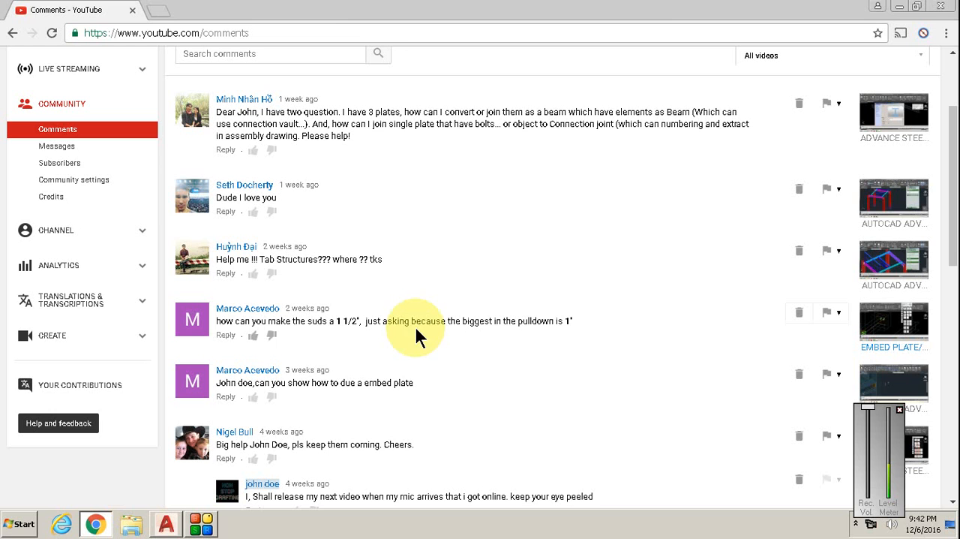
pyautogui.moveTo(327, 417)
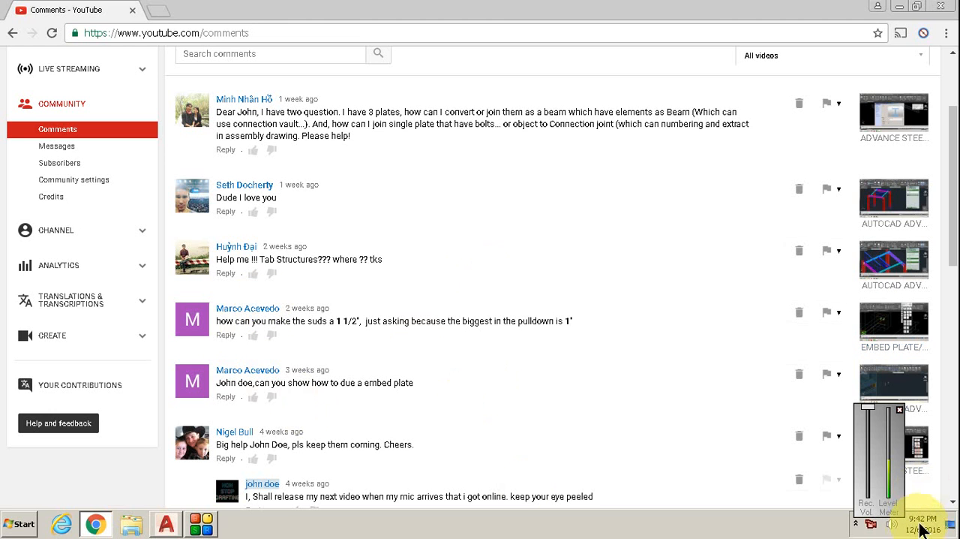
pyautogui.moveTo(274, 288)
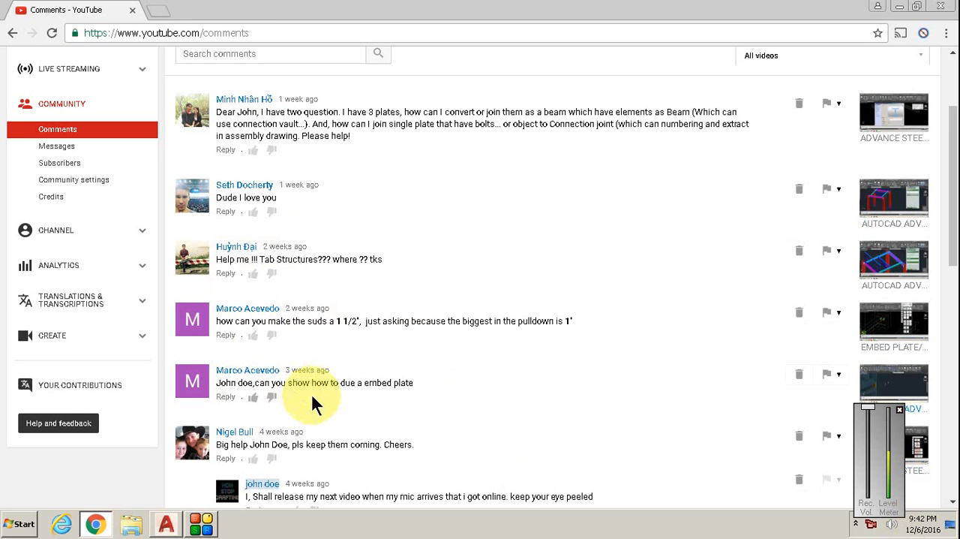
pyautogui.moveTo(346, 387)
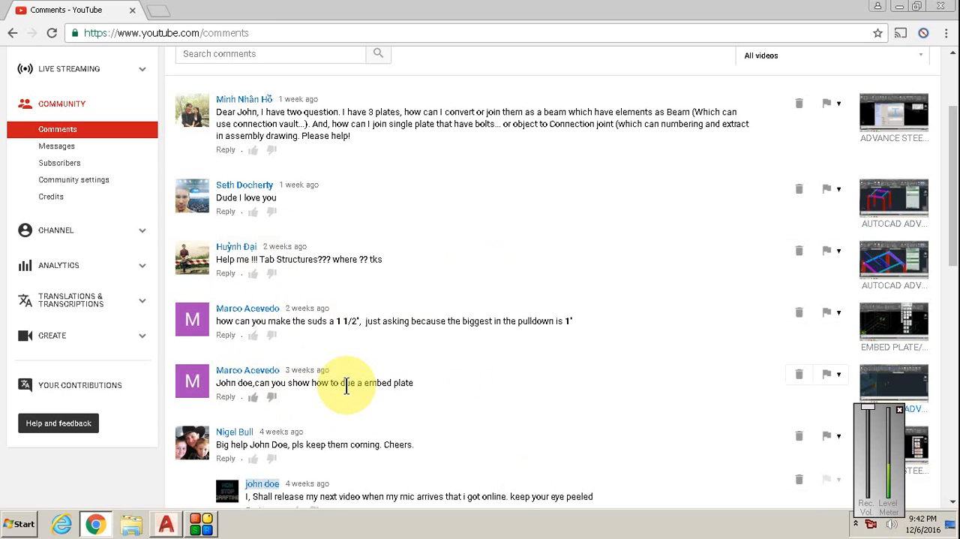
pyautogui.moveTo(402, 378)
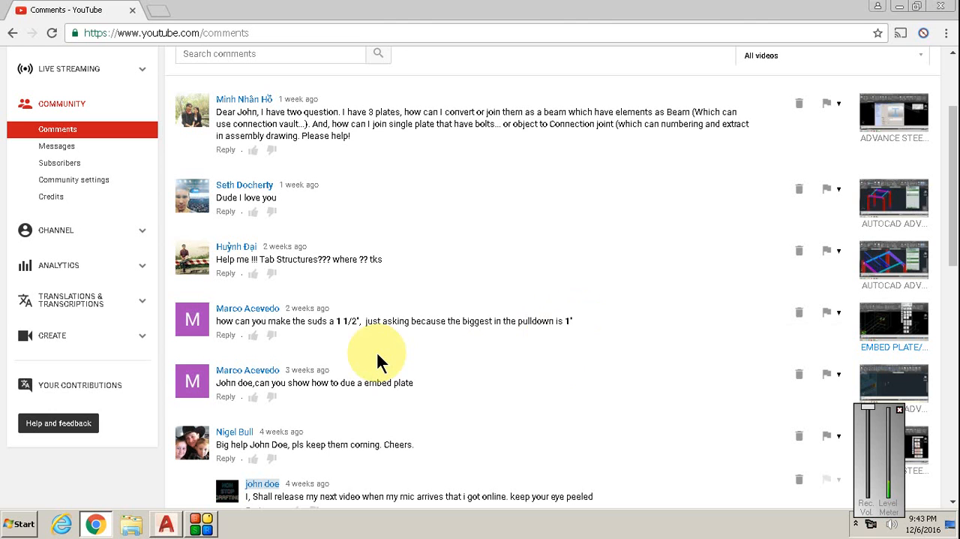
pyautogui.moveTo(330, 160)
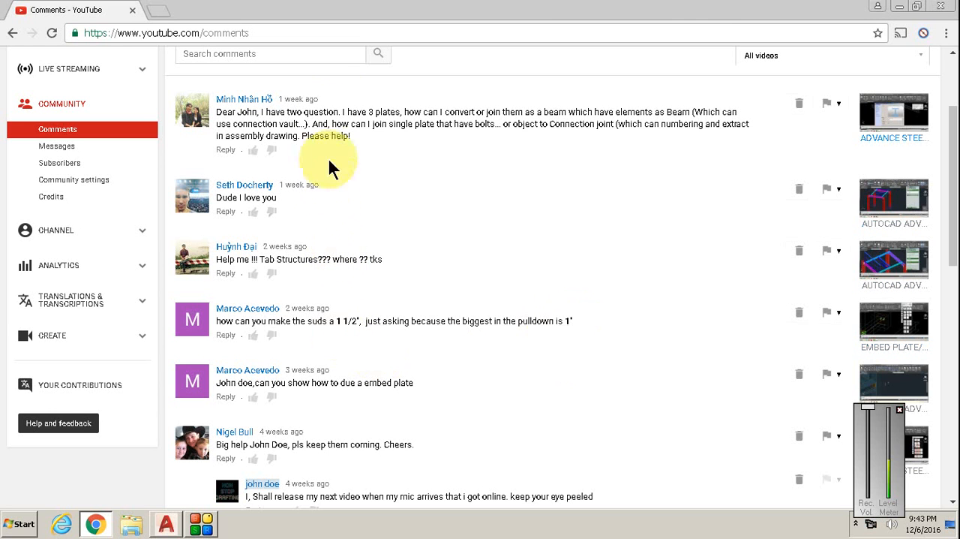
pyautogui.moveTo(387, 150)
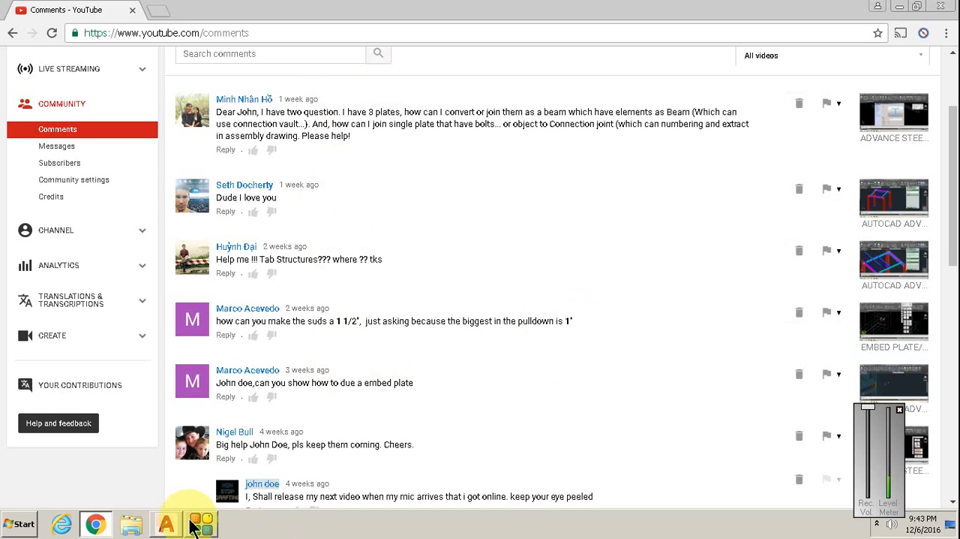
# Switch over to the Advance Steel drawing containing the beam-to-column model.
pyautogui.click(204, 522)
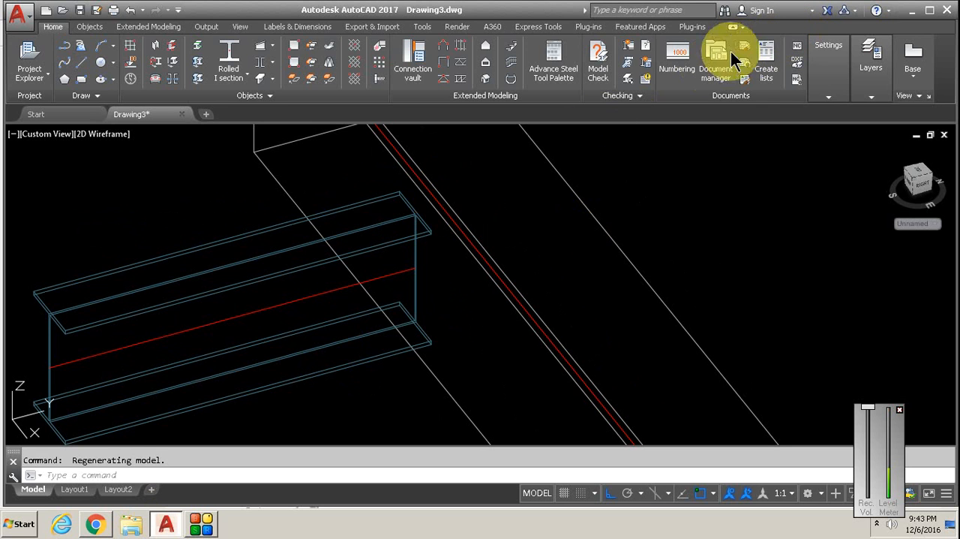
pyautogui.moveTo(673, 345)
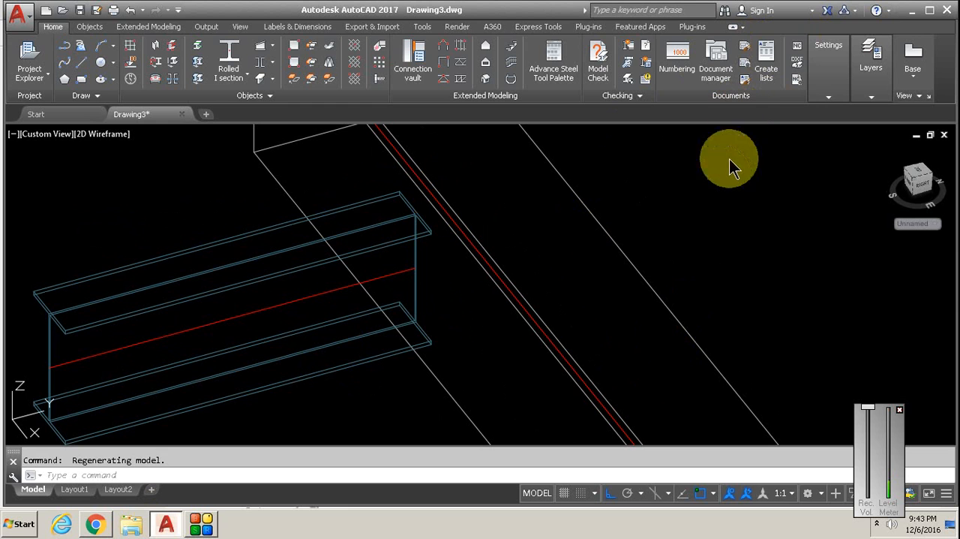
pyautogui.moveTo(687, 285)
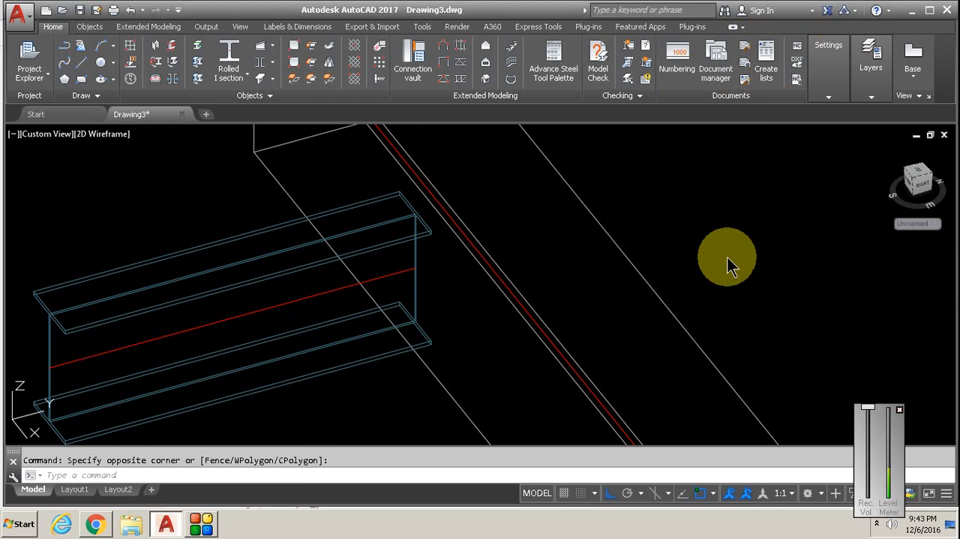
pyautogui.moveTo(717, 243)
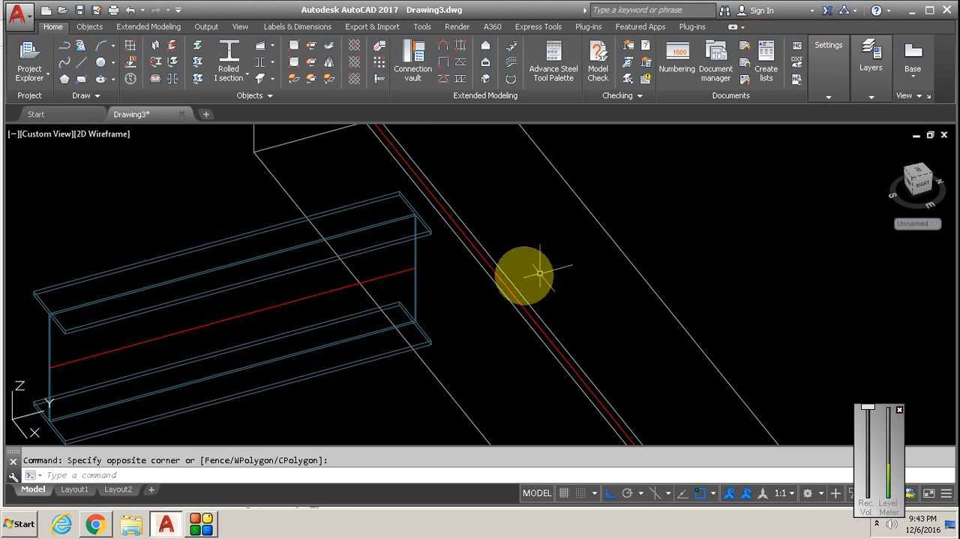
pyautogui.moveTo(732, 243)
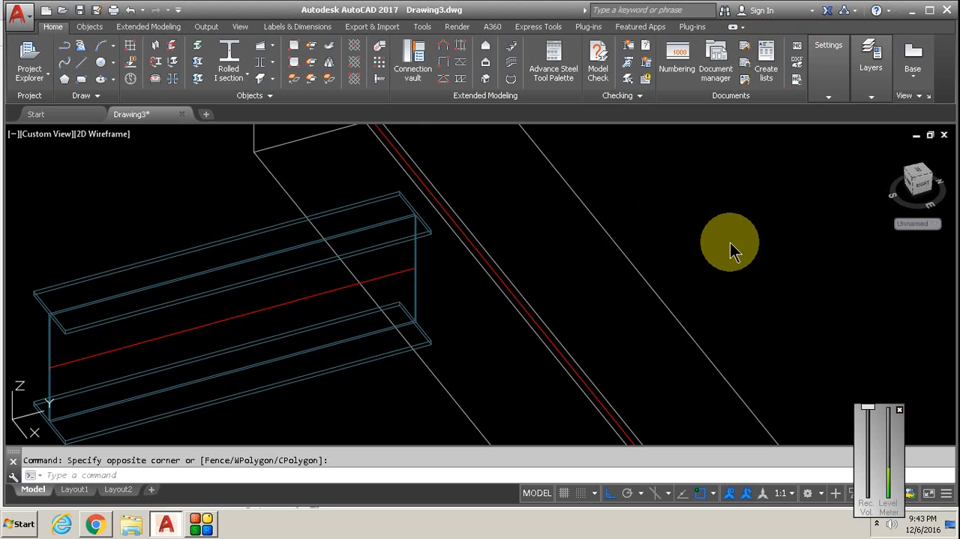
pyautogui.moveTo(693, 225)
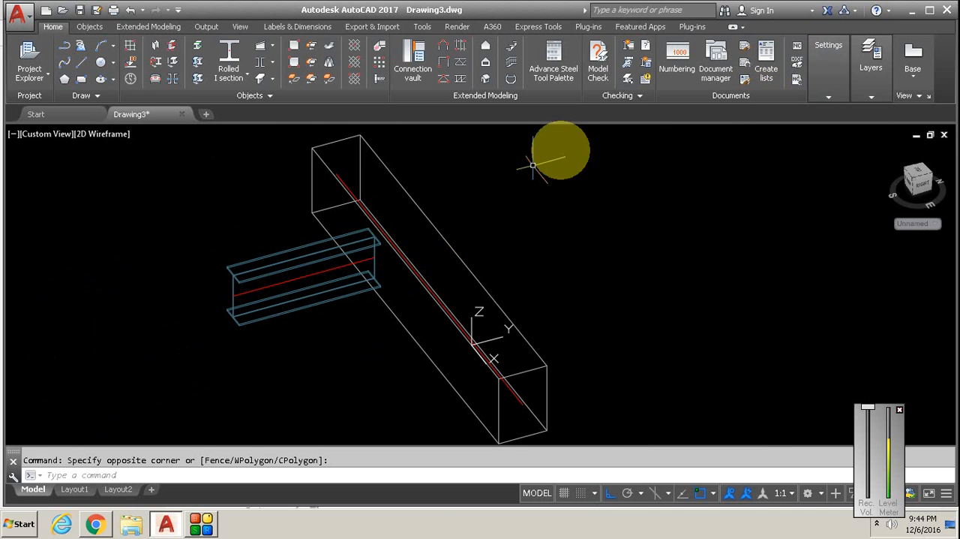
pyautogui.moveTo(783, 57)
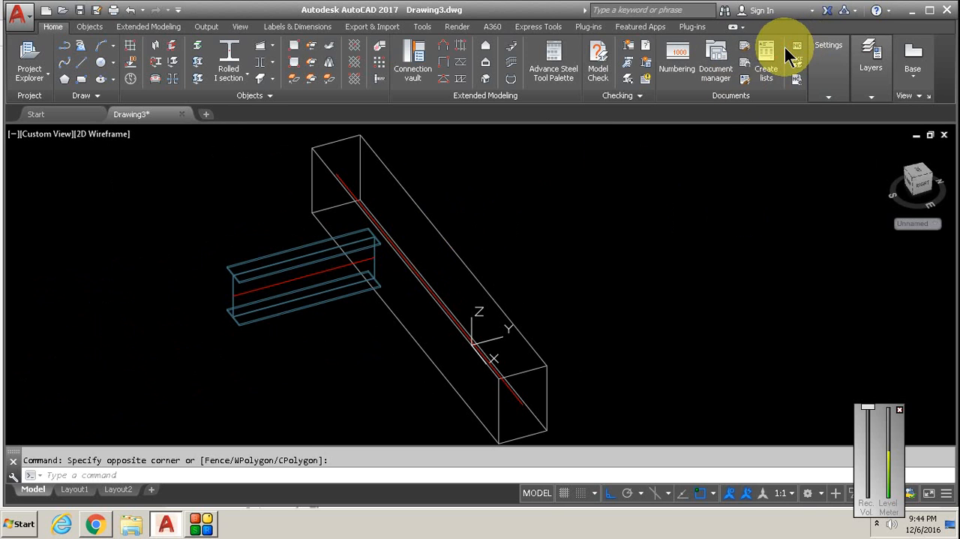
pyautogui.moveTo(663, 182)
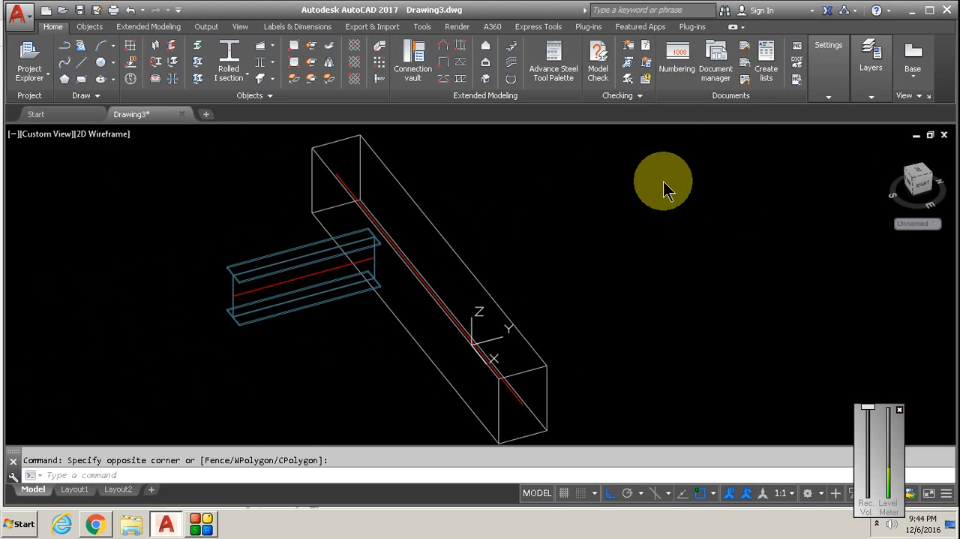
pyautogui.moveTo(709, 225)
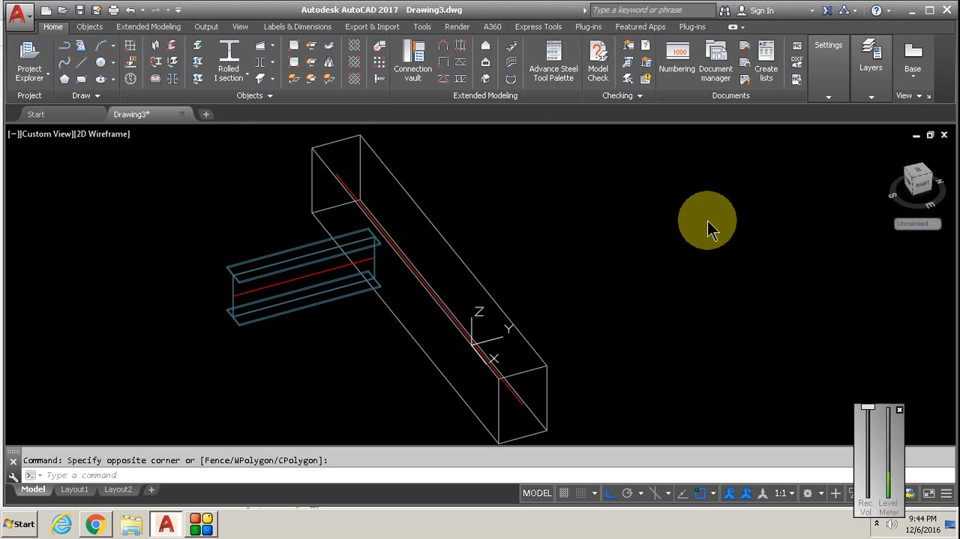
pyautogui.moveTo(690, 243)
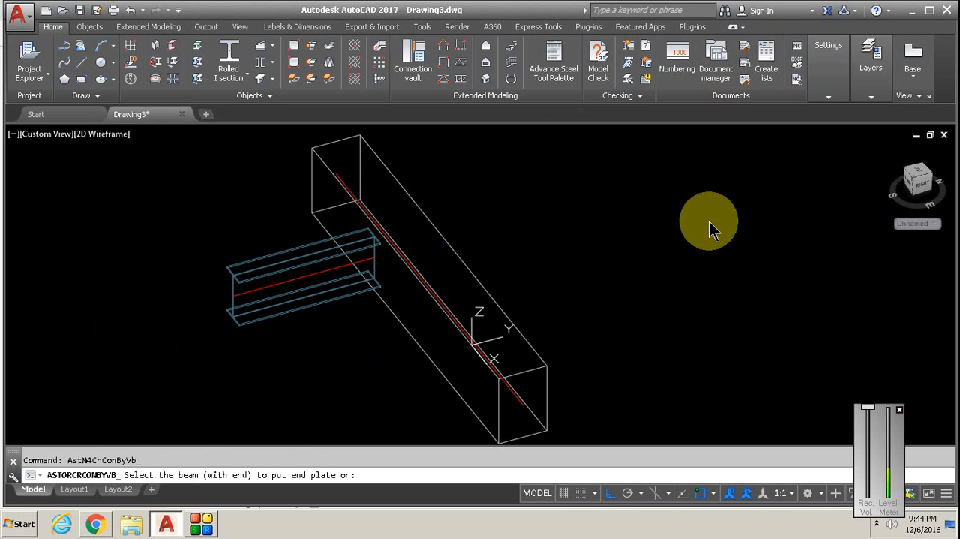
pyautogui.moveTo(378, 239)
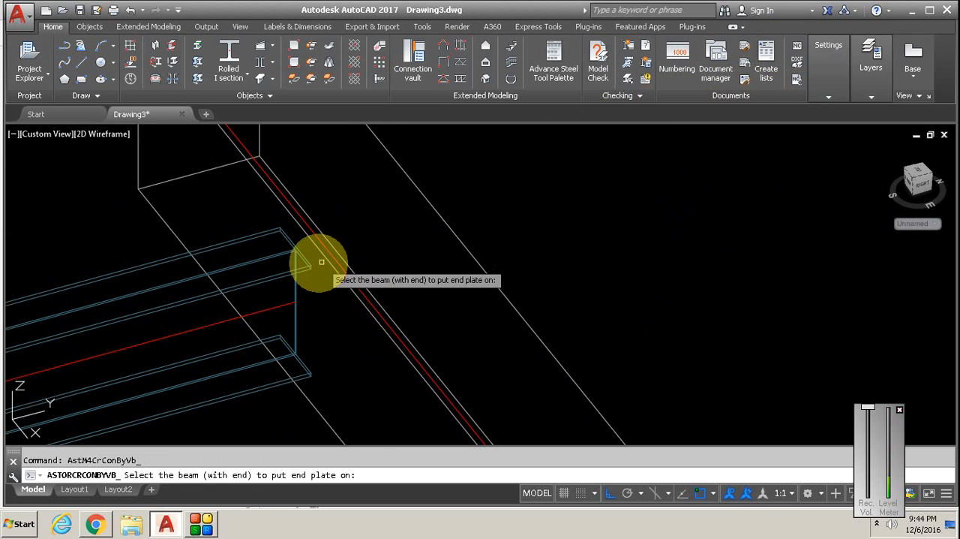
pyautogui.moveTo(309, 264)
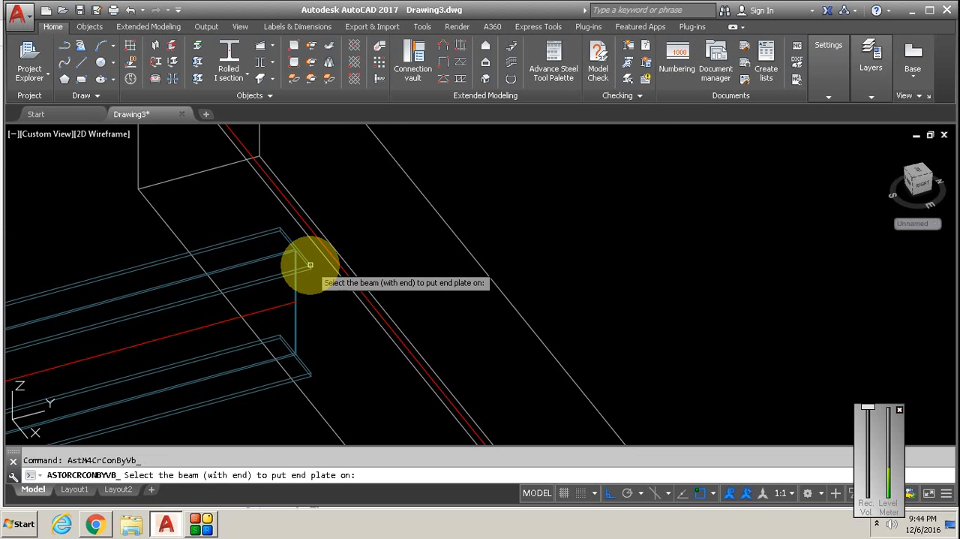
# Place the end plate on the picked beam end with studs created from the plate centre.
pyautogui.click(309, 264)
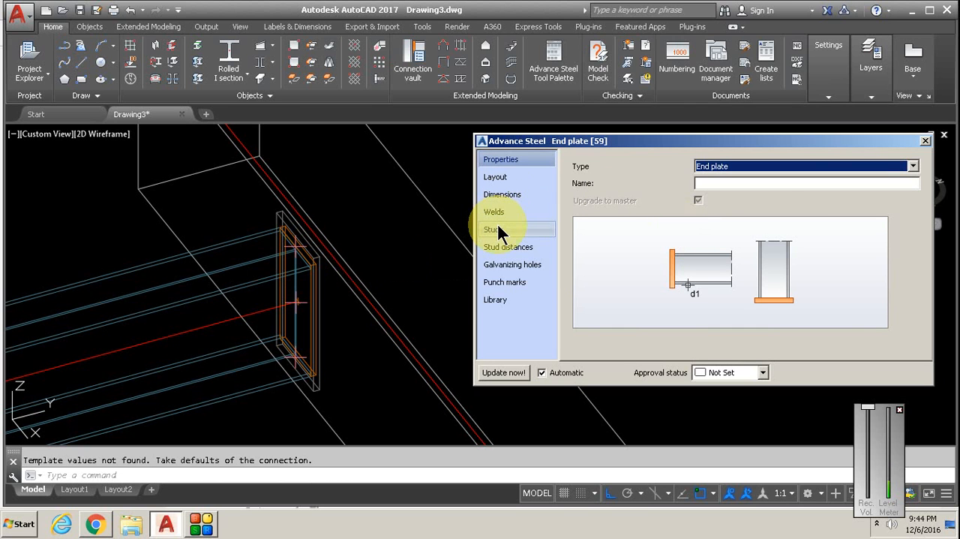
pyautogui.click(492, 228)
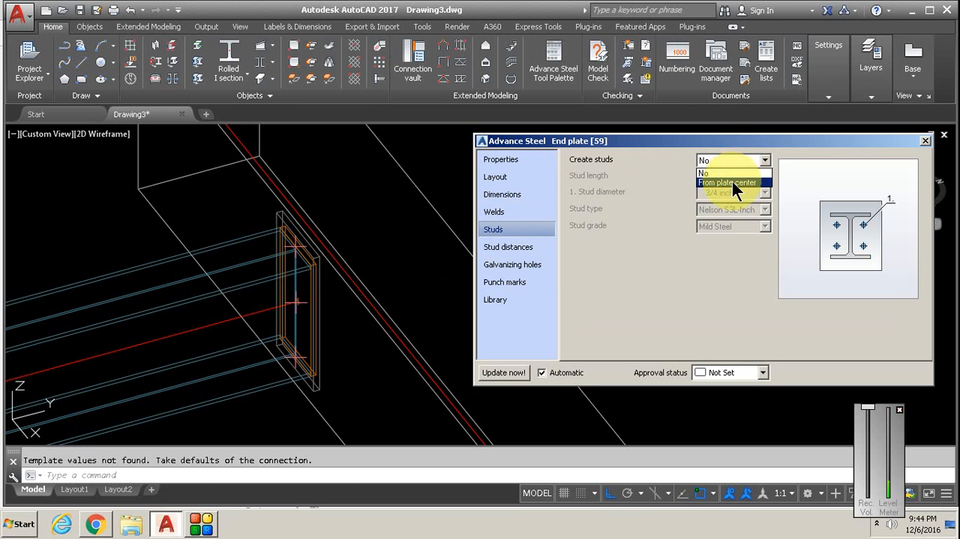
pyautogui.click(727, 183)
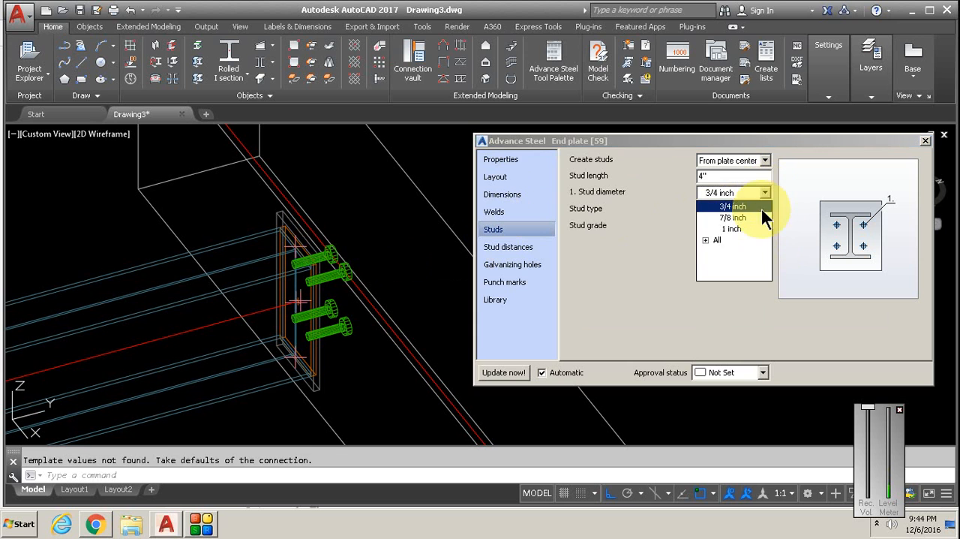
# Expand the Stud diameter list to review every available diameter.
pyautogui.click(705, 241)
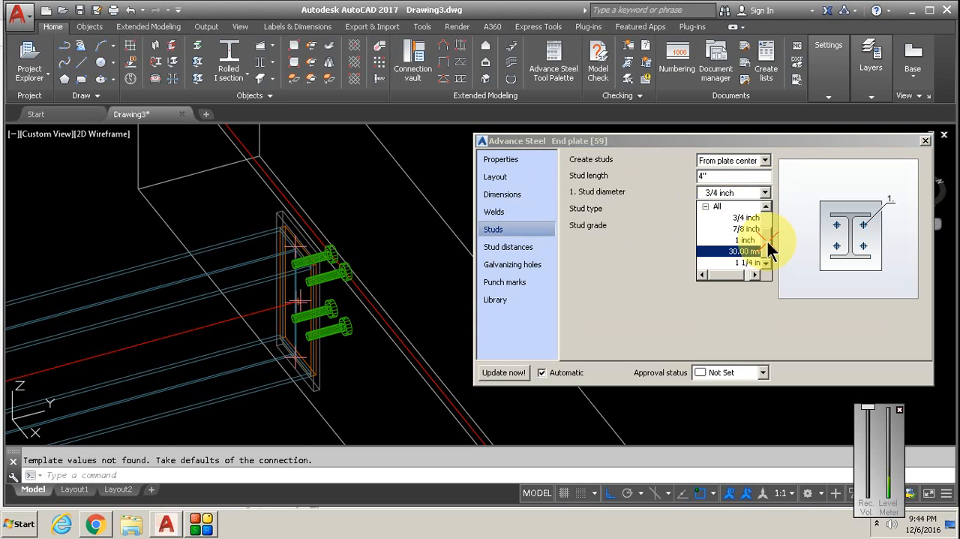
pyautogui.click(743, 217)
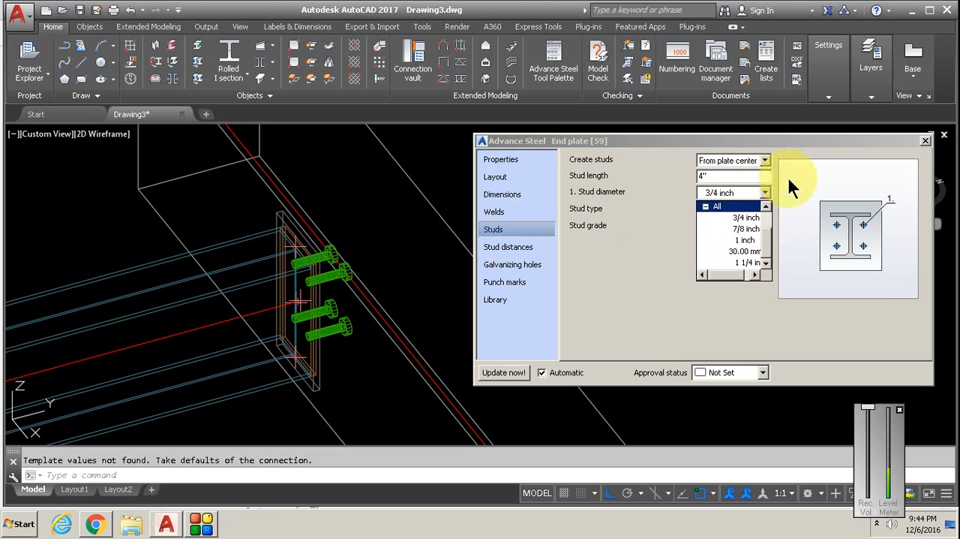
pyautogui.click(746, 228)
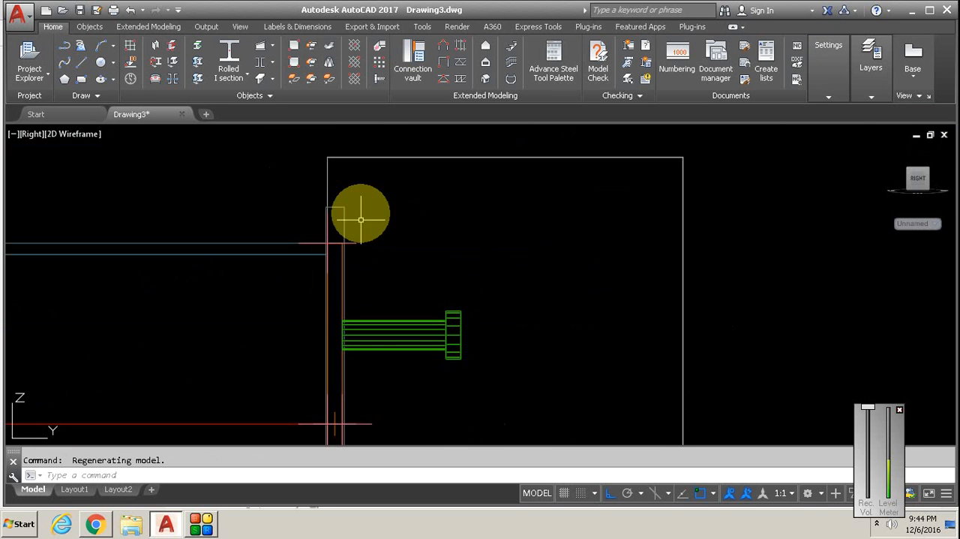
pyautogui.moveTo(408, 153)
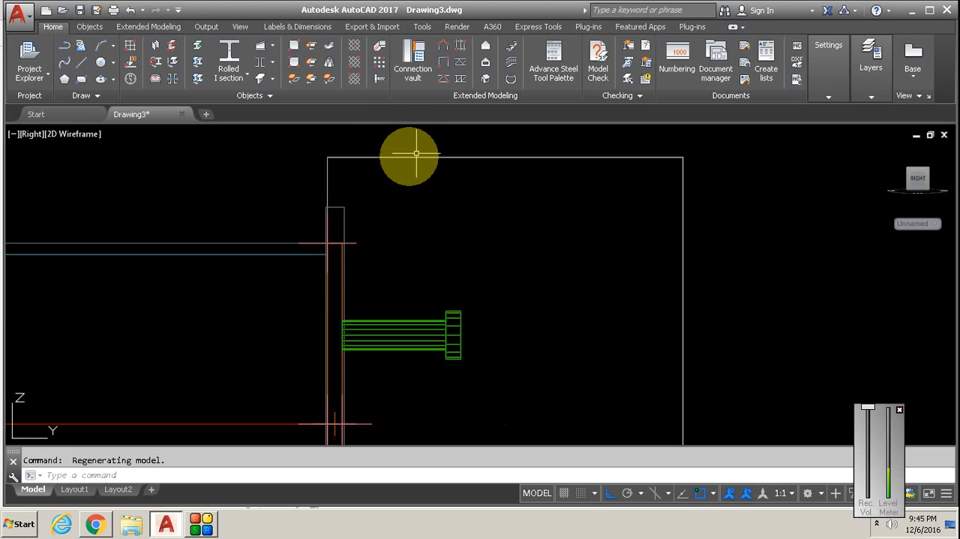
pyautogui.moveTo(342, 218)
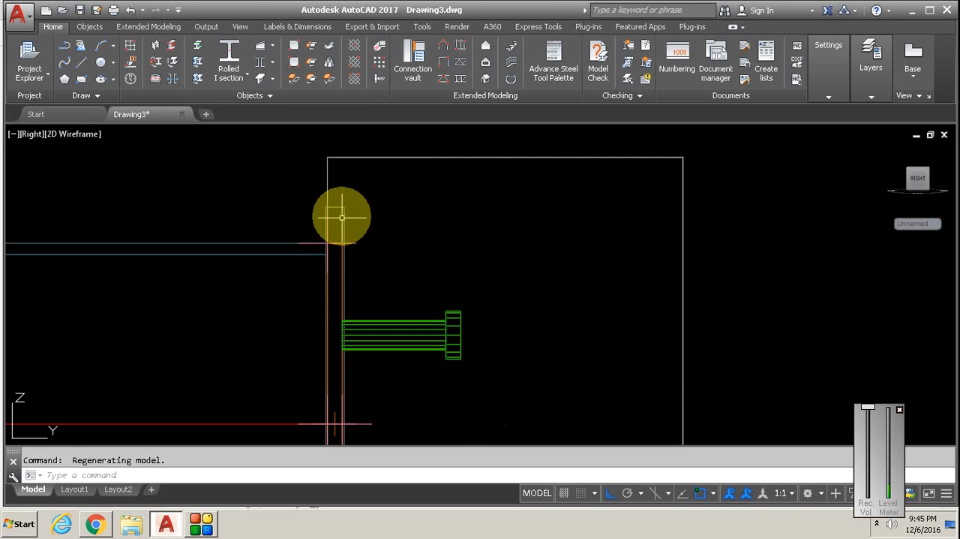
# Reopen the end plate properties and set Layout shortening to a value.
pyautogui.doubleClick(342, 216)
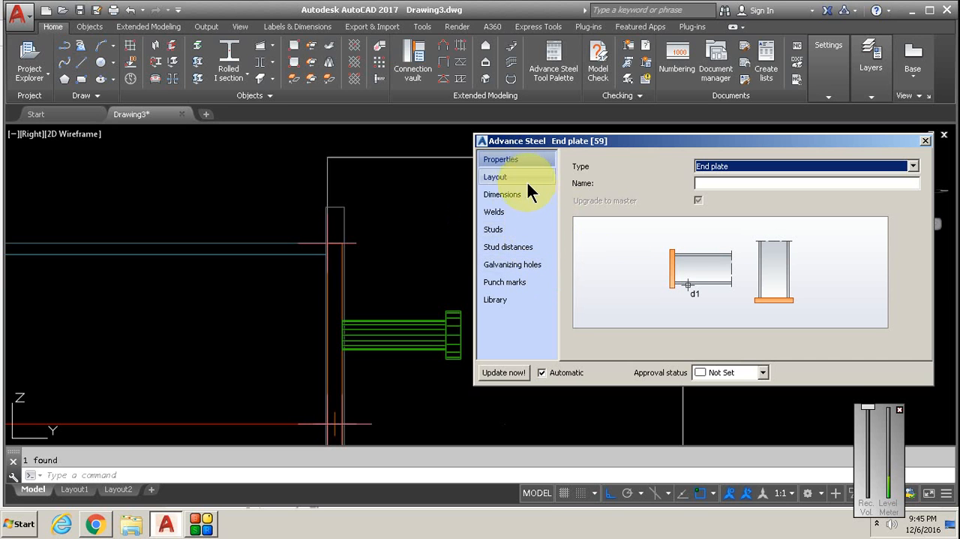
pyautogui.moveTo(501, 195)
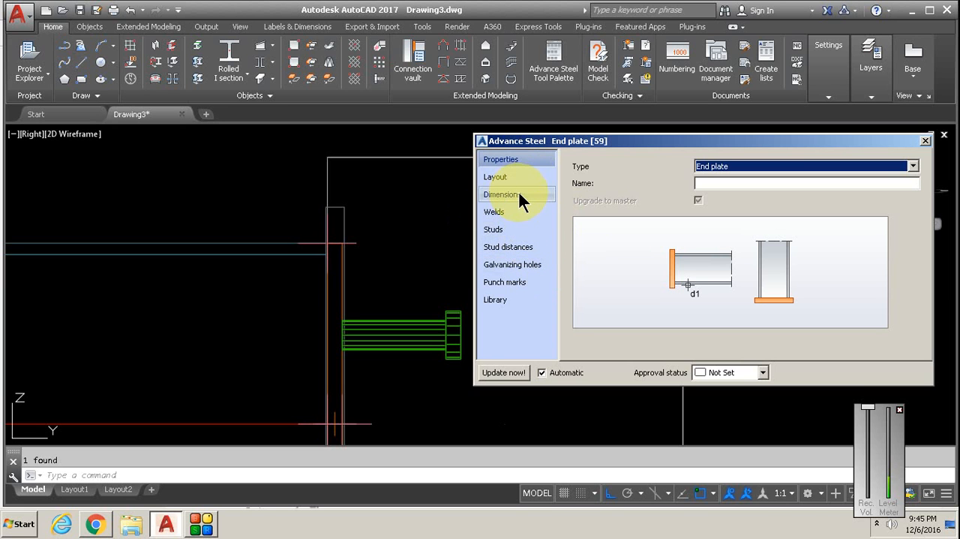
pyautogui.click(495, 177)
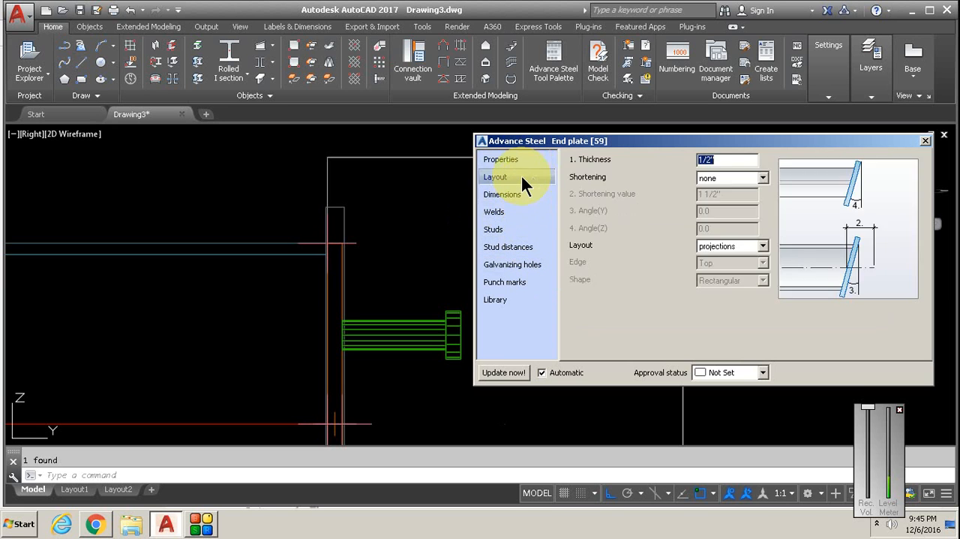
pyautogui.click(762, 177)
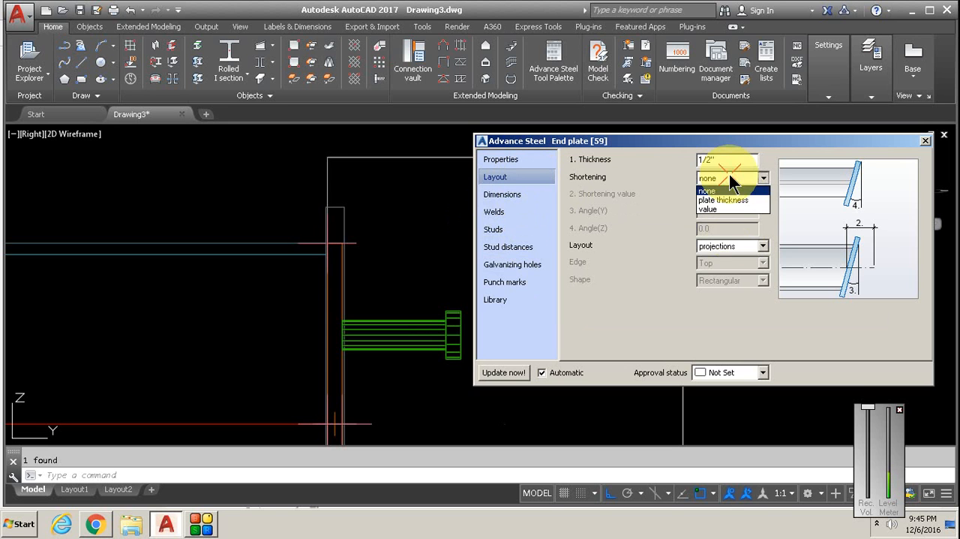
pyautogui.click(732, 199)
pyautogui.write('-1 1/2"')
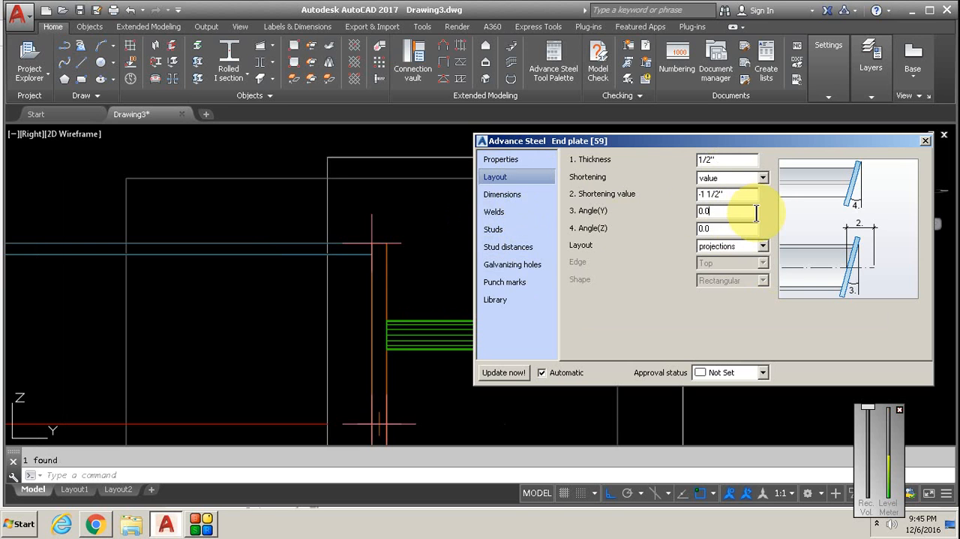
# Revert the plate shortening to none and close the properties dialog.
pyautogui.click(762, 177)
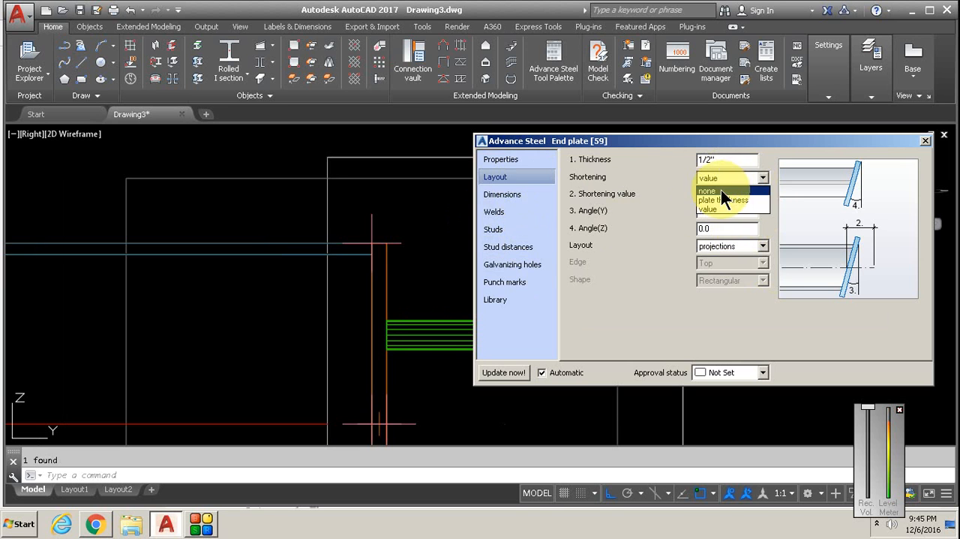
pyautogui.click(708, 189)
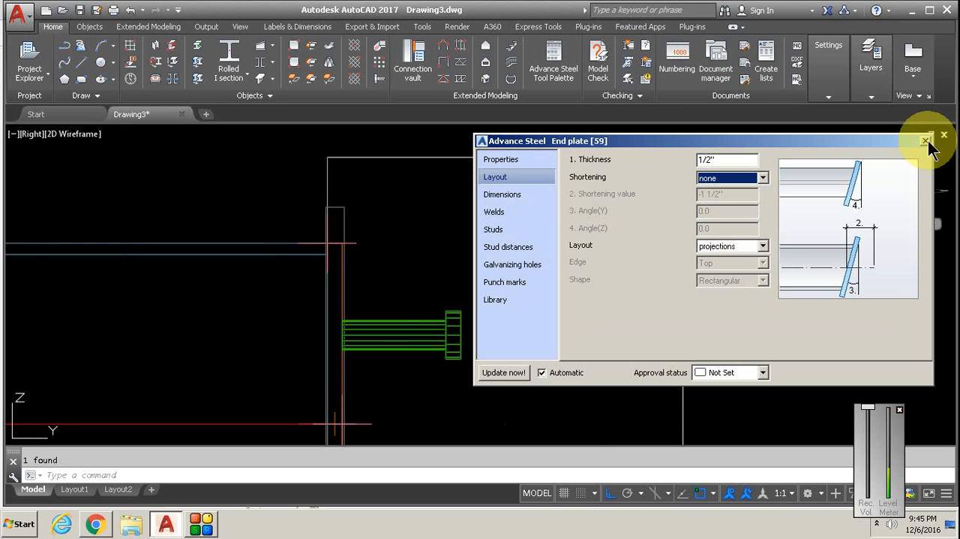
pyautogui.moveTo(931, 147)
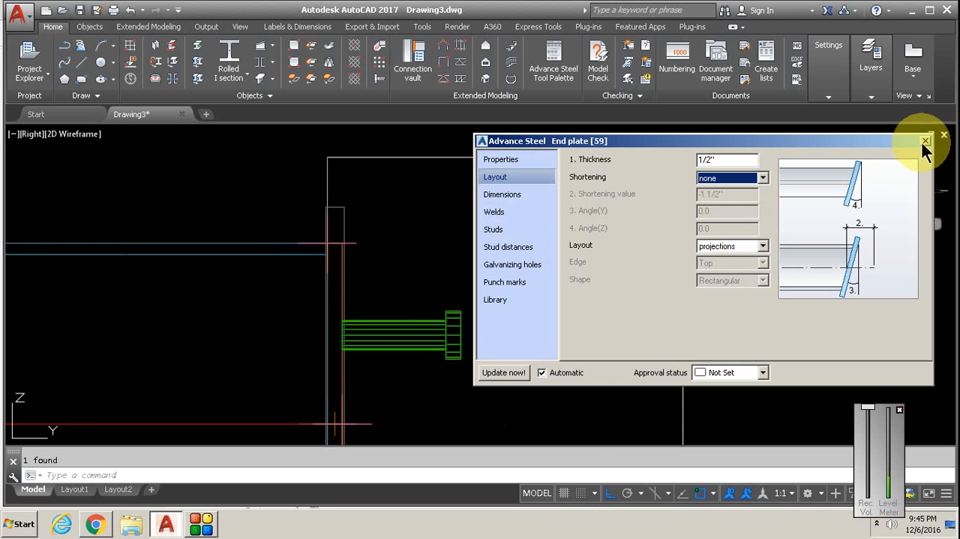
pyautogui.click(925, 141)
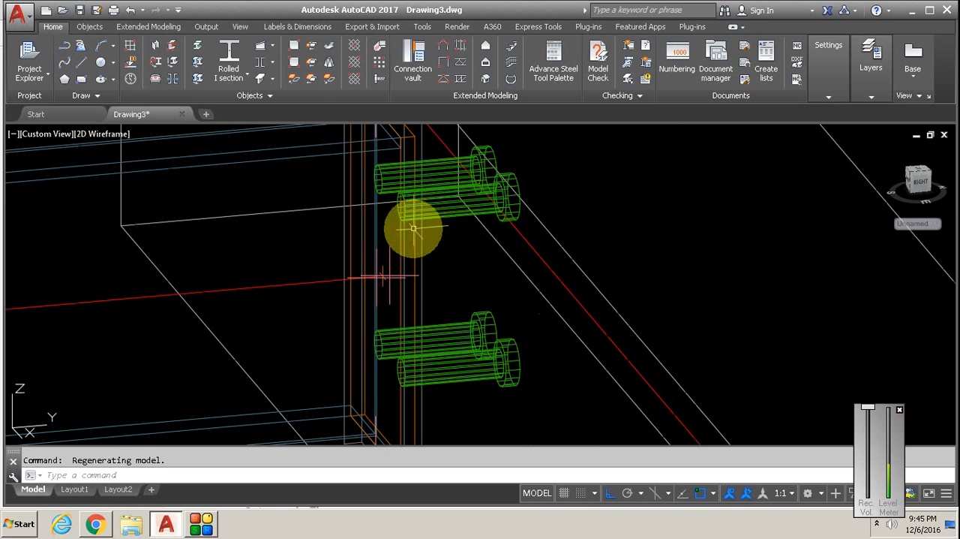
# Check the end plate's Advance Steel properties once more, then start Management Tools.
pyautogui.rightClick(417, 228)
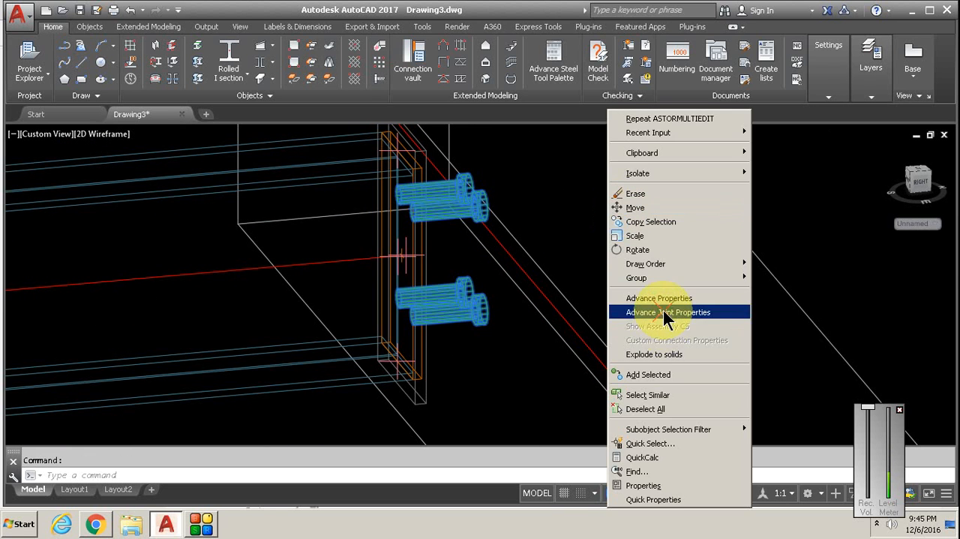
pyautogui.click(668, 312)
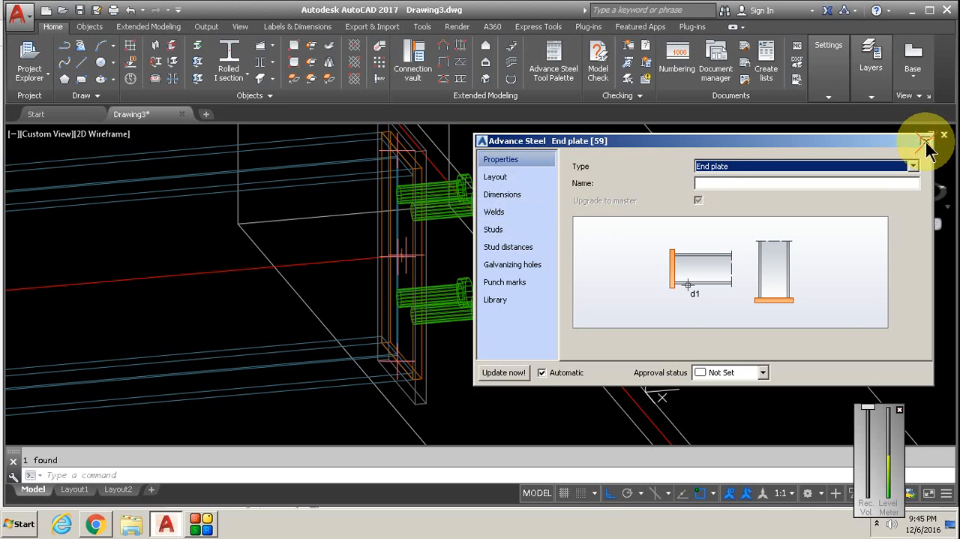
pyautogui.click(829, 98)
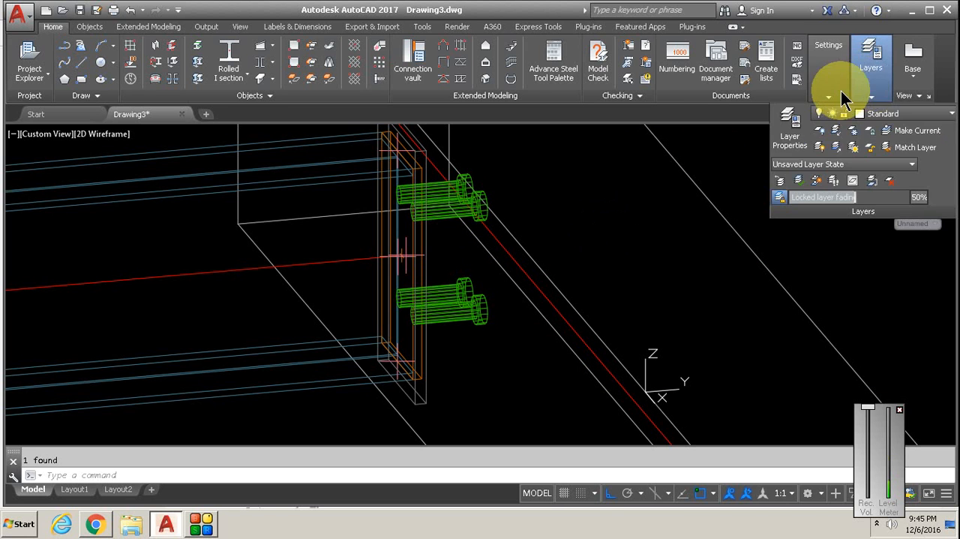
pyautogui.click(828, 57)
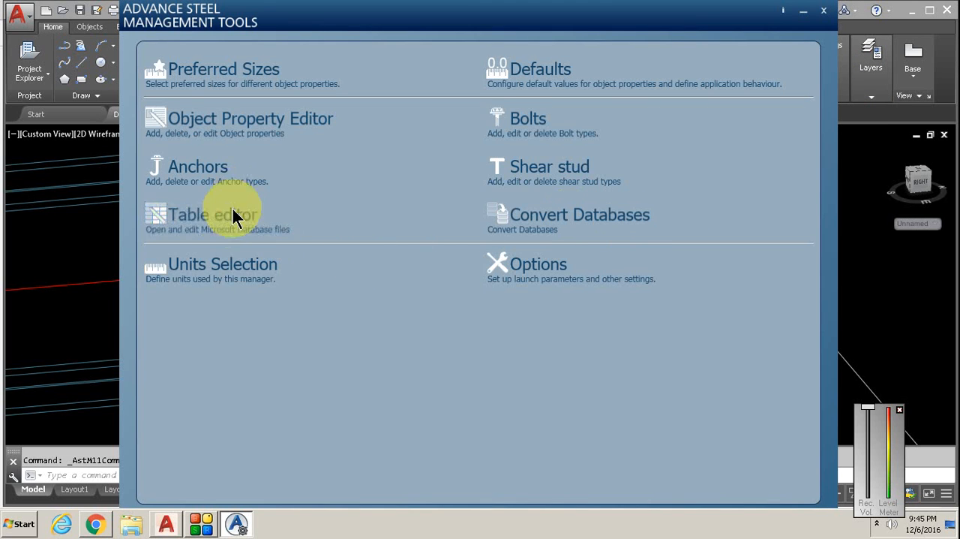
# In the Table Editor, add a ConnectorDiameters row with Key 37.5 named 1 1/2 inch.
pyautogui.click(213, 215)
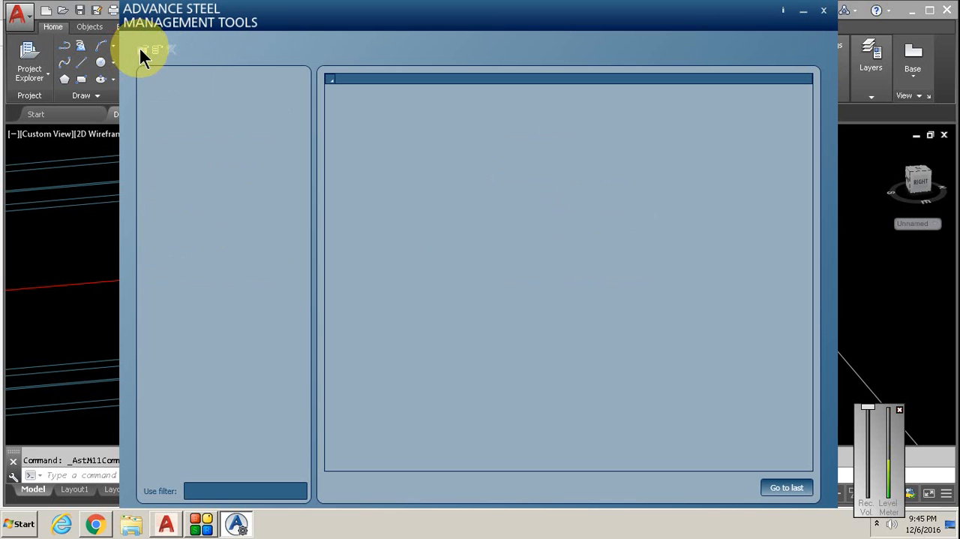
pyautogui.moveTo(177, 183)
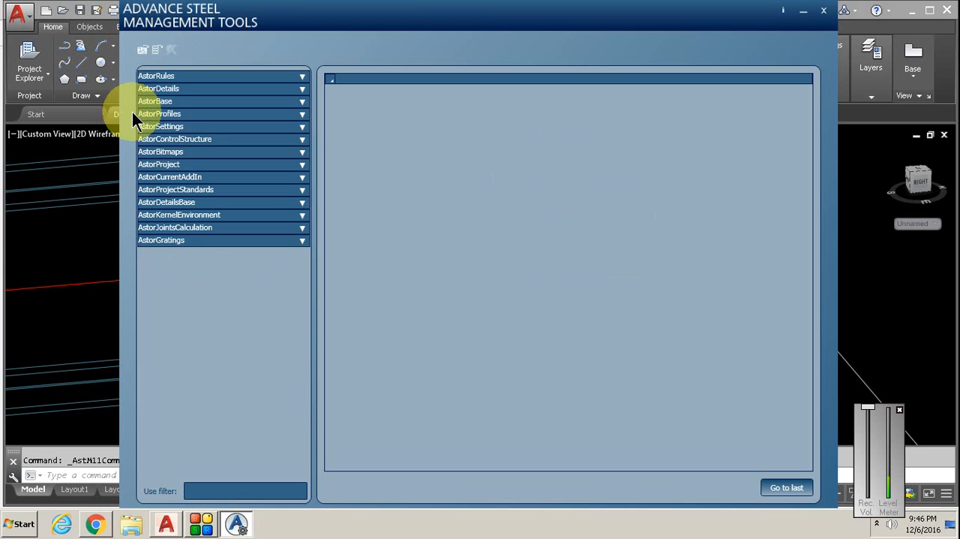
pyautogui.moveTo(273, 114)
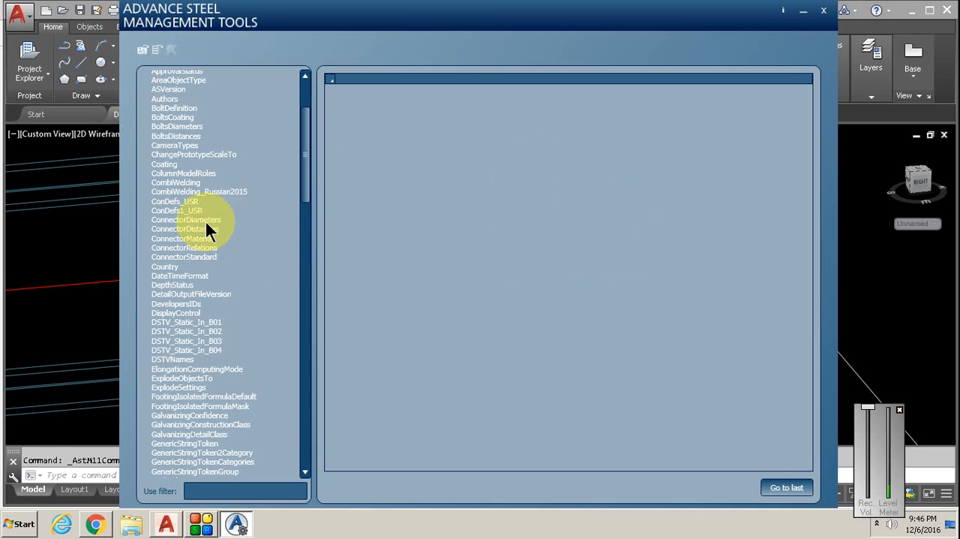
pyautogui.click(186, 219)
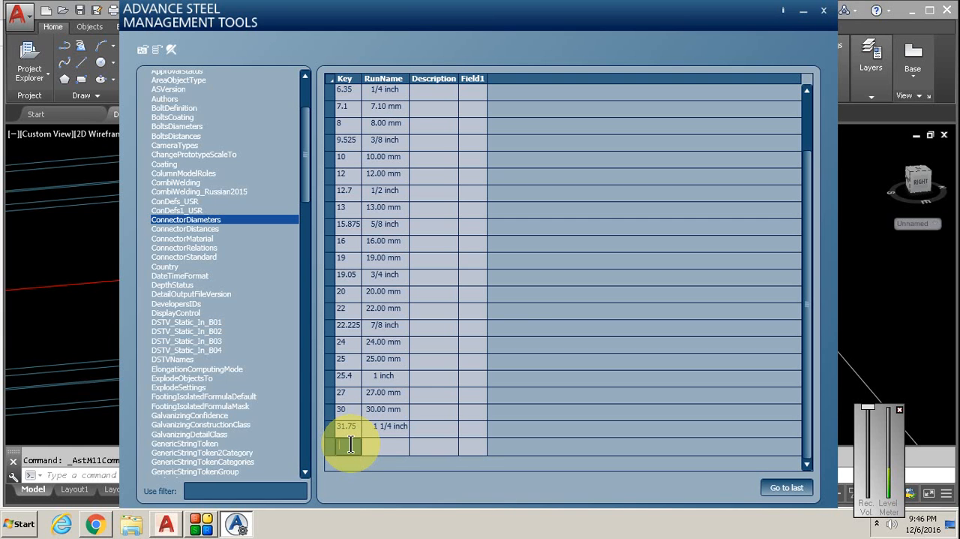
pyautogui.write('37.5')
pyautogui.click(386, 444)
pyautogui.write('1 1/2')
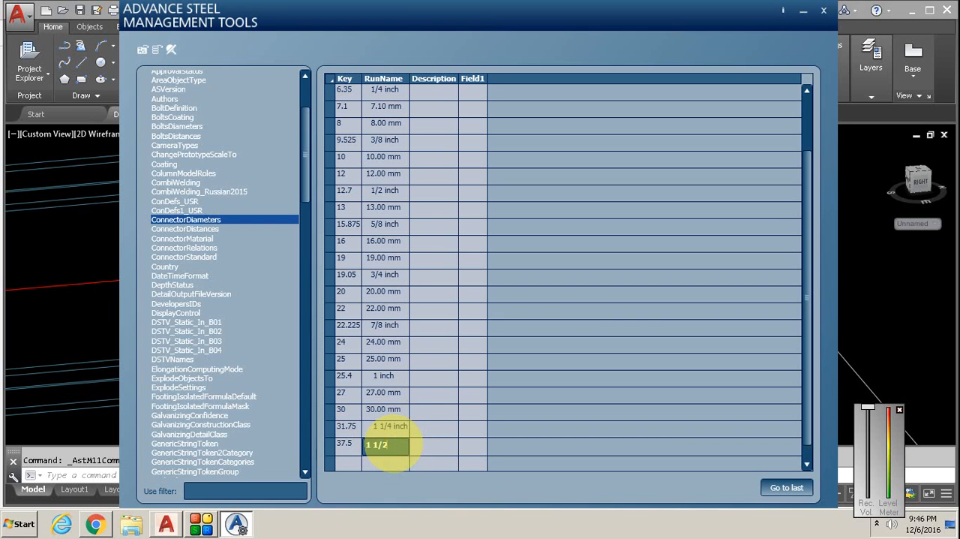
pyautogui.write('in')
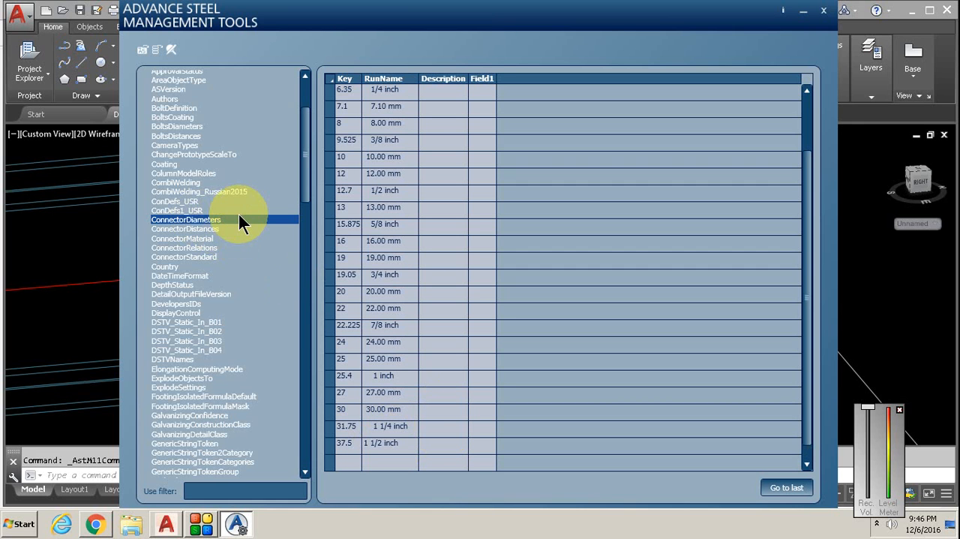
# Copy the Nelson S3L-Inch 1 1/4 inch ConnectorRelations row as a 1 1/2 inch entry and close Management Tools.
pyautogui.click(183, 247)
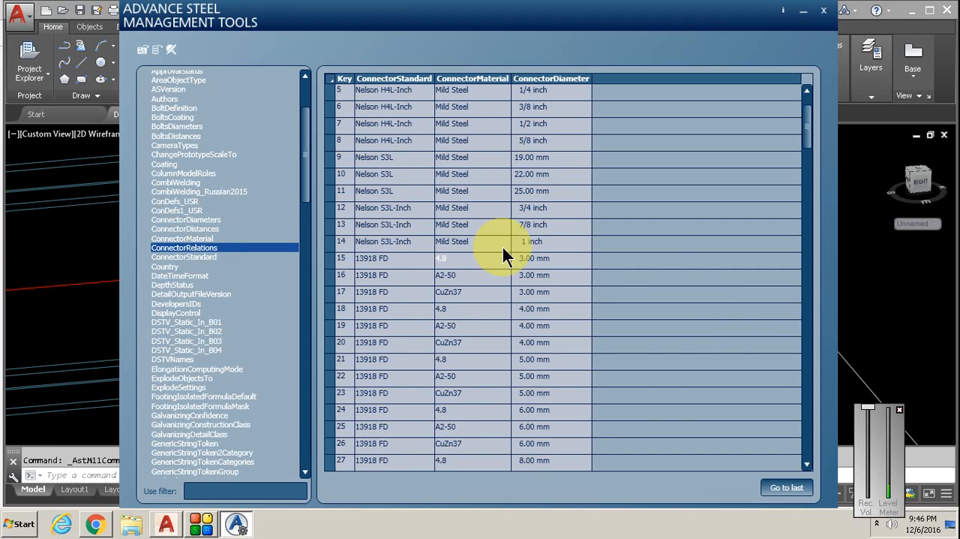
pyautogui.scroll(-3)
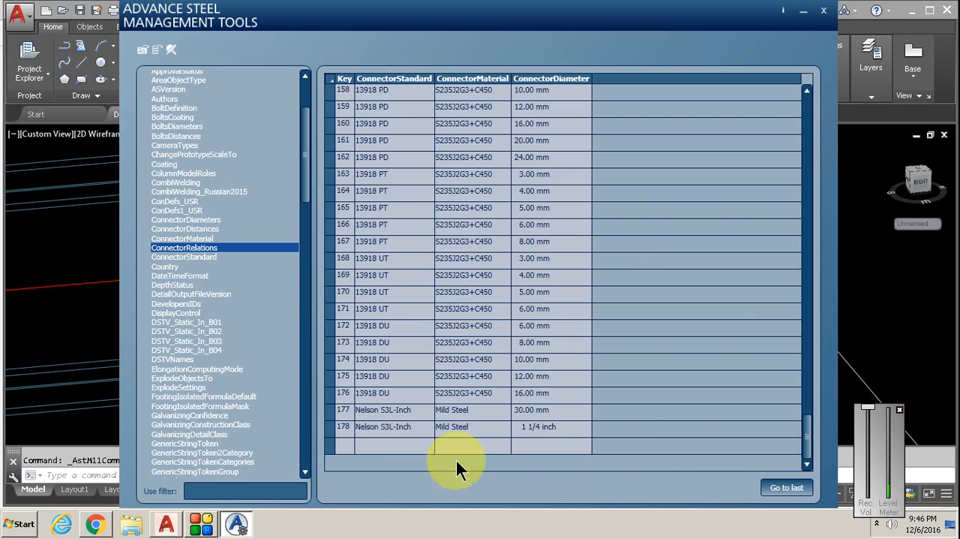
pyautogui.click(383, 427)
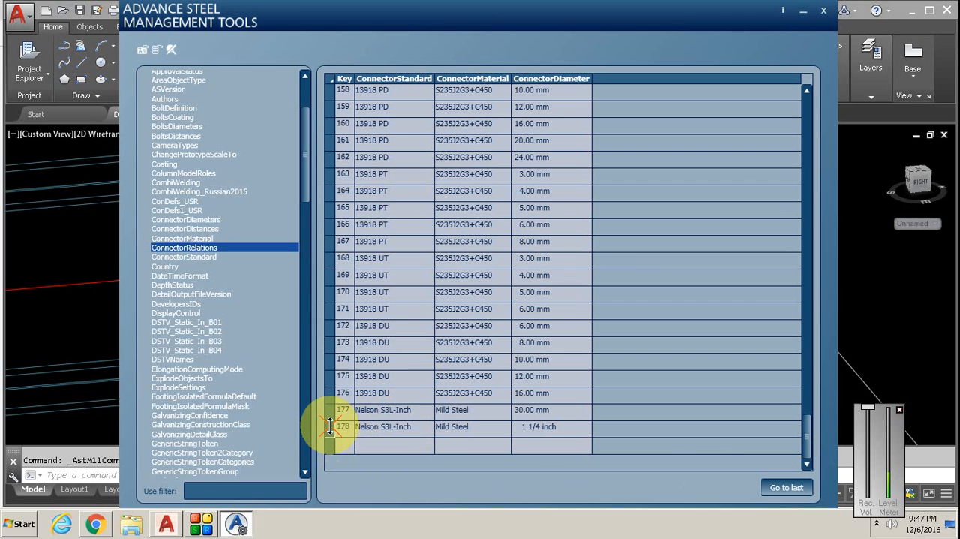
pyautogui.click(393, 427)
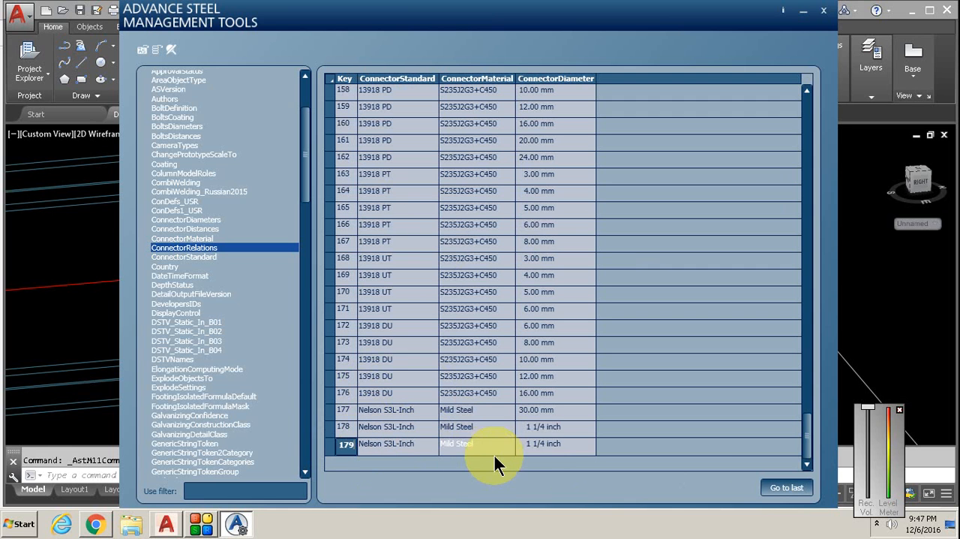
pyautogui.click(555, 444)
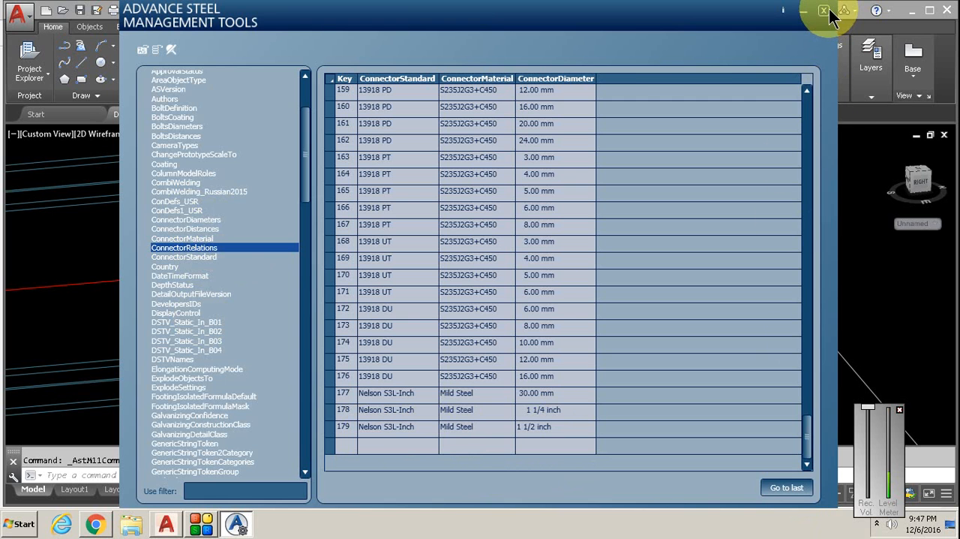
pyautogui.click(824, 9)
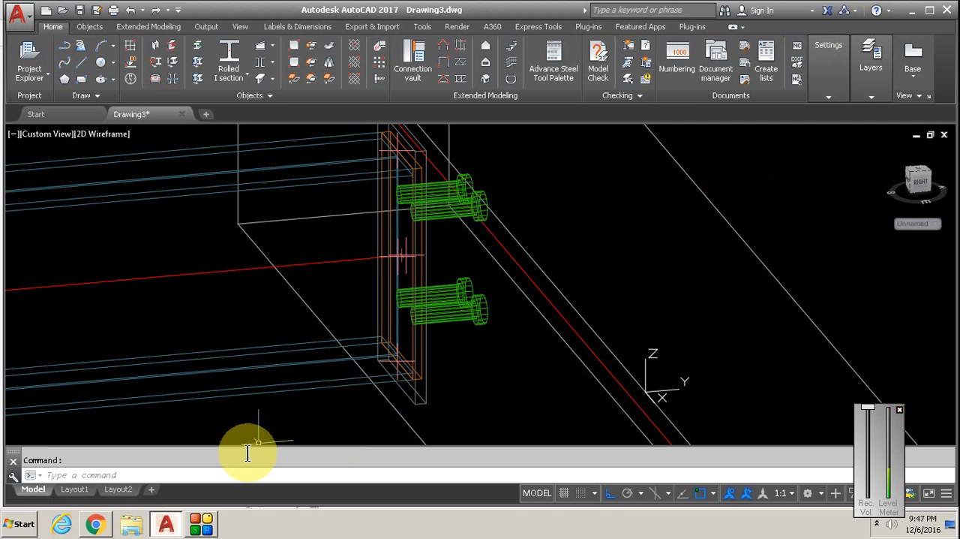
# Start Microsoft Access and browse for a database file beginning at the C: drive.
pyautogui.click(18, 523)
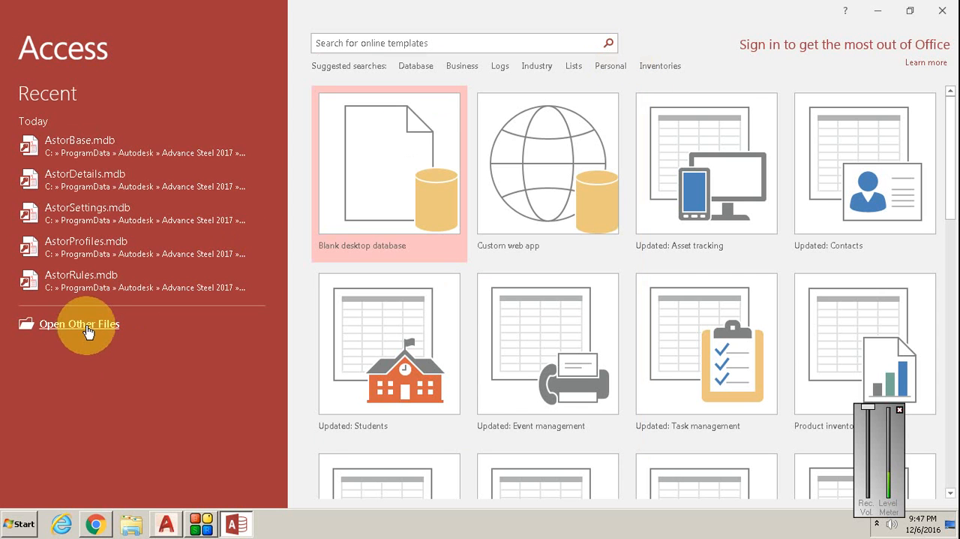
pyautogui.click(80, 324)
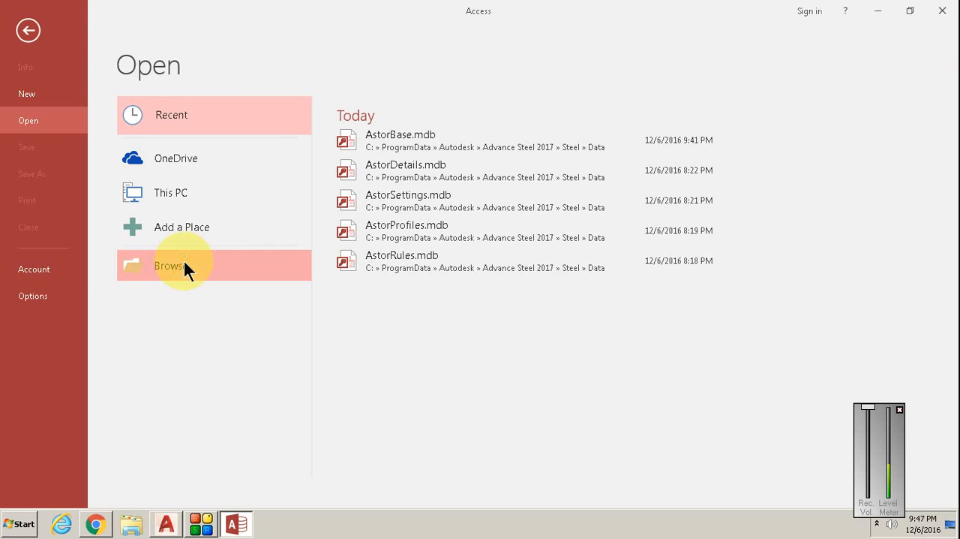
pyautogui.click(170, 265)
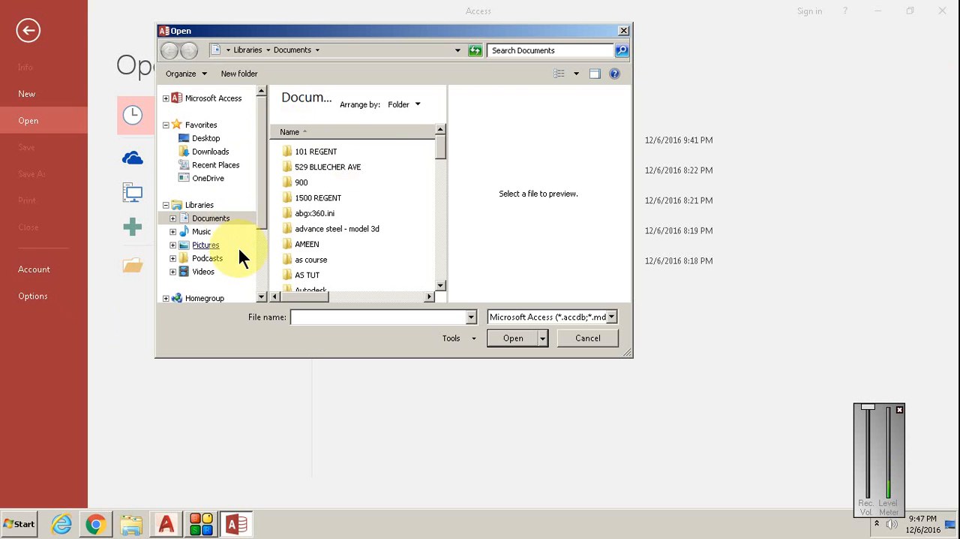
pyautogui.scroll(-3)
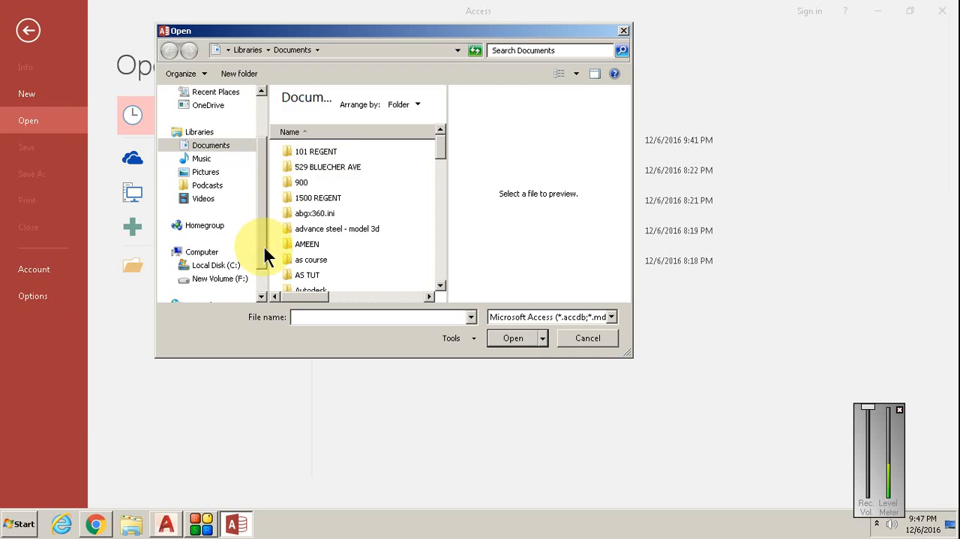
pyautogui.click(213, 264)
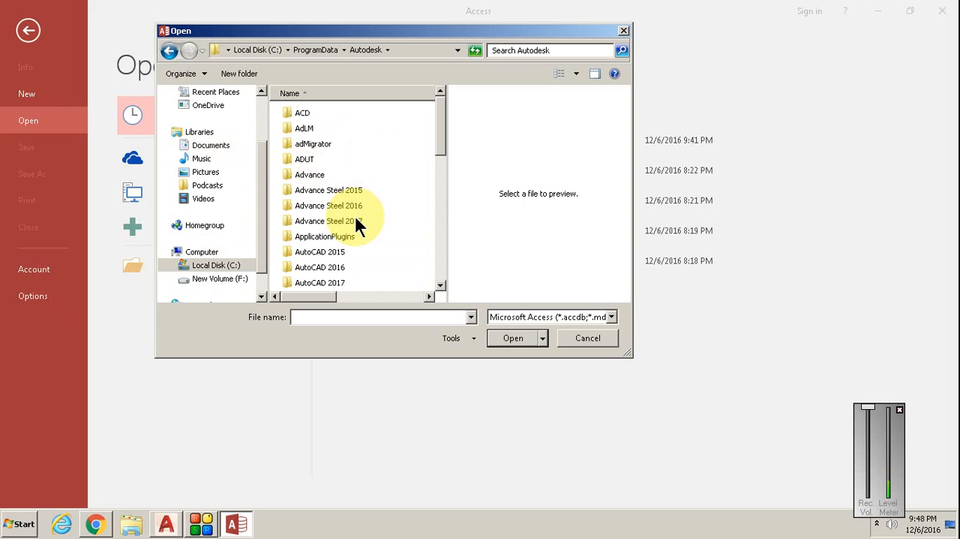
# Open AstorBase.mdb from the Advance Steel 2017\Steel\Data folder.
pyautogui.doubleClick(328, 220)
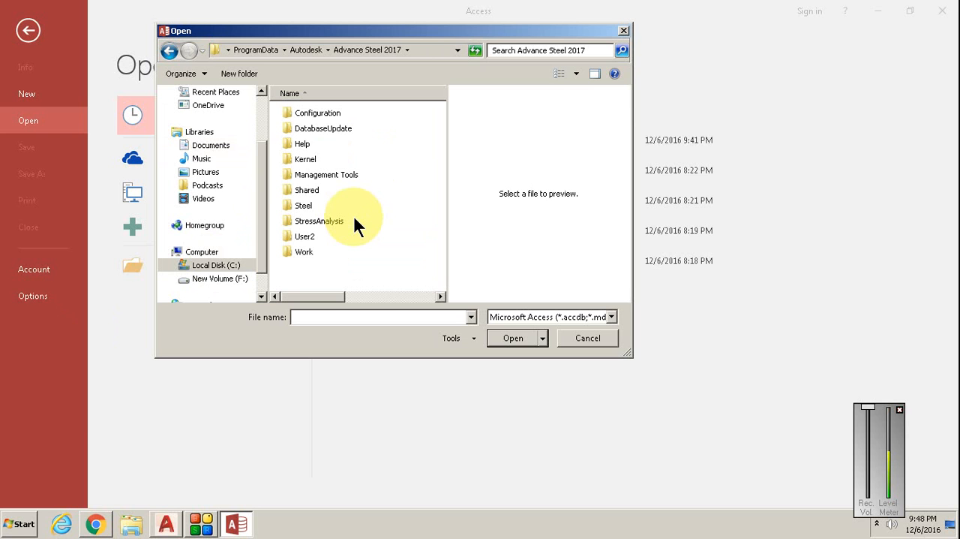
pyautogui.moveTo(353, 235)
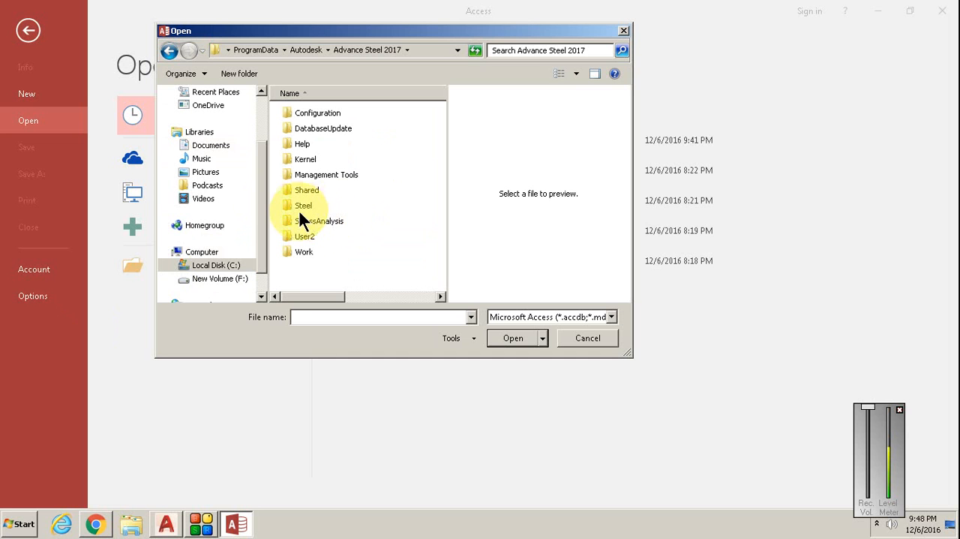
pyautogui.doubleClick(303, 204)
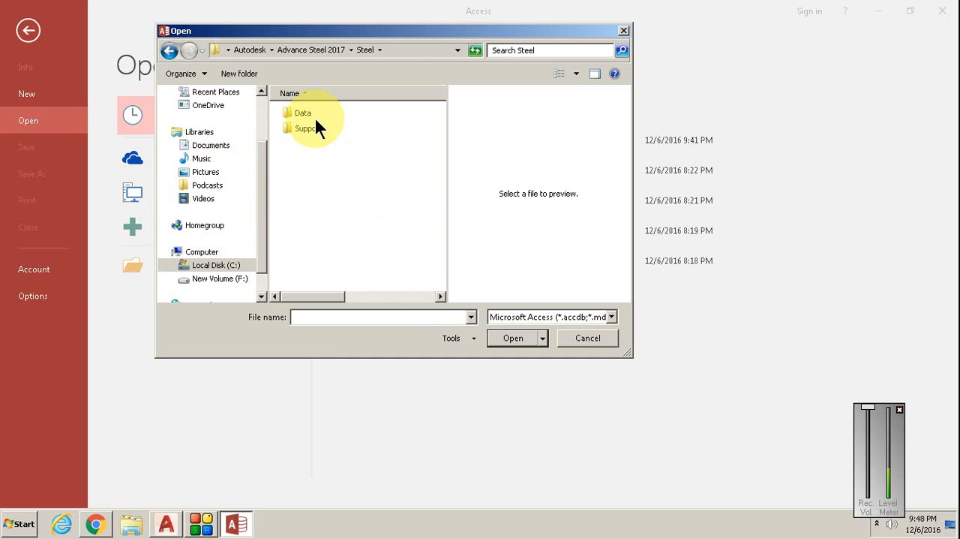
pyautogui.doubleClick(303, 113)
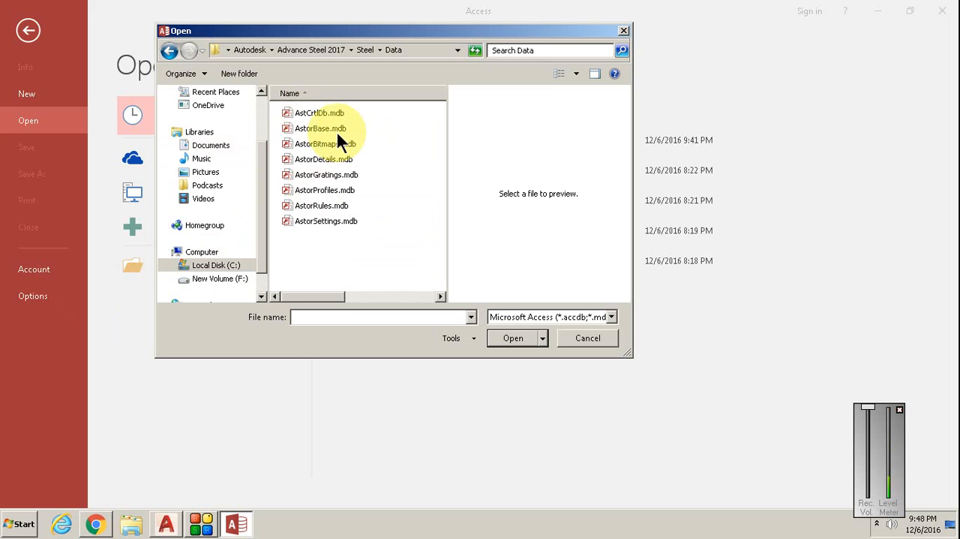
pyautogui.click(321, 128)
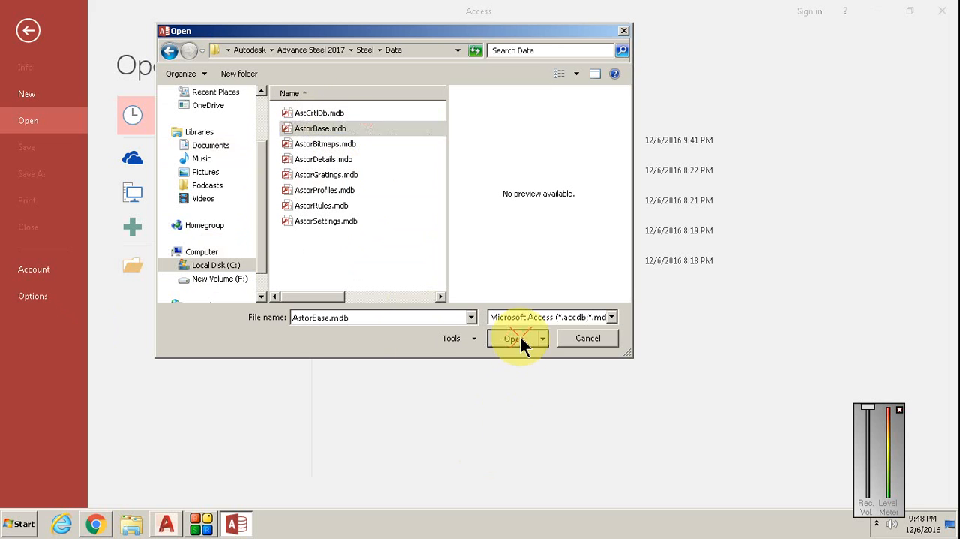
pyautogui.click(514, 337)
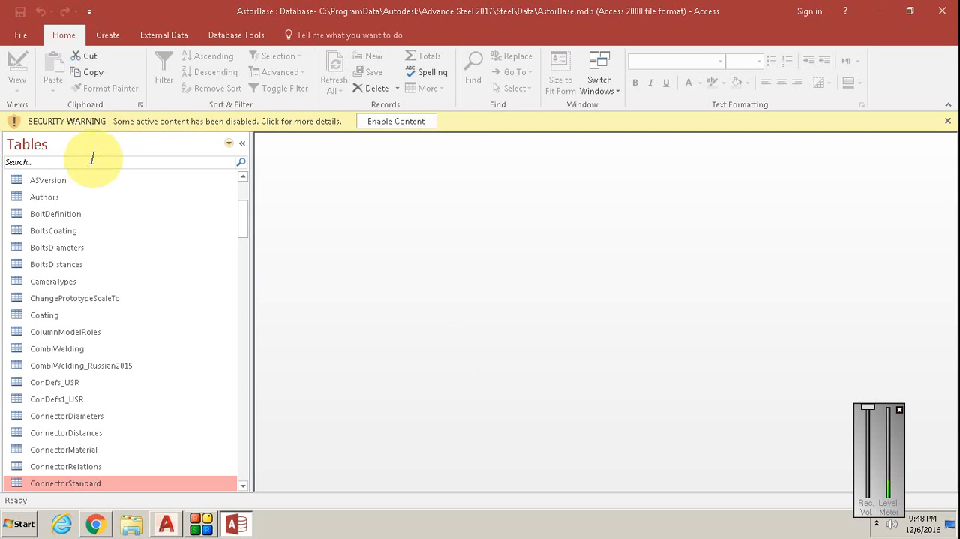
# Filter the navigation pane with 'con' and open the ConnectorDiameters and ConnectorRelations tables.
pyautogui.write('c')
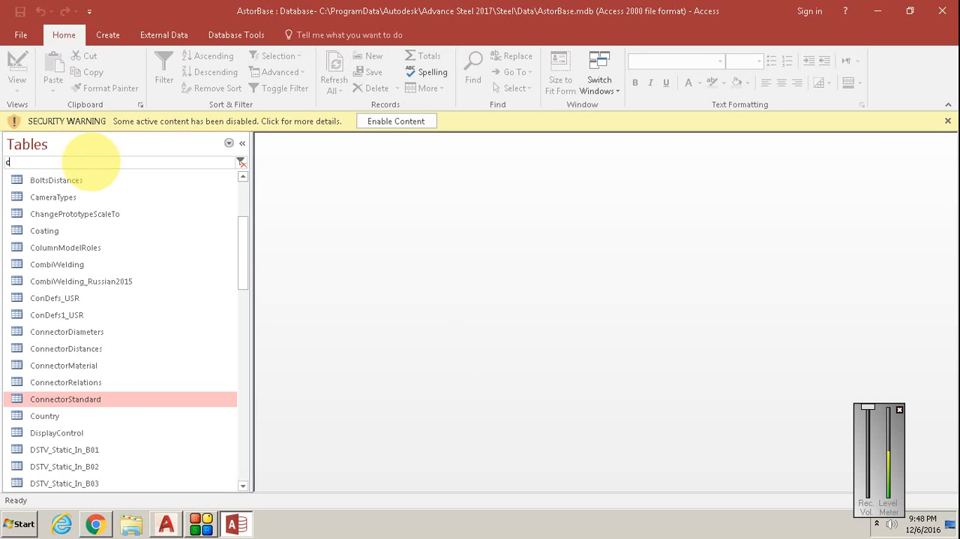
pyautogui.write('on')
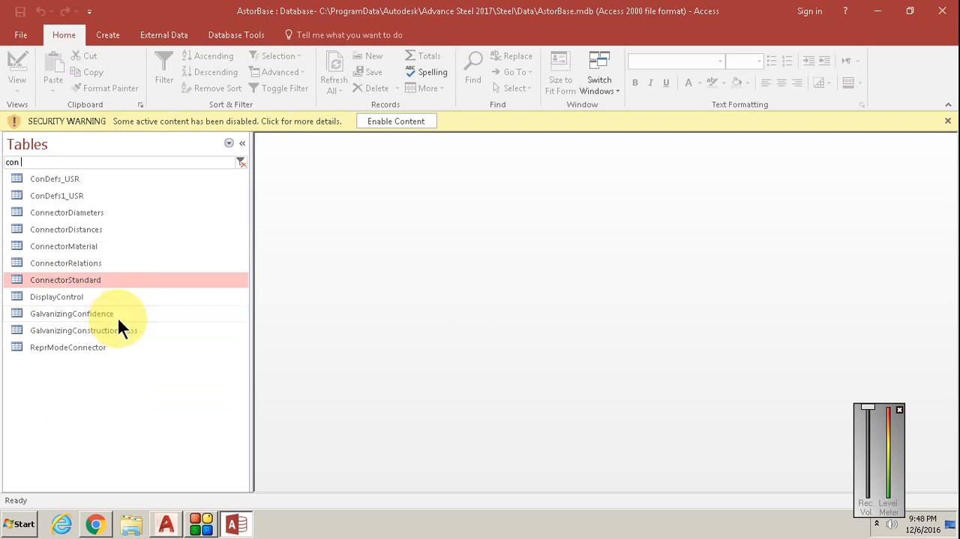
pyautogui.click(66, 213)
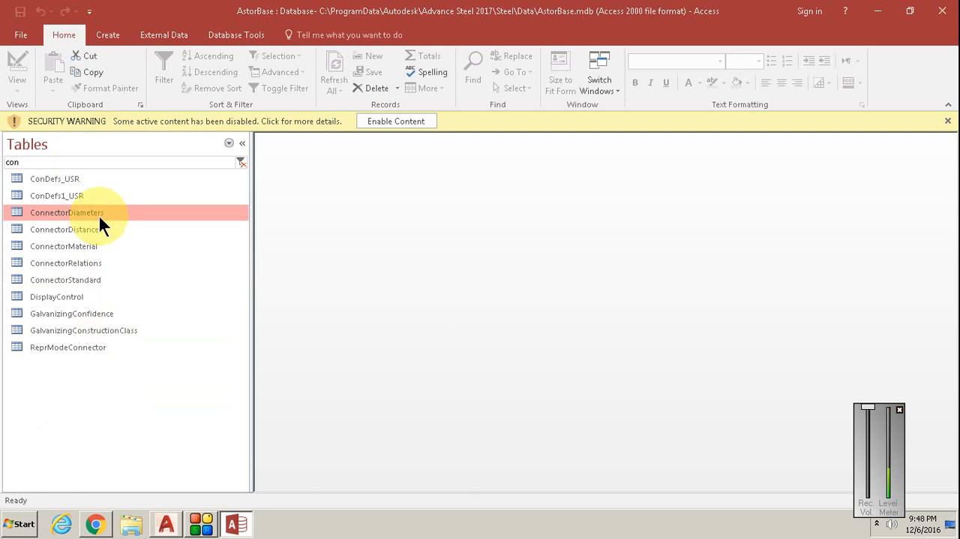
pyautogui.doubleClick(66, 213)
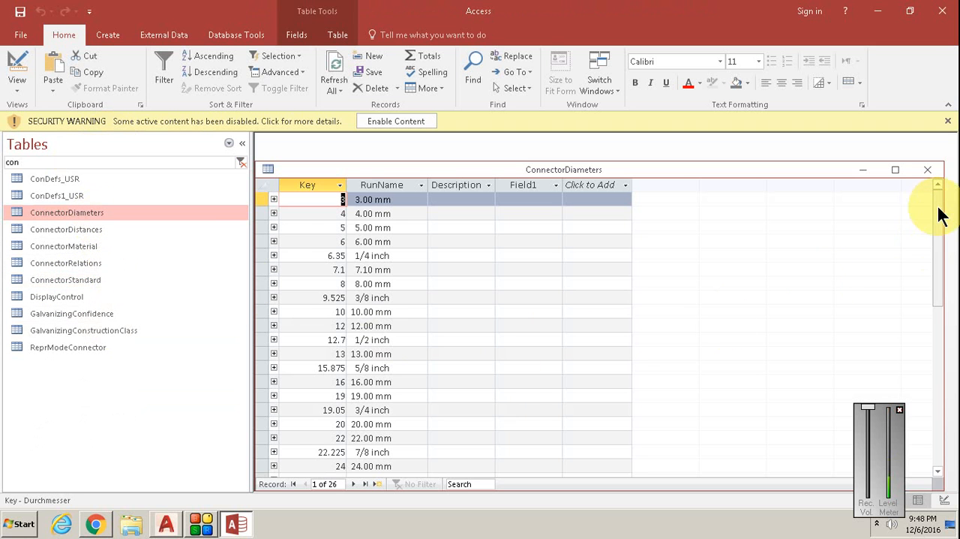
pyautogui.scroll(-3)
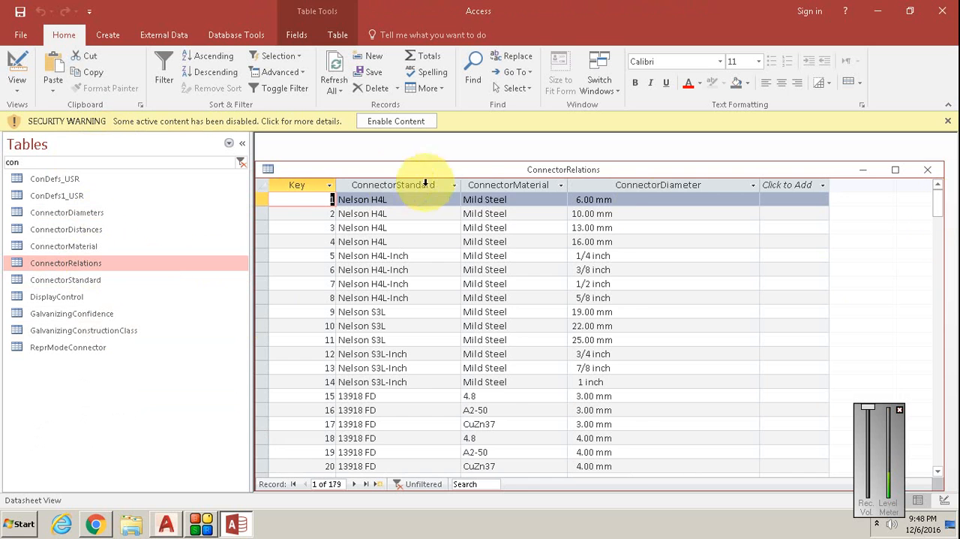
# Filter ConnectorStandard to Nelson S3L-Inch, confirm the 1 1/2 inch row, and close Access.
pyautogui.click(453, 184)
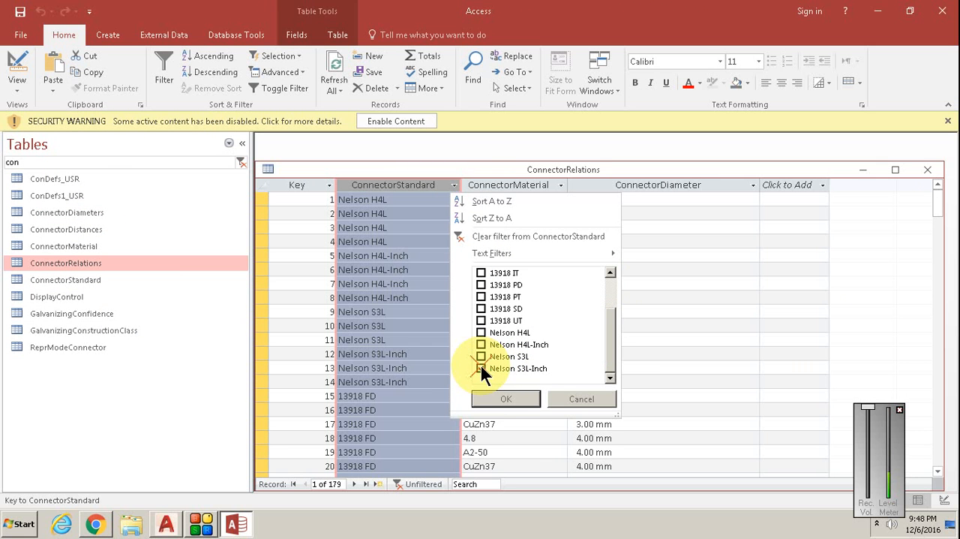
pyautogui.click(480, 367)
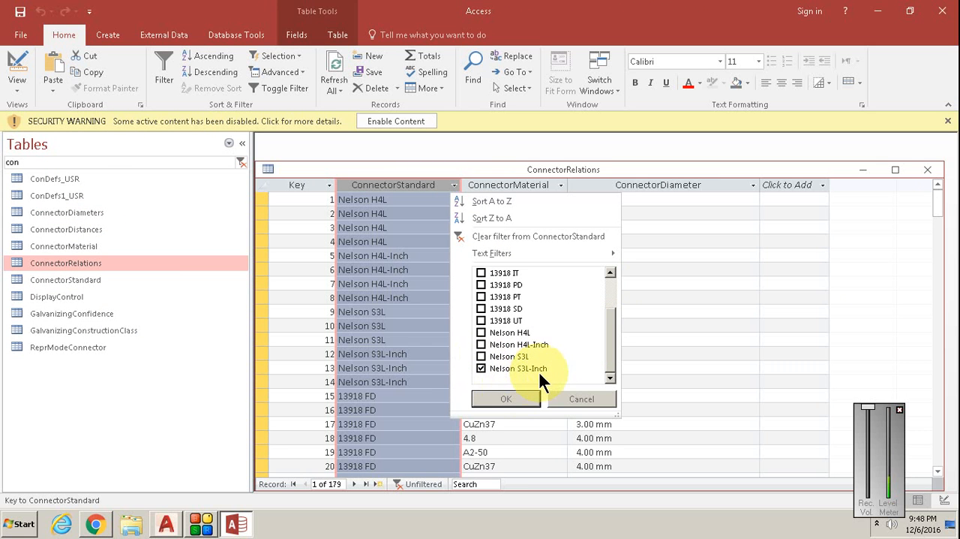
pyautogui.click(505, 399)
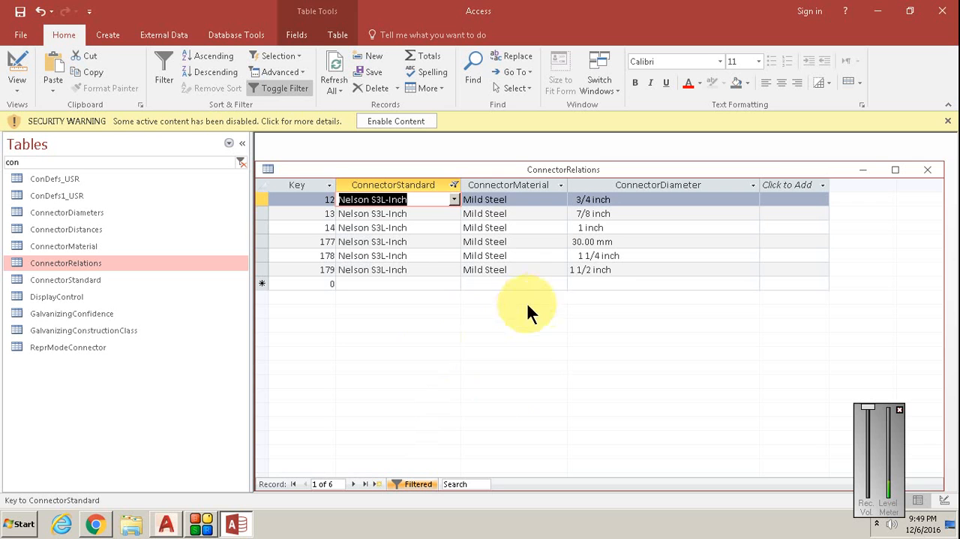
pyautogui.moveTo(347, 273)
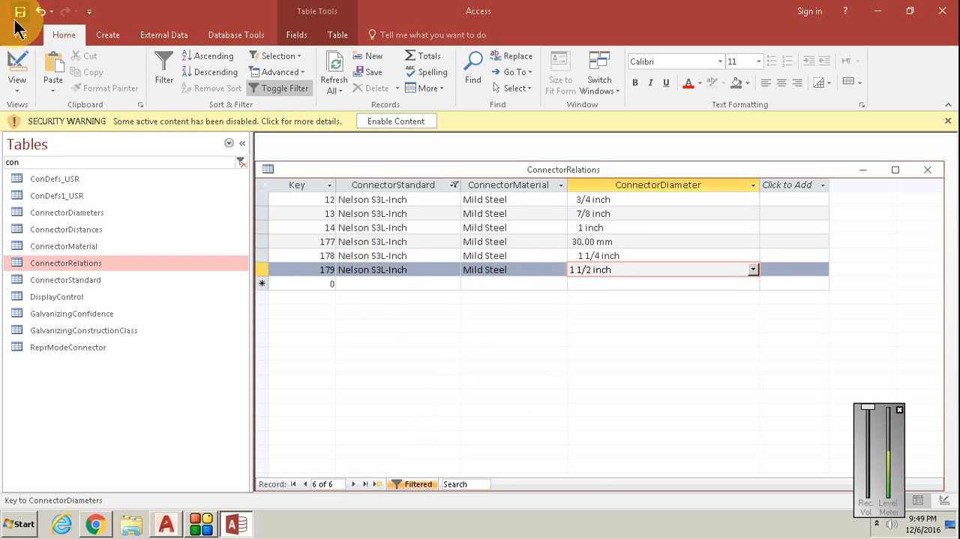
pyautogui.moveTo(456, 352)
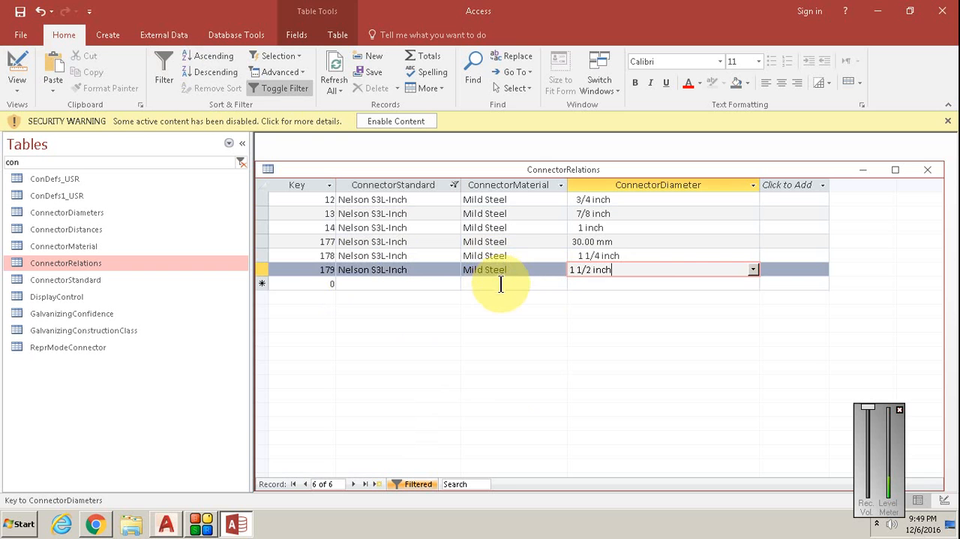
pyautogui.moveTo(644, 263)
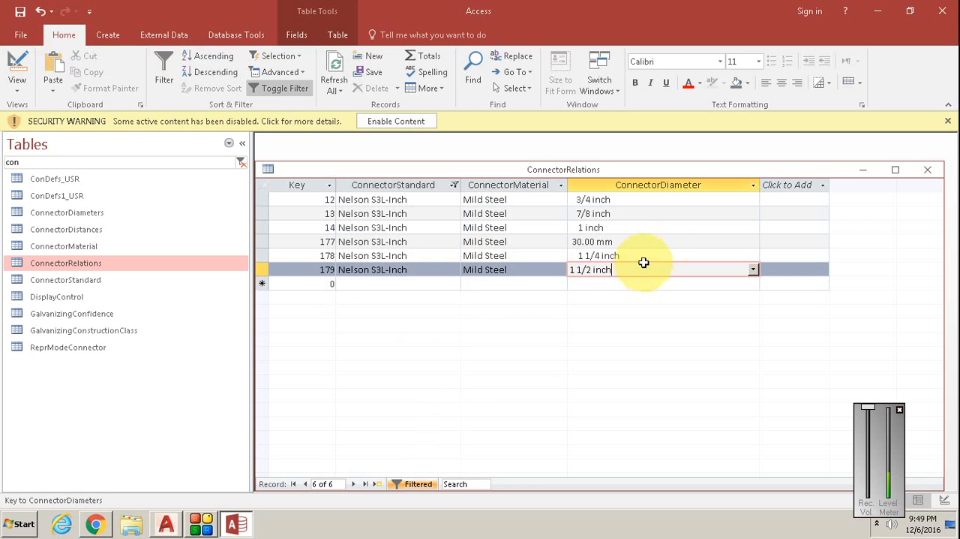
pyautogui.click(659, 255)
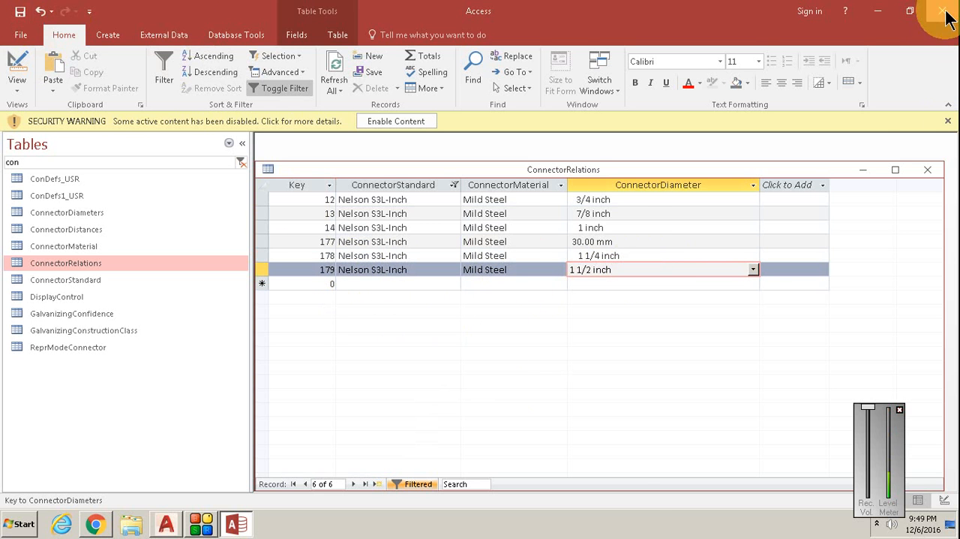
pyautogui.click(167, 522)
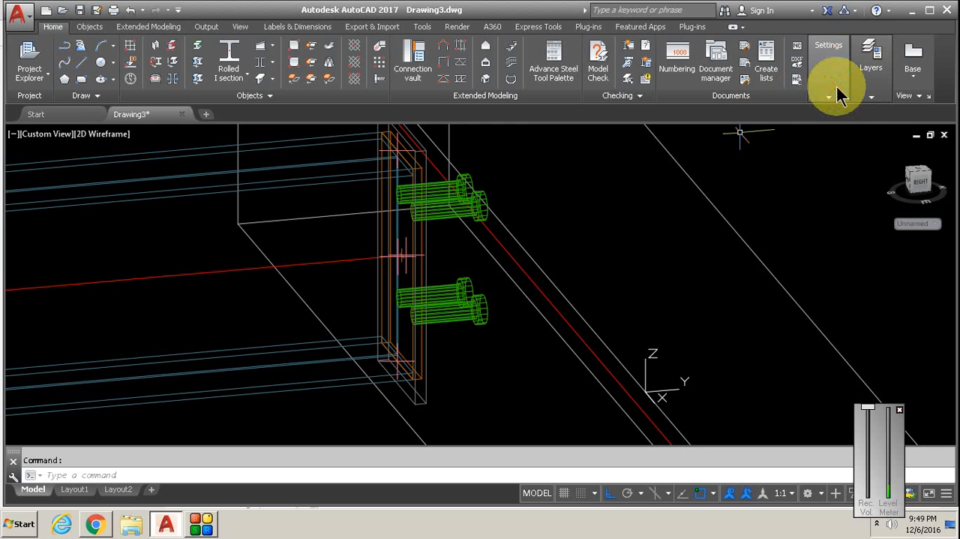
# Run Update defaults from the Home tab Settings panel to reload the new stud data.
pyautogui.click(829, 57)
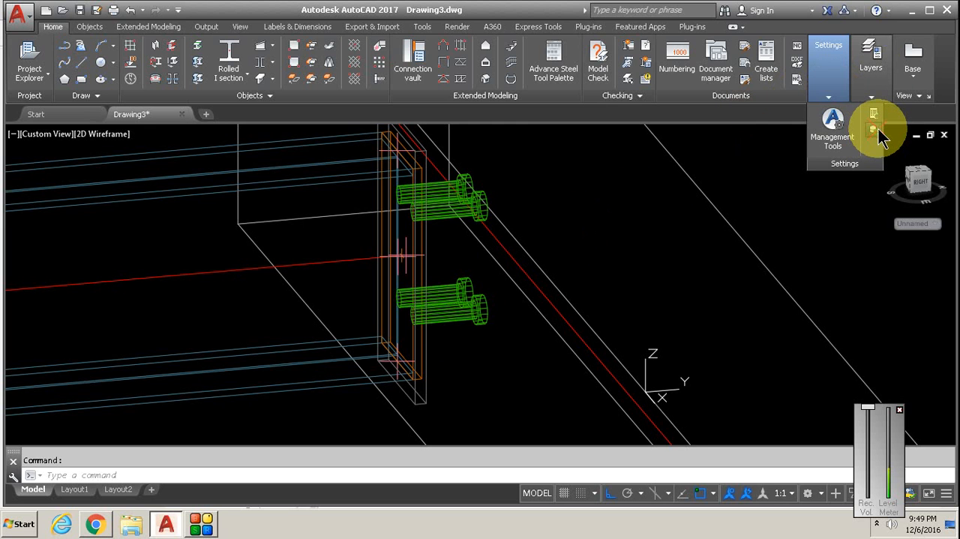
pyautogui.click(874, 128)
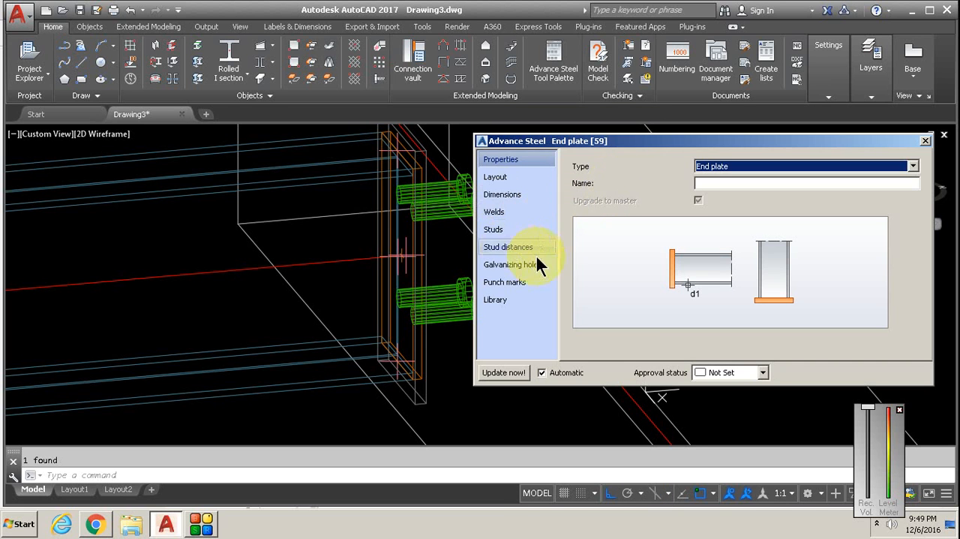
pyautogui.click(493, 228)
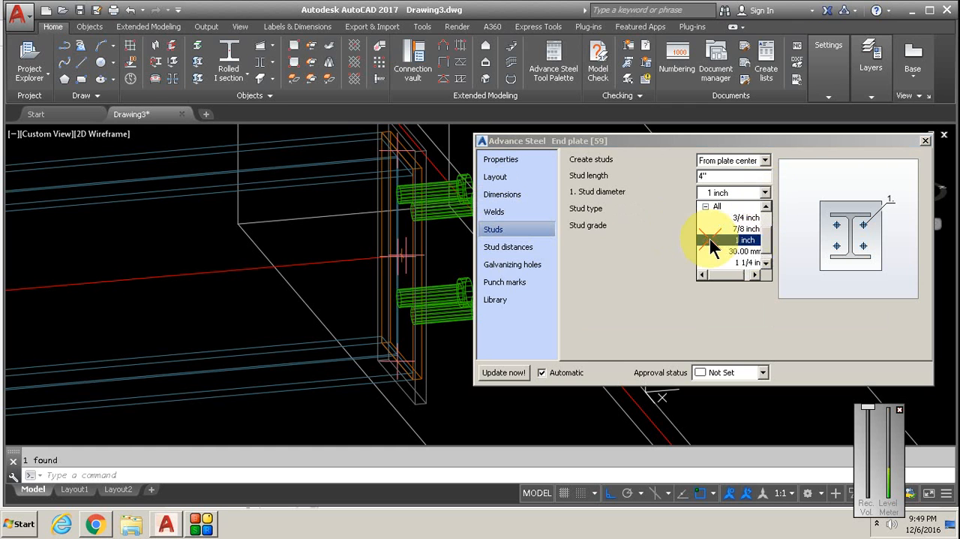
pyautogui.click(766, 274)
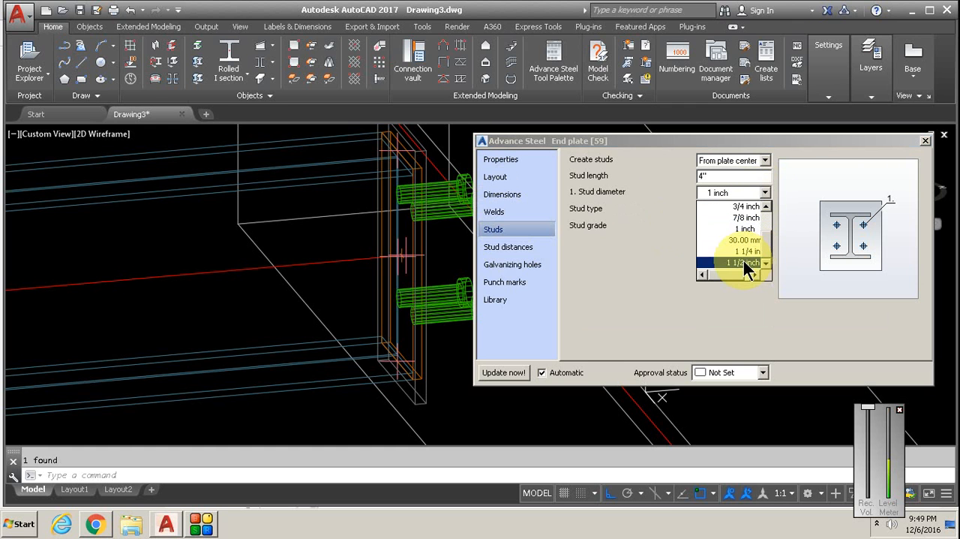
pyautogui.click(743, 261)
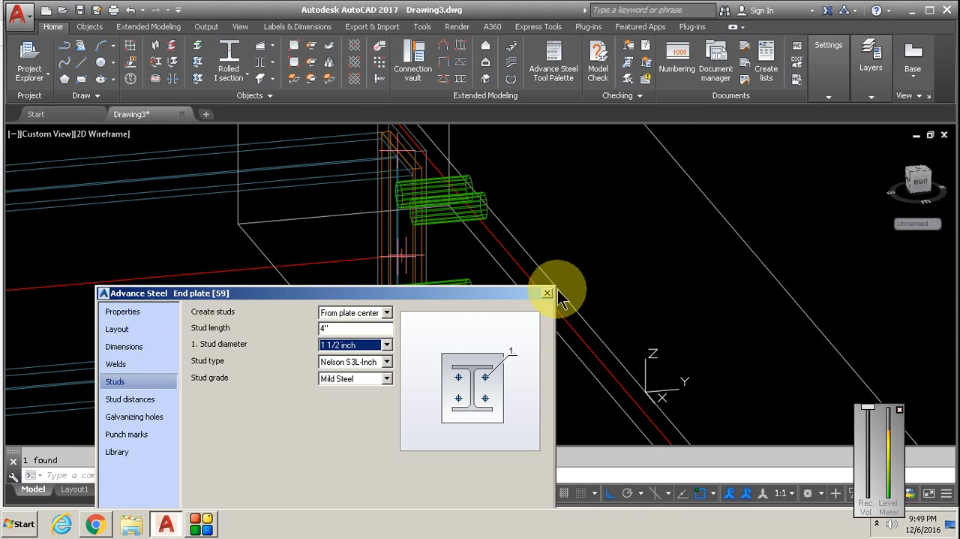
pyautogui.click(546, 293)
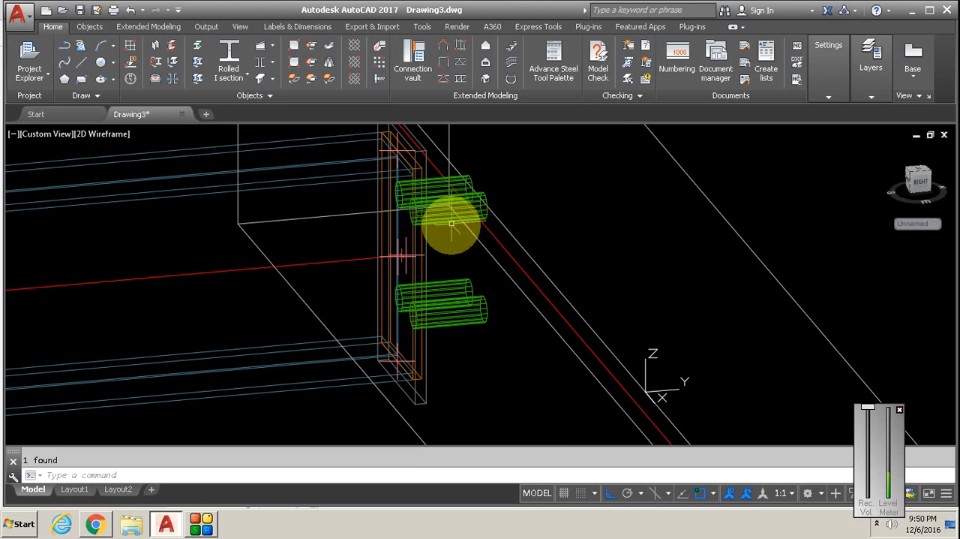
pyautogui.moveTo(488, 228)
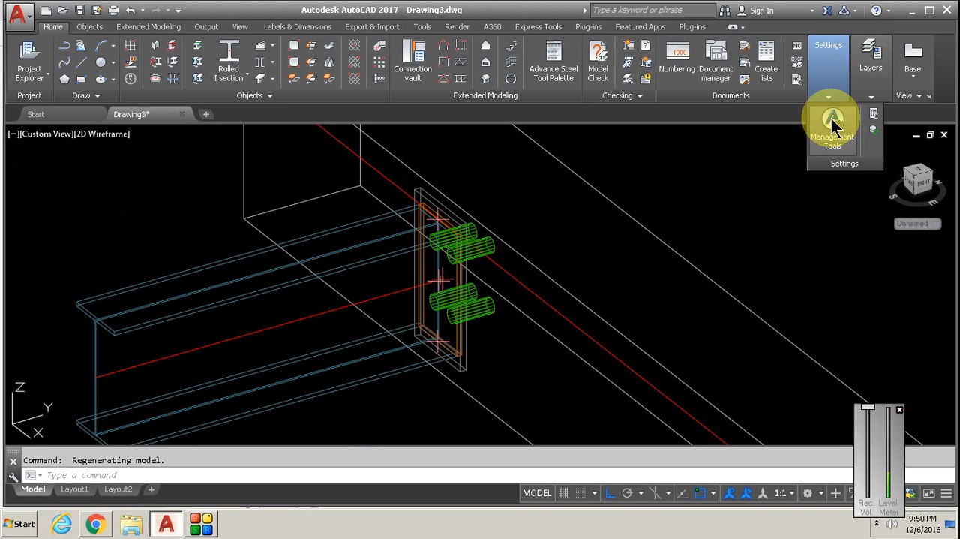
# Launch Advance Steel Management Tools from the Home ribbon's Settings panel.
pyautogui.click(833, 128)
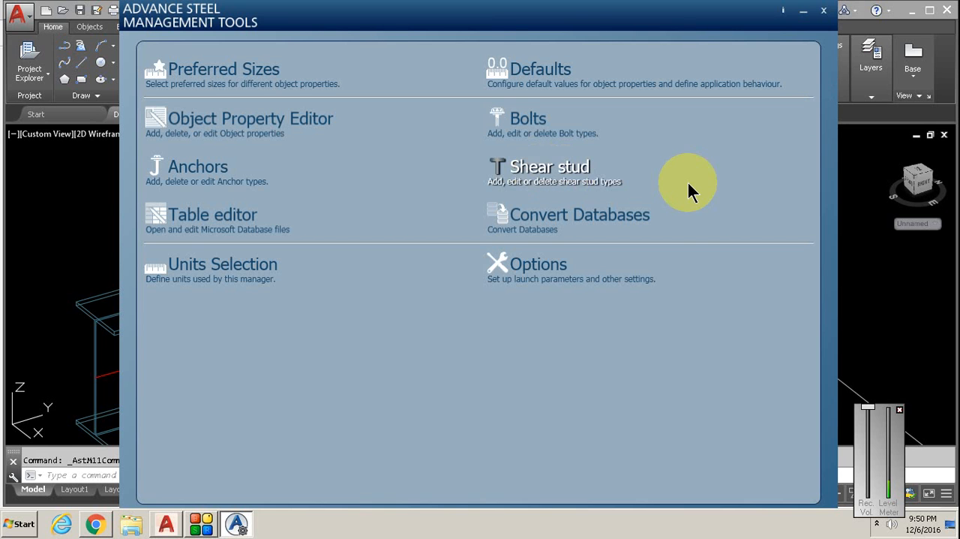
pyautogui.moveTo(648, 194)
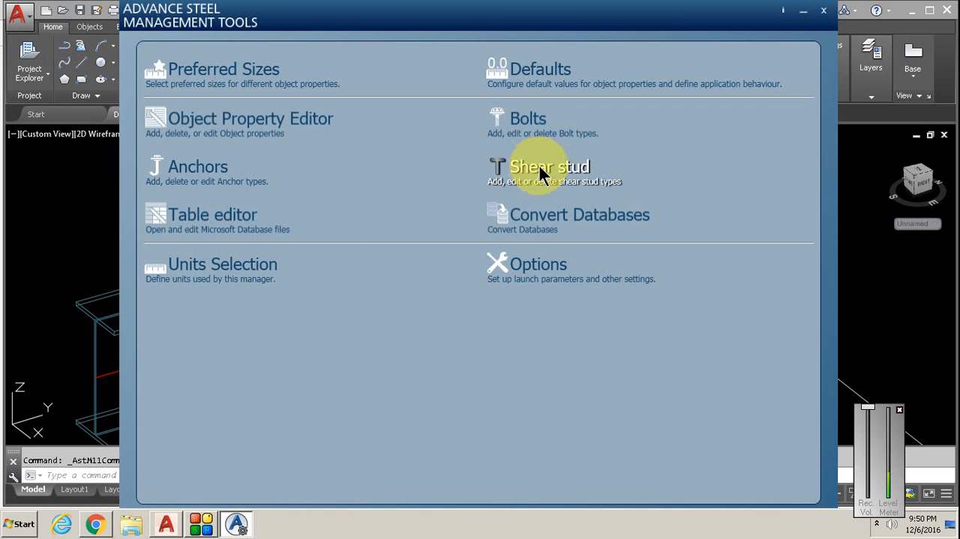
pyautogui.moveTo(513, 208)
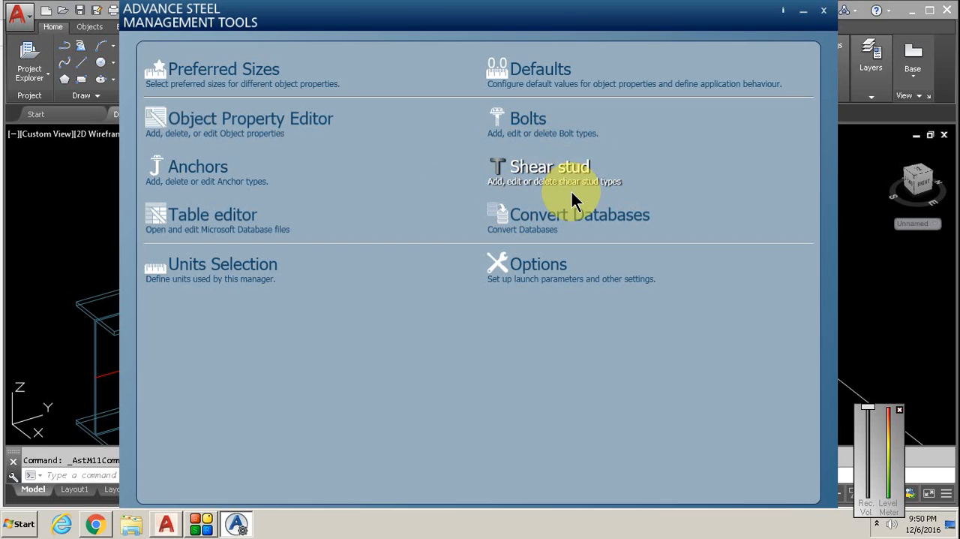
pyautogui.moveTo(398, 18)
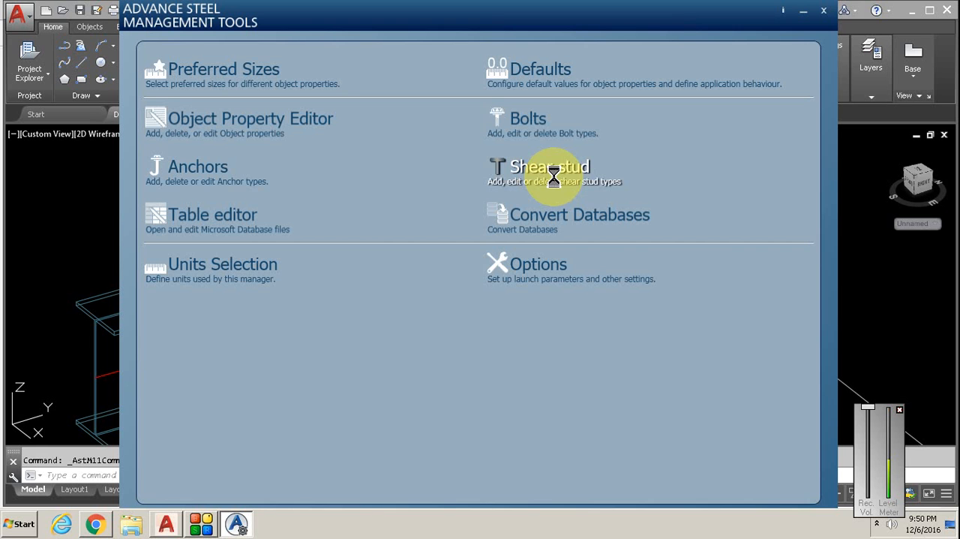
# Select the Nelson S3L-Inch stud in the Shear stud list (Mild Steel, 1 1/2 inch).
pyautogui.click(549, 165)
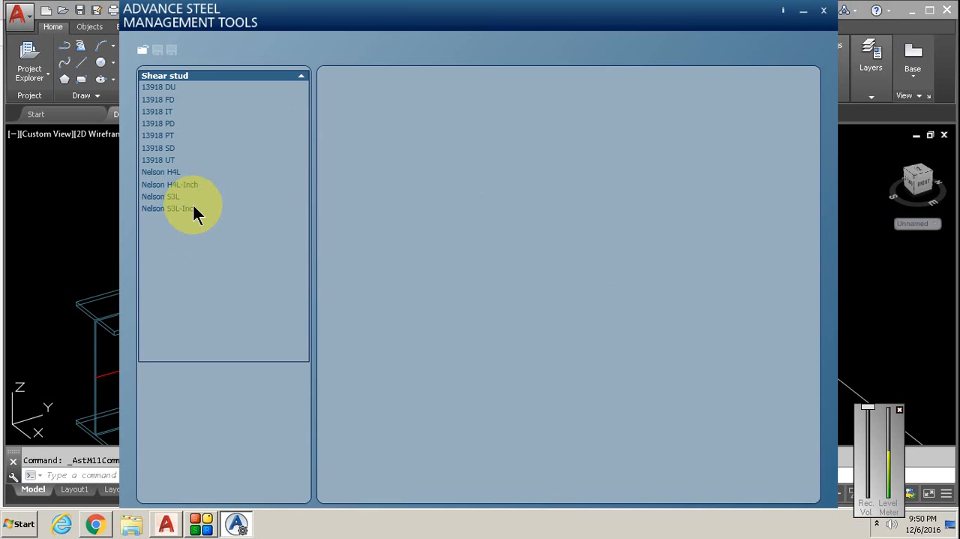
pyautogui.click(174, 207)
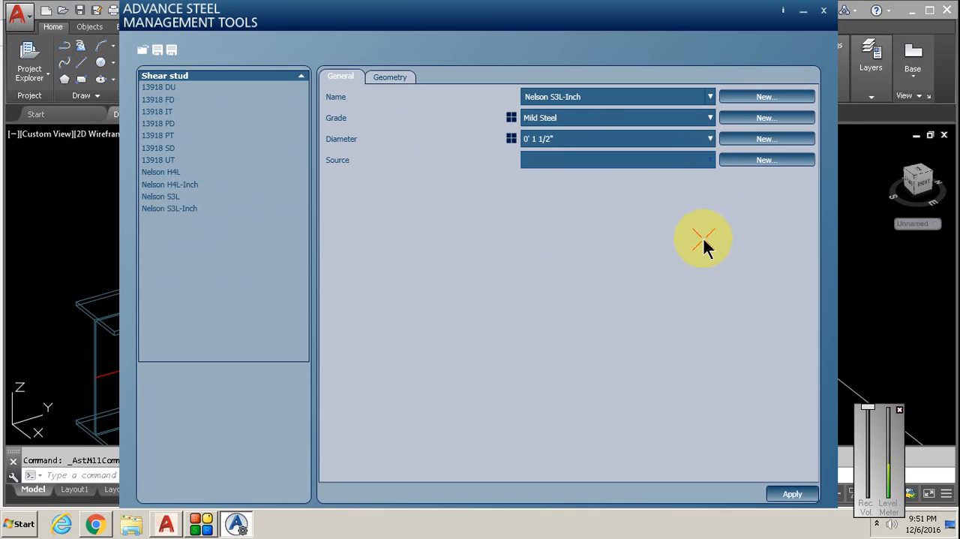
pyautogui.moveTo(693, 327)
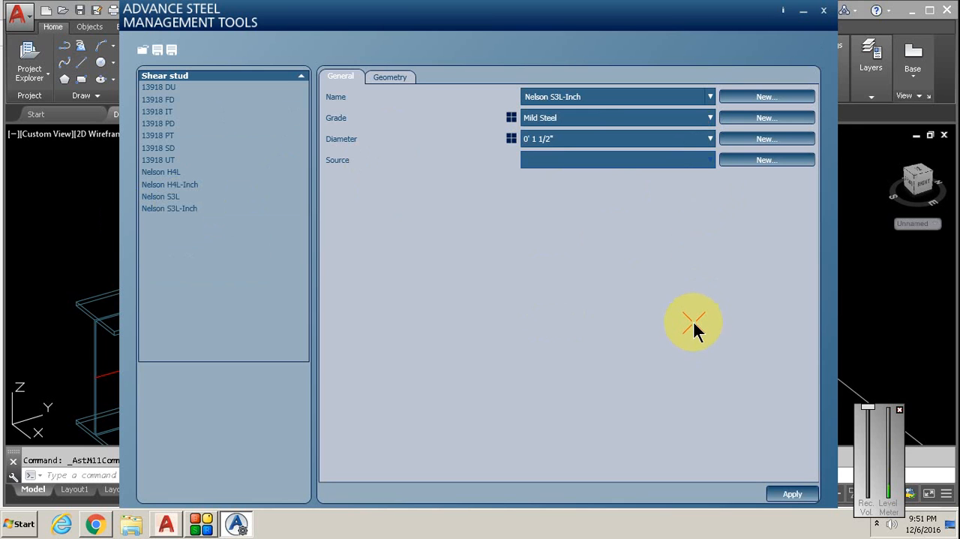
pyautogui.moveTo(577, 288)
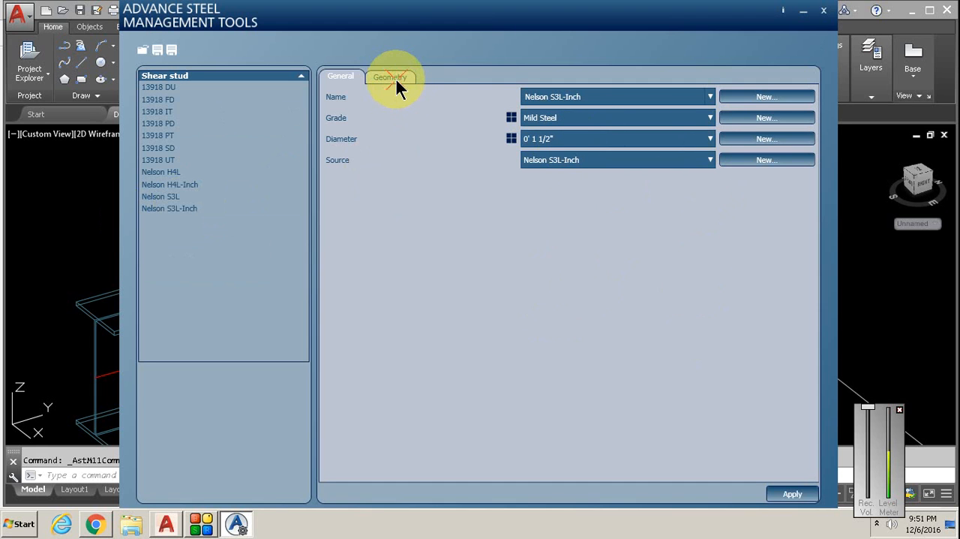
# Enter head dimensions A = 2 and B = 3/4 on the Geometry page and apply them.
pyautogui.click(388, 77)
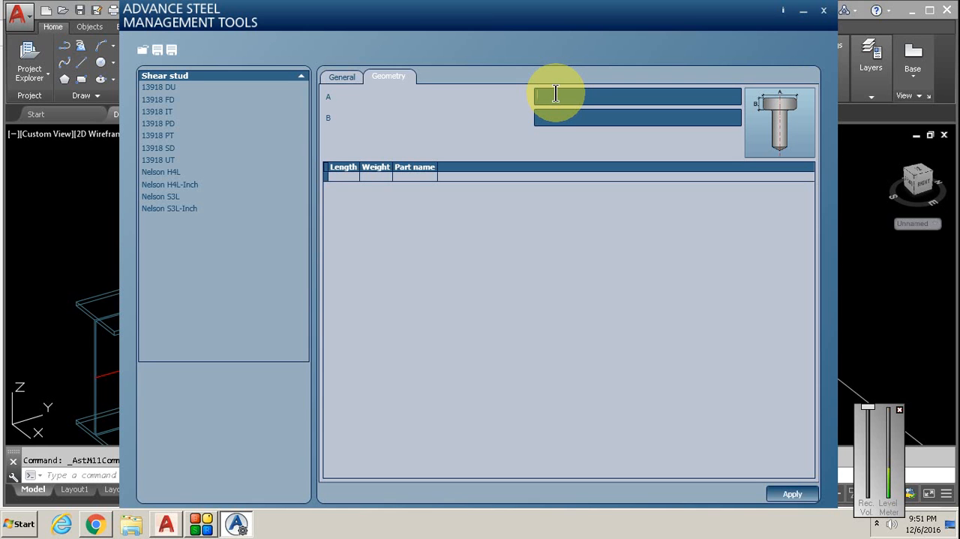
pyautogui.write('2')
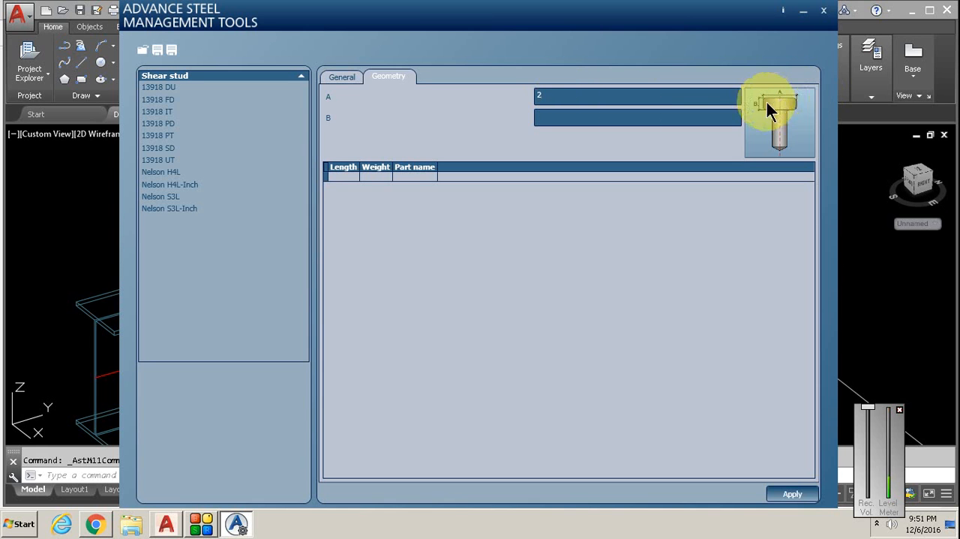
pyautogui.click(636, 117)
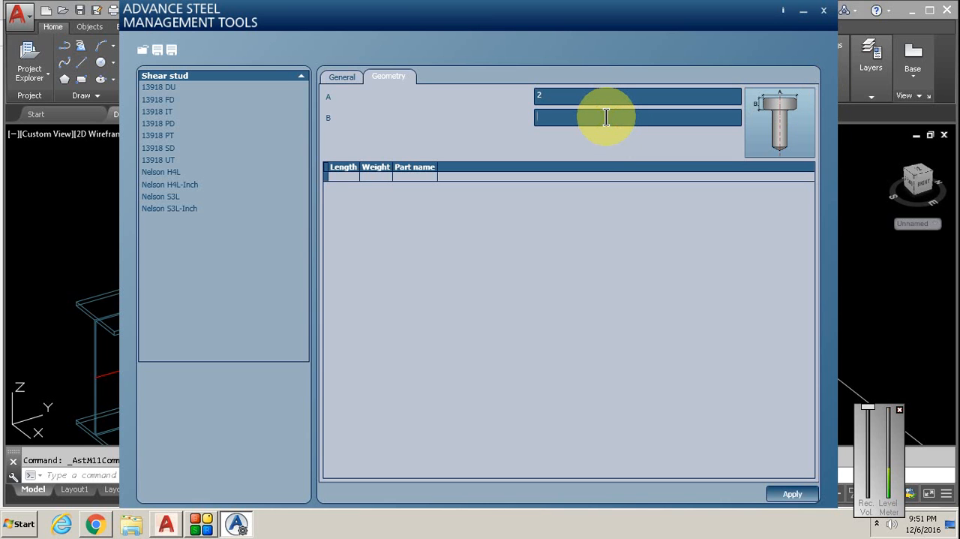
pyautogui.write('3/4')
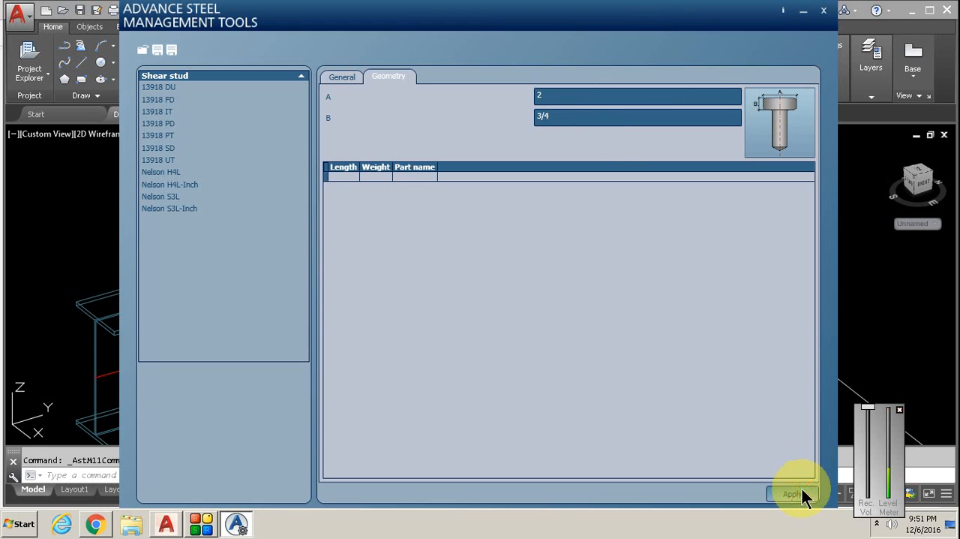
pyautogui.click(792, 494)
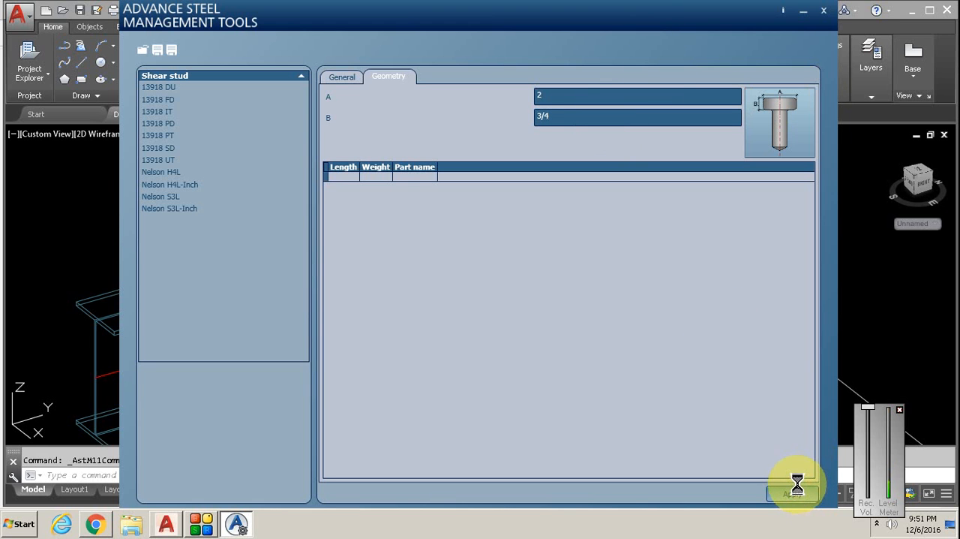
pyautogui.click(792, 494)
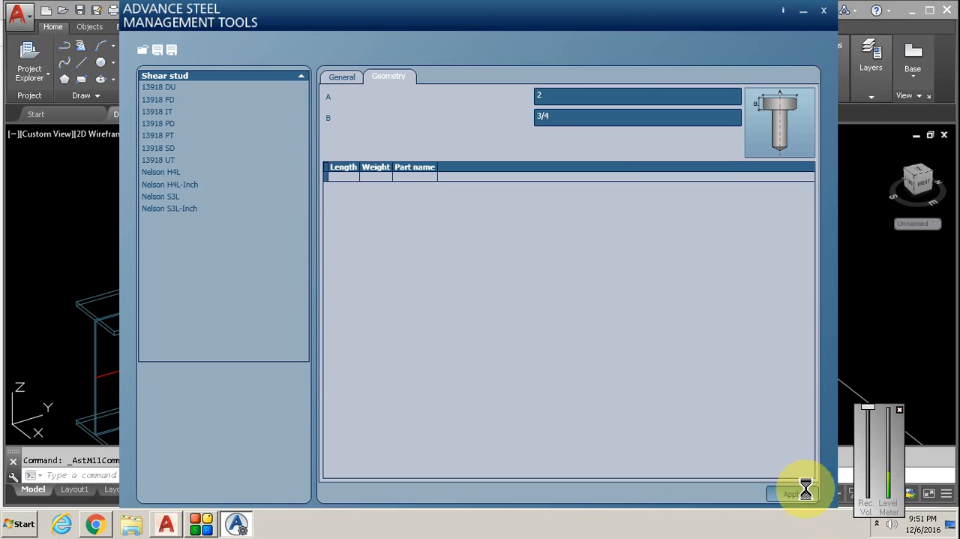
pyautogui.click(792, 492)
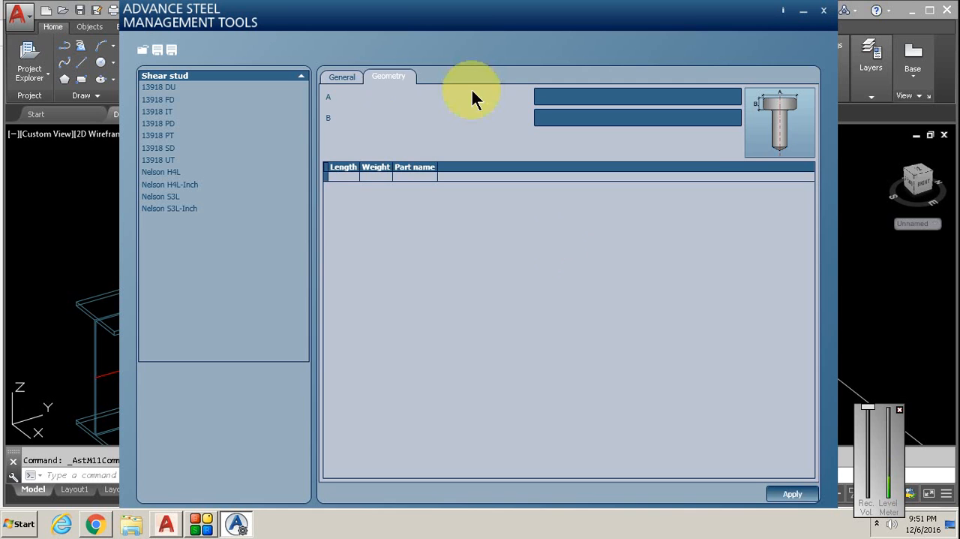
# Re-enter head dimension A = 2 and check it against the stud's General properties.
pyautogui.click(341, 76)
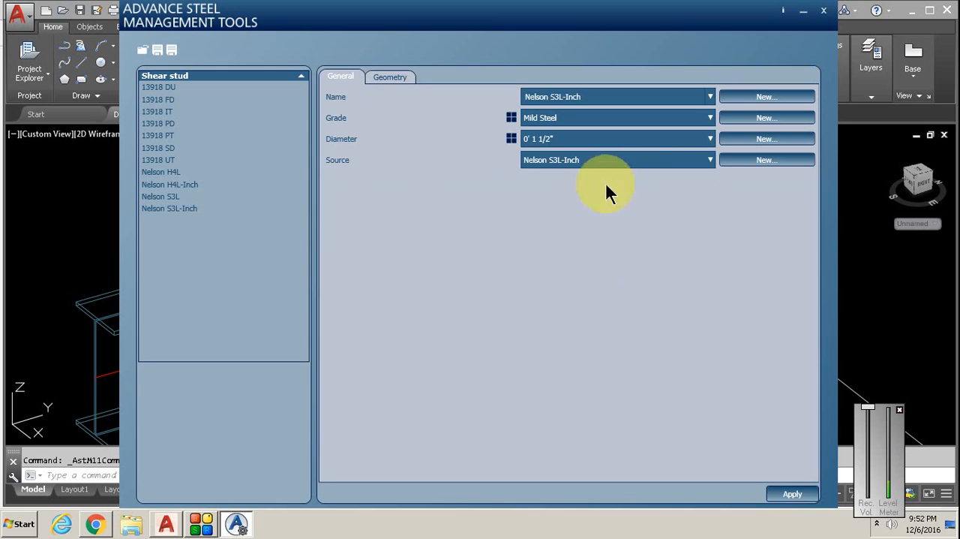
pyautogui.click(389, 77)
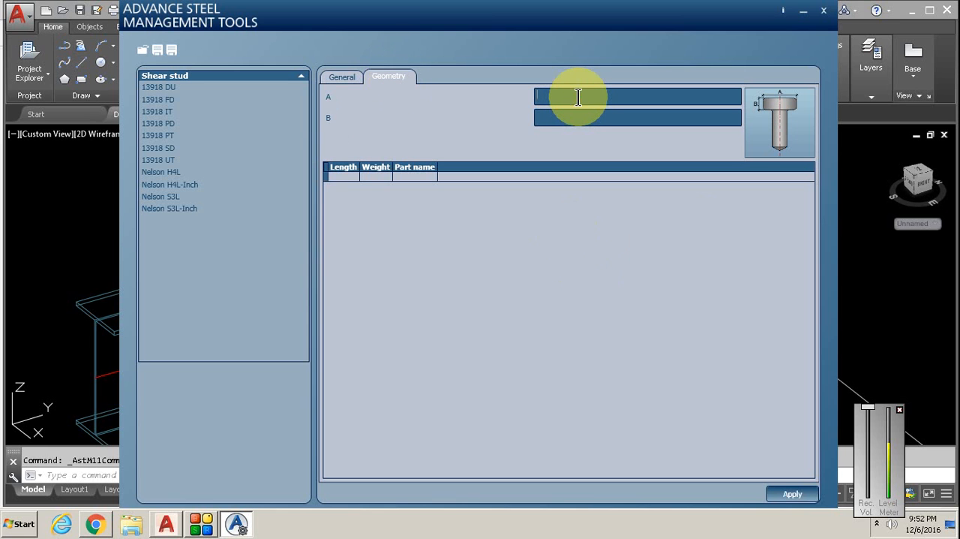
pyautogui.write('2')
pyautogui.click(637, 117)
pyautogui.write('3/4')
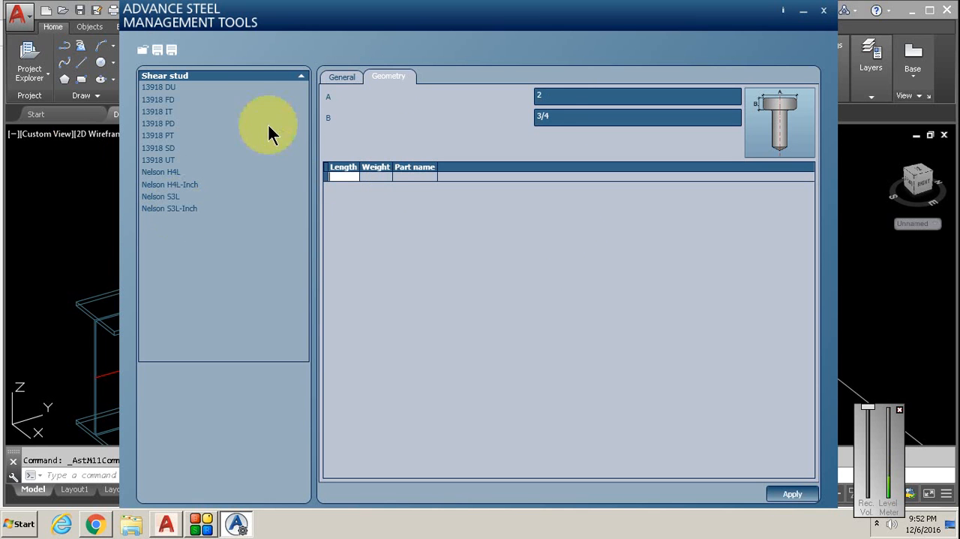
pyautogui.click(341, 76)
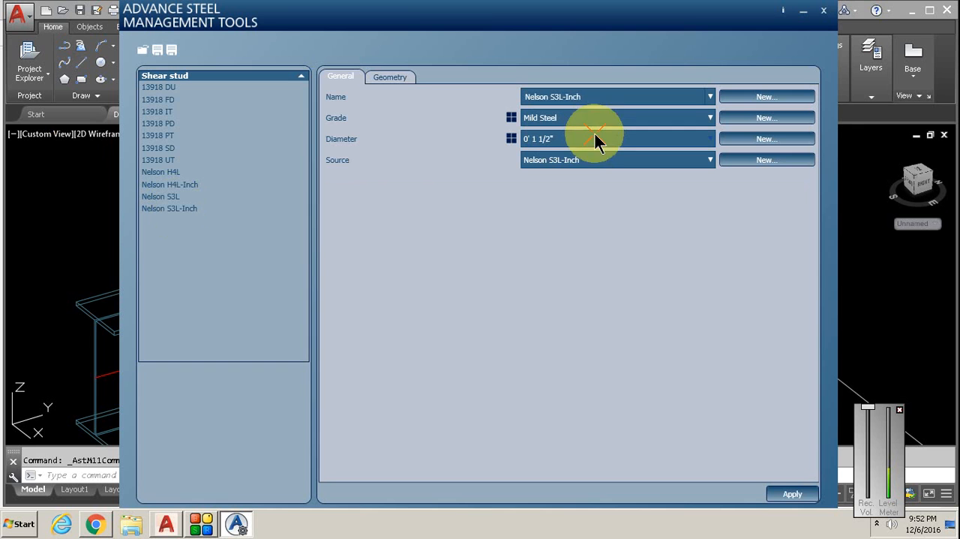
pyautogui.moveTo(556, 318)
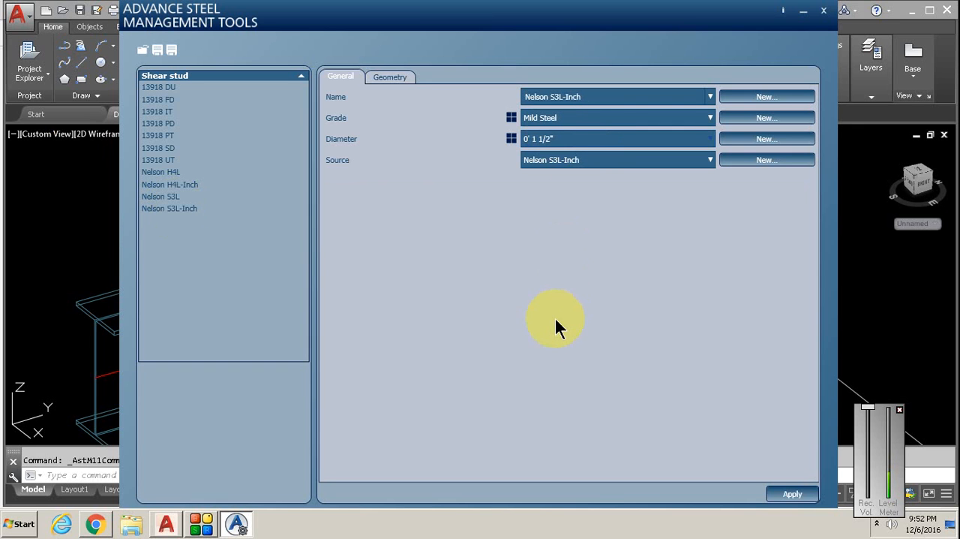
pyautogui.moveTo(564, 306)
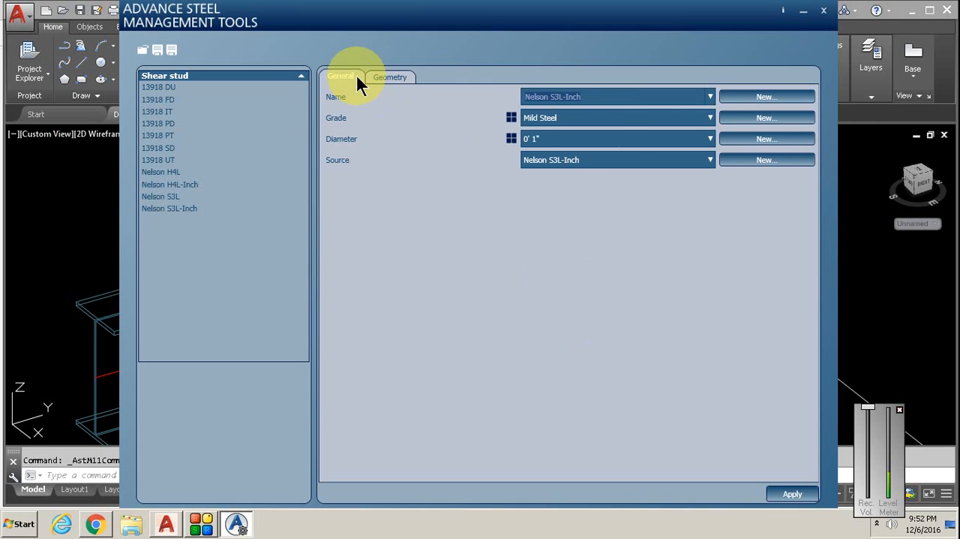
pyautogui.moveTo(642, 143)
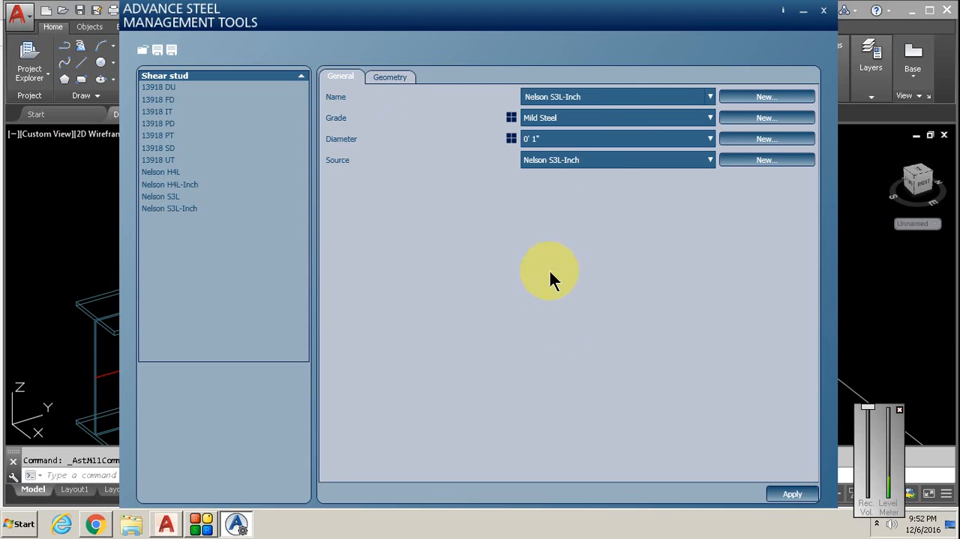
pyautogui.moveTo(733, 161)
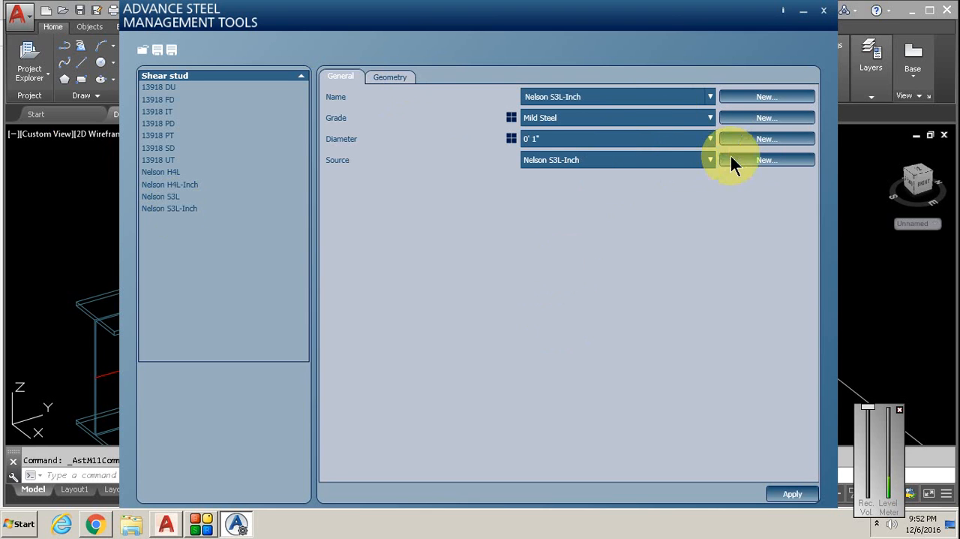
pyautogui.click(391, 76)
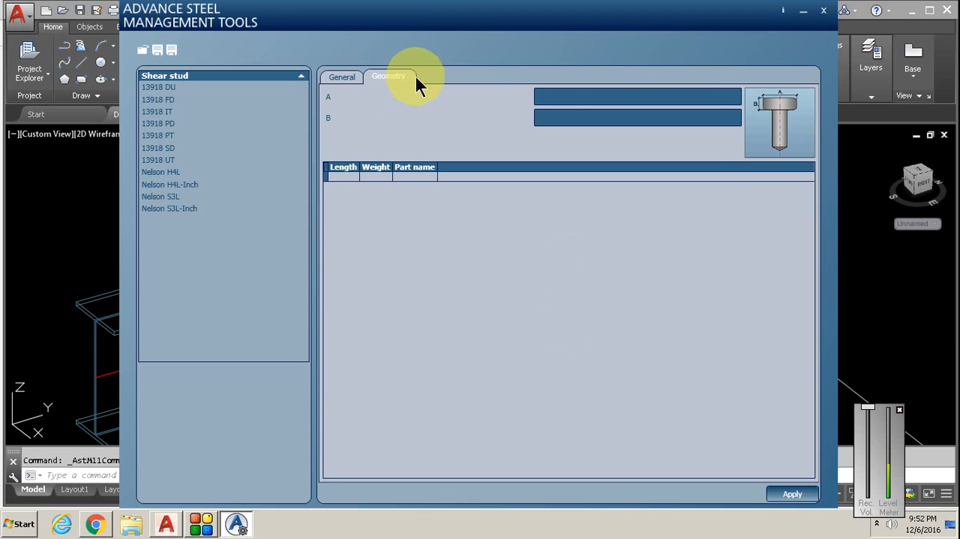
pyautogui.click(343, 77)
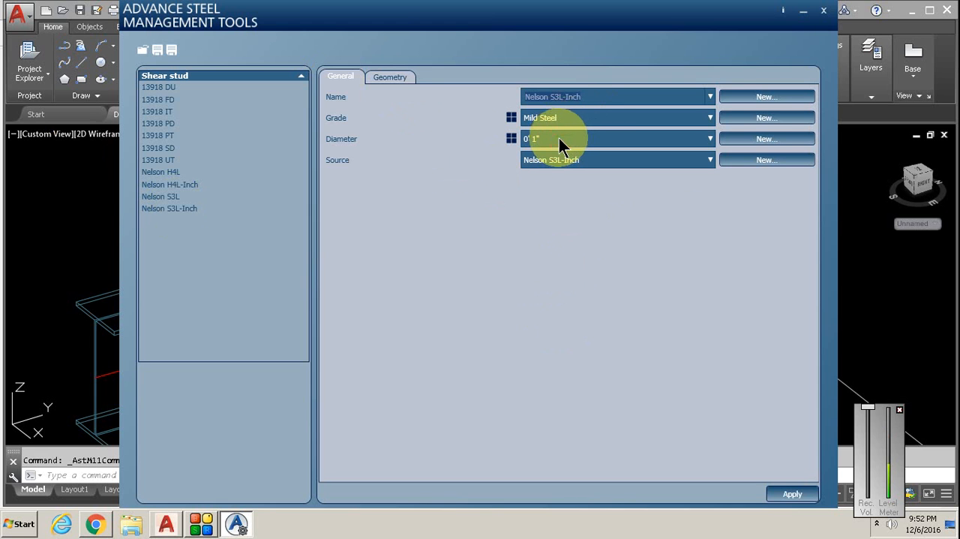
pyautogui.moveTo(559, 318)
pyautogui.write(' 1/2')
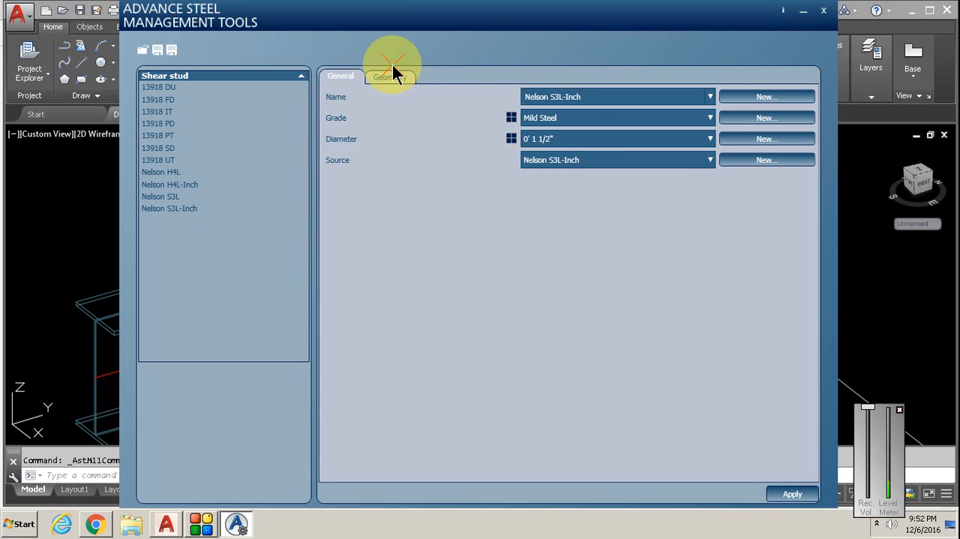
# Add a 5" length row with part name ns.5 to the stud geometry and apply it.
pyautogui.click(388, 77)
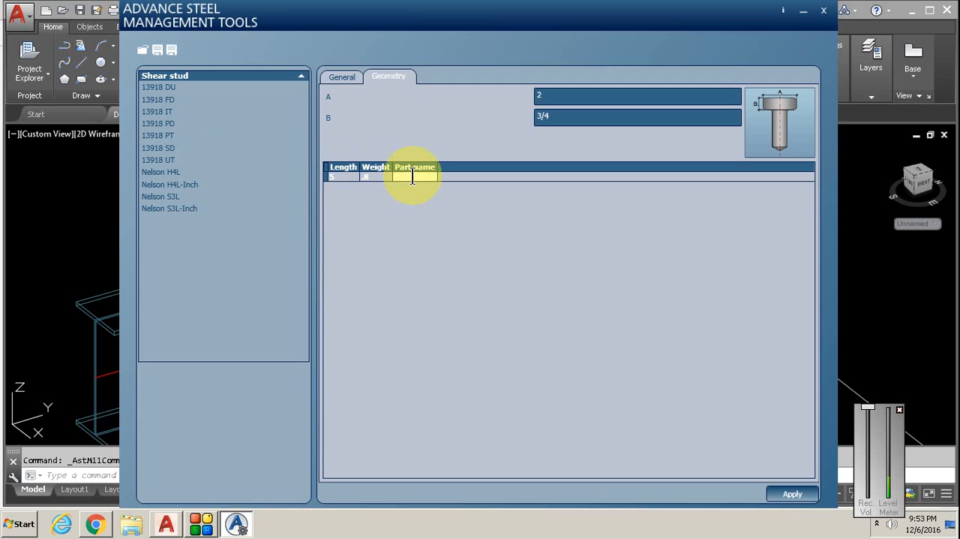
pyautogui.write('ns.5')
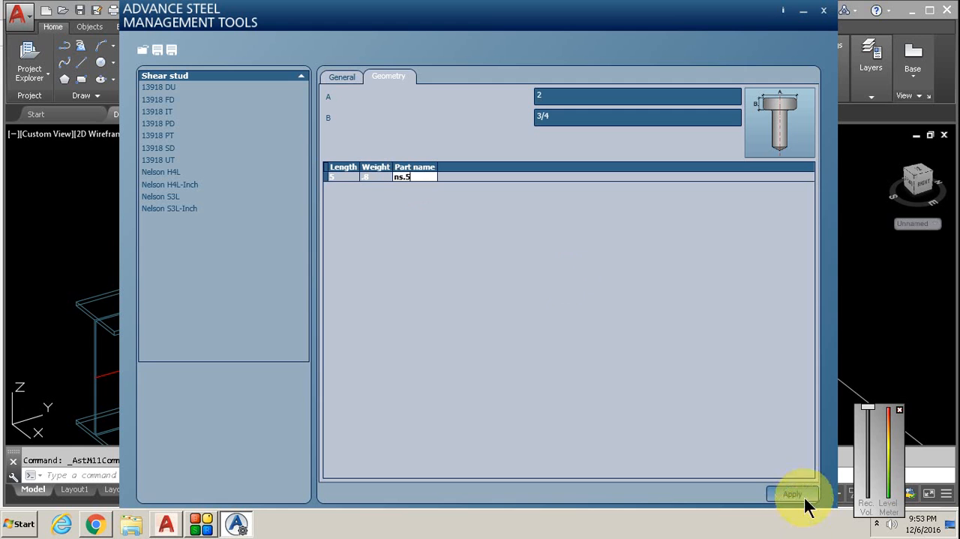
pyautogui.click(793, 494)
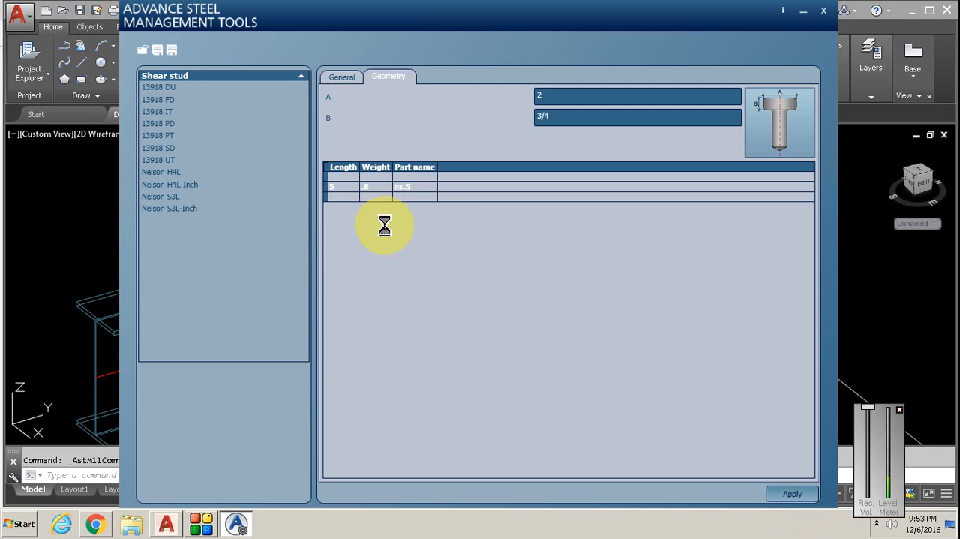
pyautogui.moveTo(529, 199)
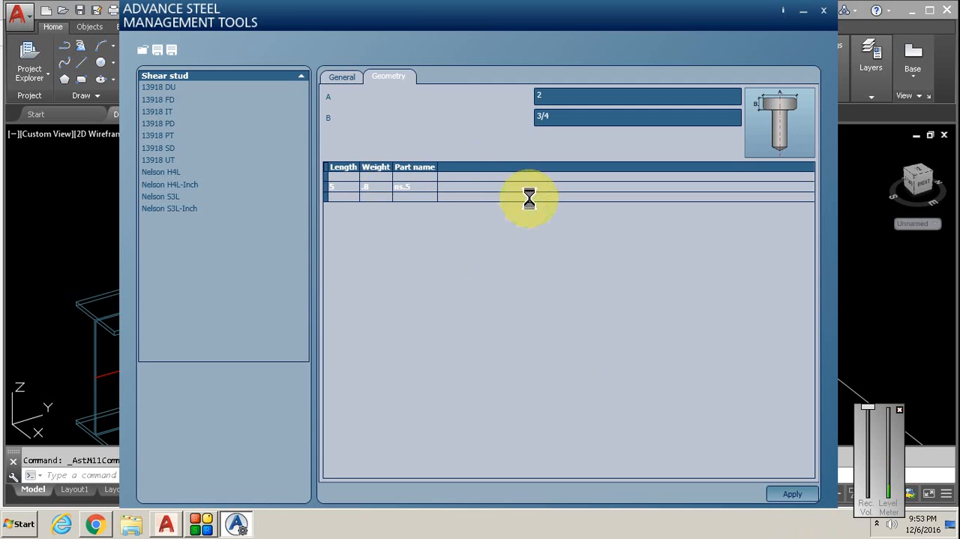
pyautogui.moveTo(561, 216)
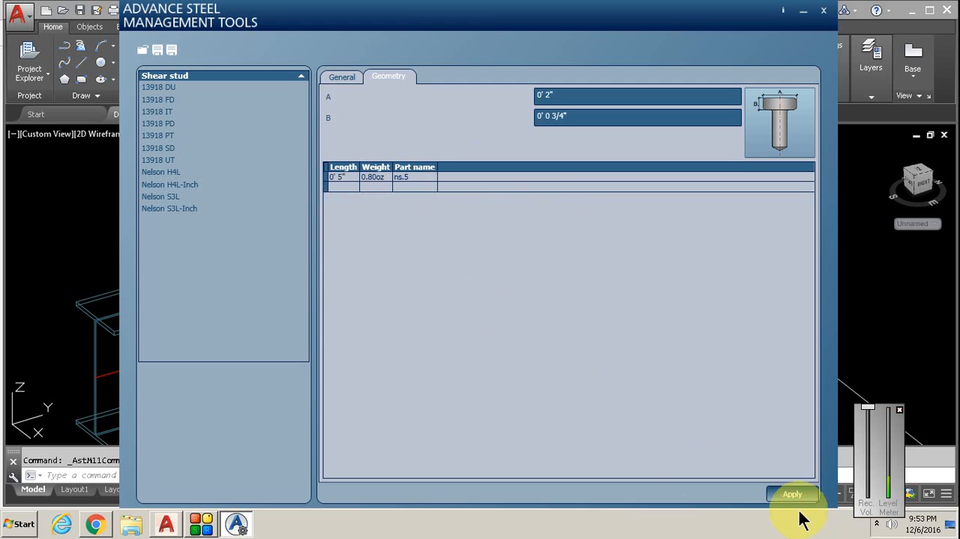
pyautogui.click(792, 494)
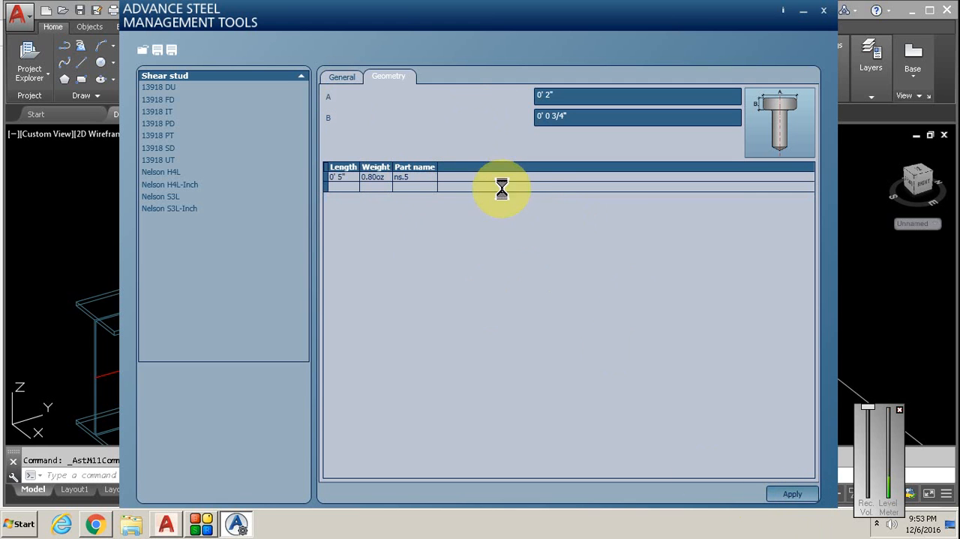
pyautogui.moveTo(543, 193)
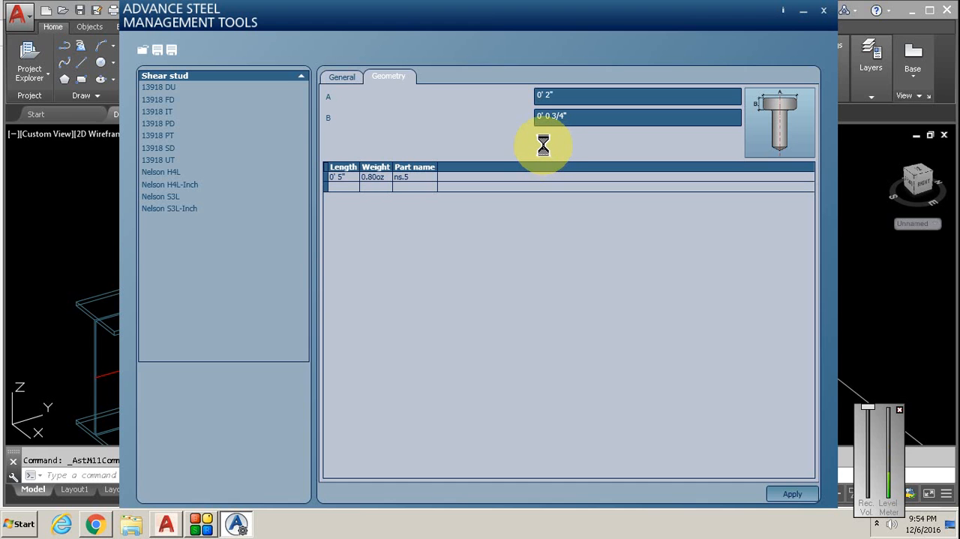
pyautogui.moveTo(543, 141)
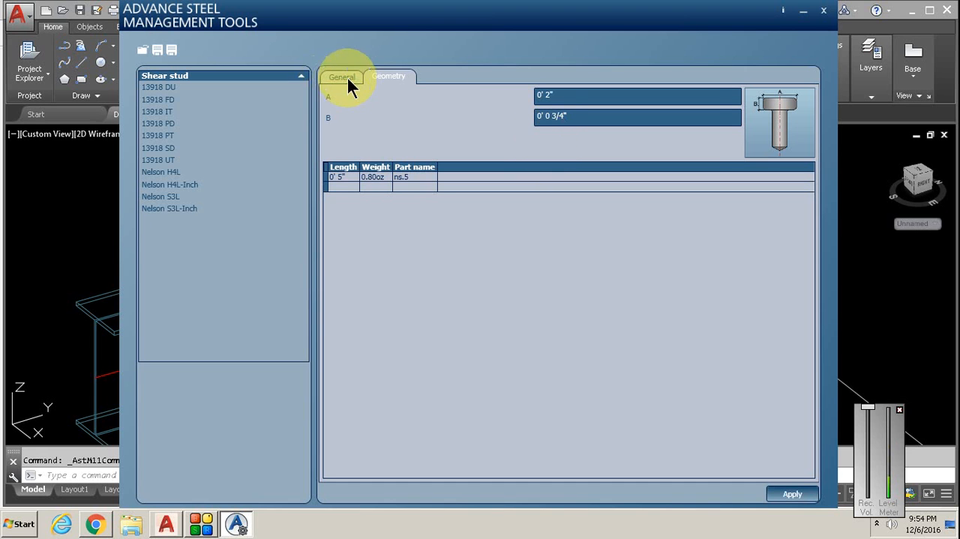
pyautogui.click(342, 77)
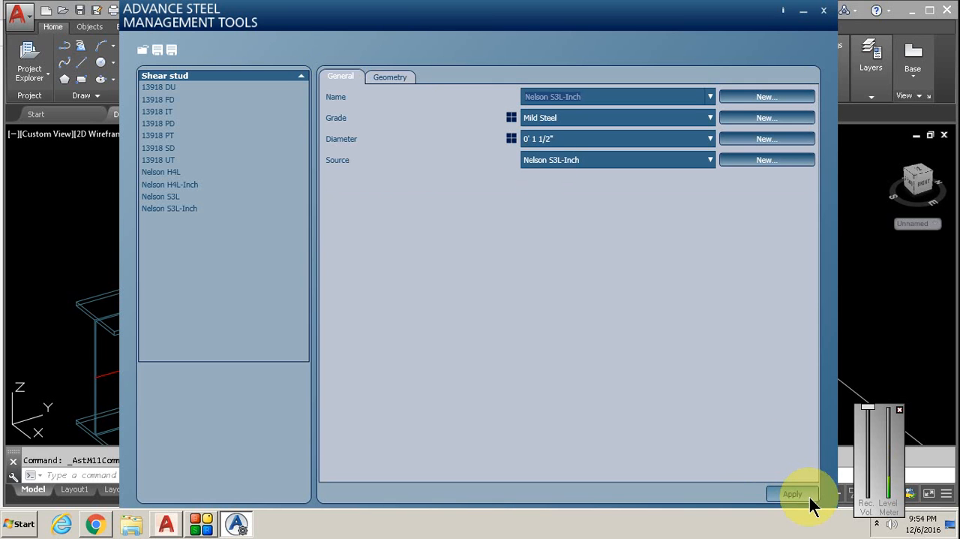
# Apply the stud definition, then set the end plate's stud diameter to 1 1/2 inch.
pyautogui.click(792, 494)
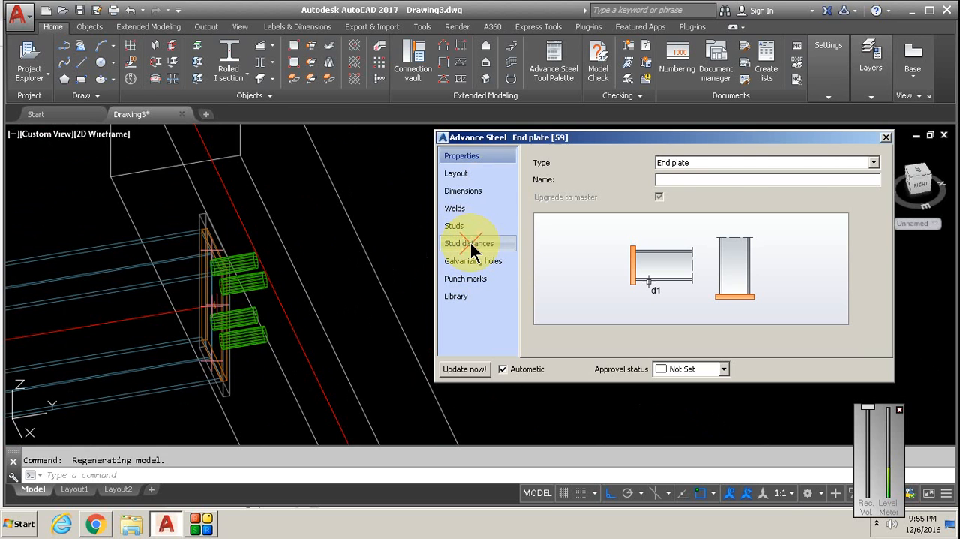
pyautogui.click(455, 225)
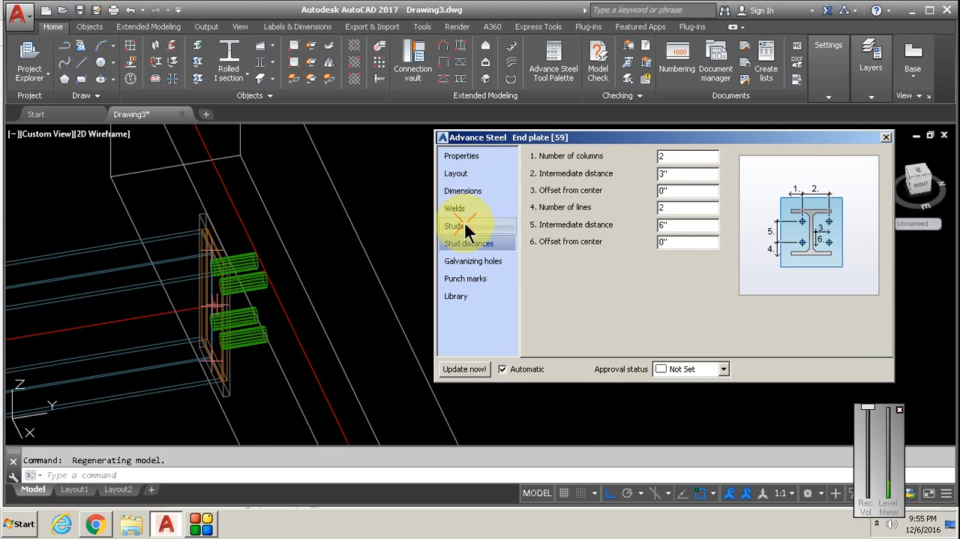
pyautogui.click(453, 225)
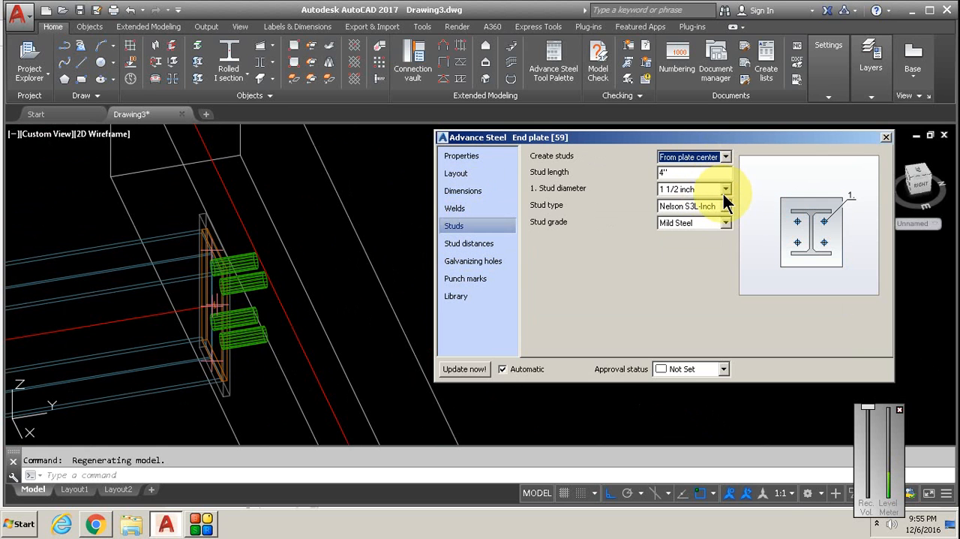
pyautogui.click(724, 189)
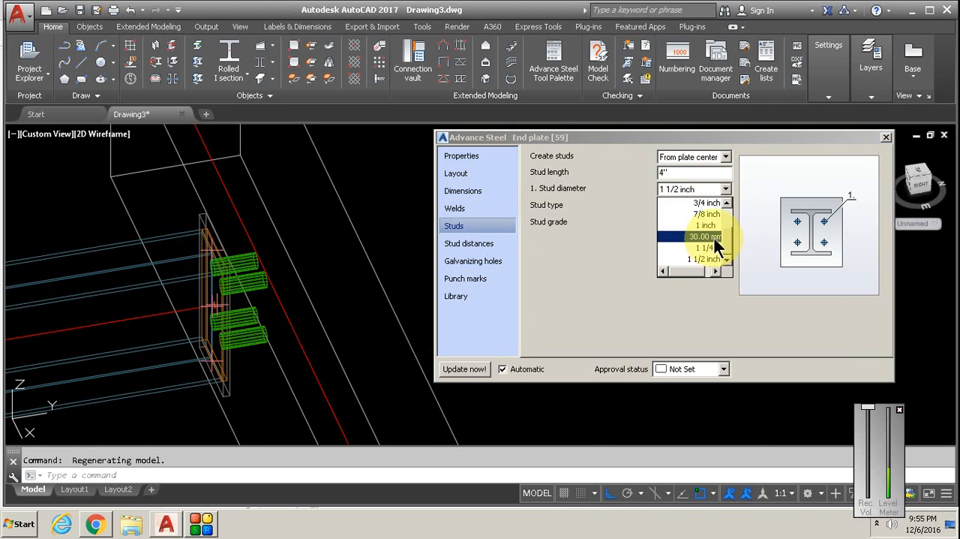
pyautogui.click(703, 237)
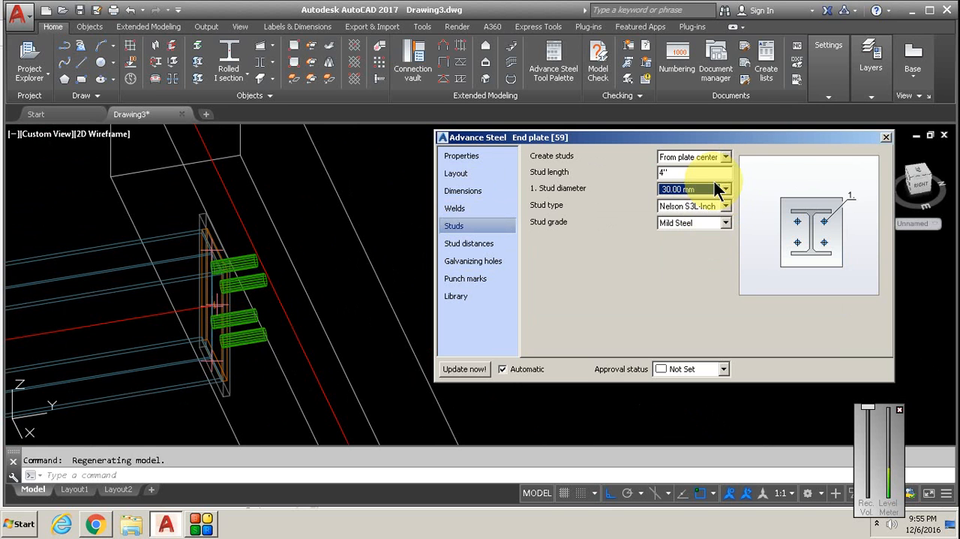
pyautogui.click(694, 189)
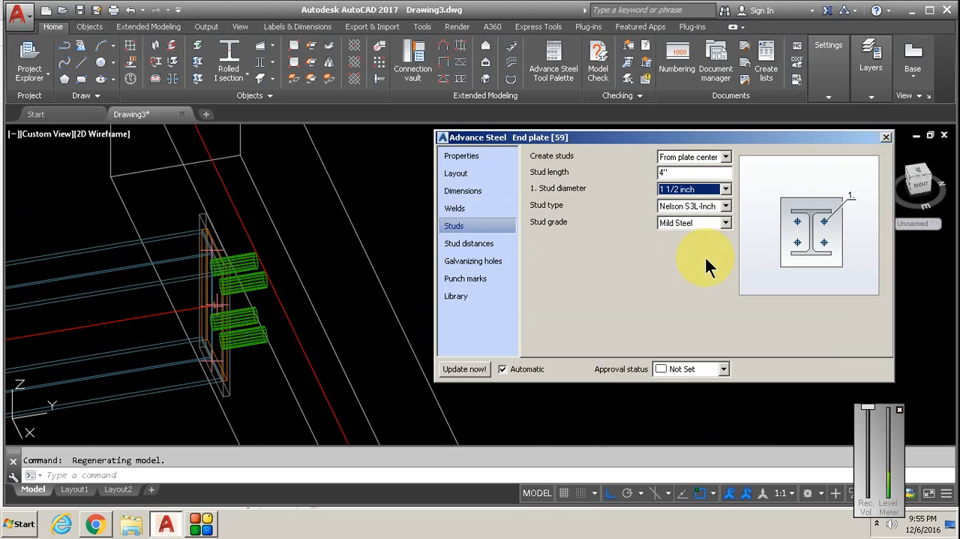
pyautogui.click(725, 205)
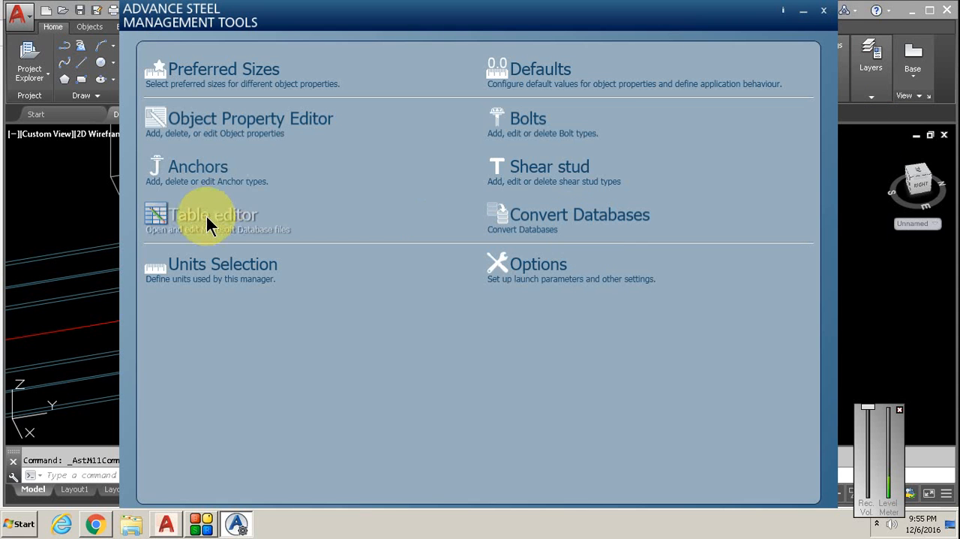
pyautogui.moveTo(504, 27)
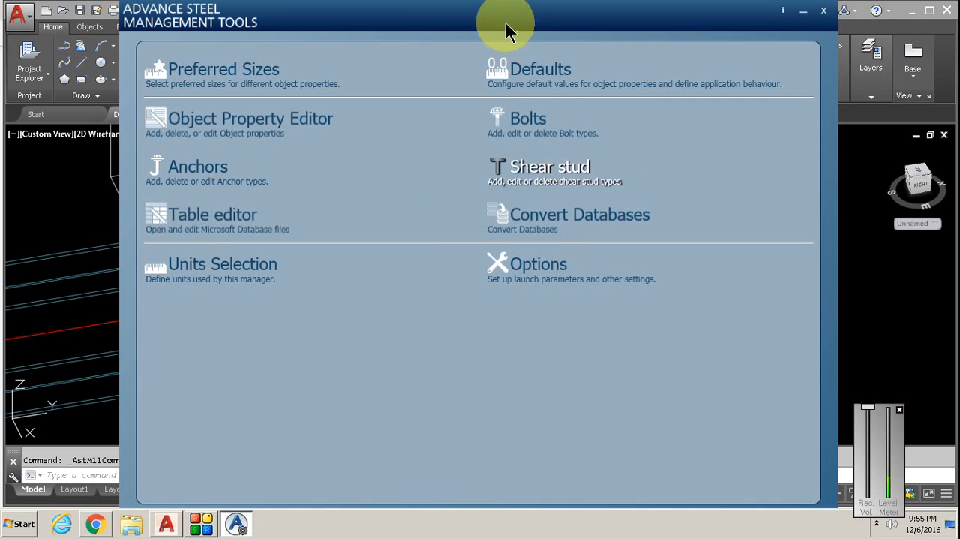
pyautogui.moveTo(582, 30)
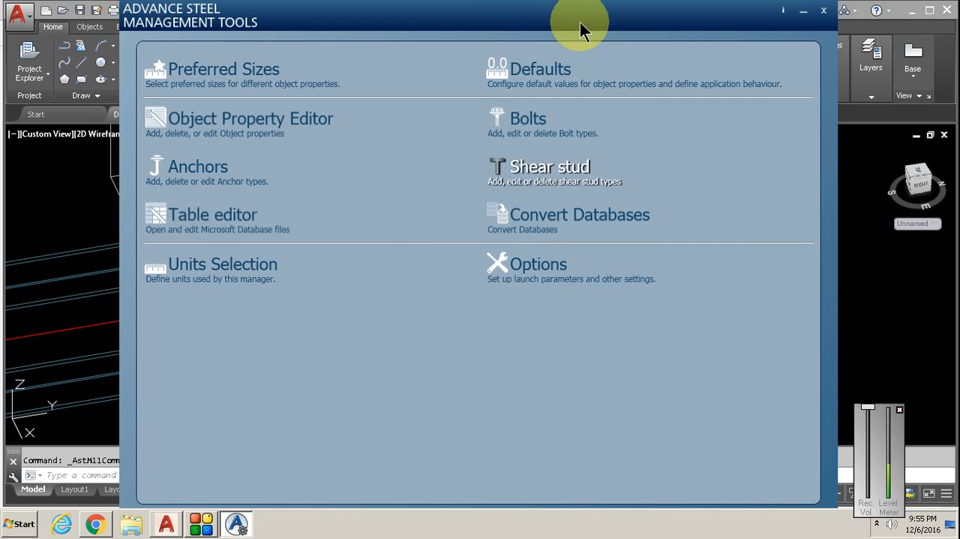
pyautogui.moveTo(550, 57)
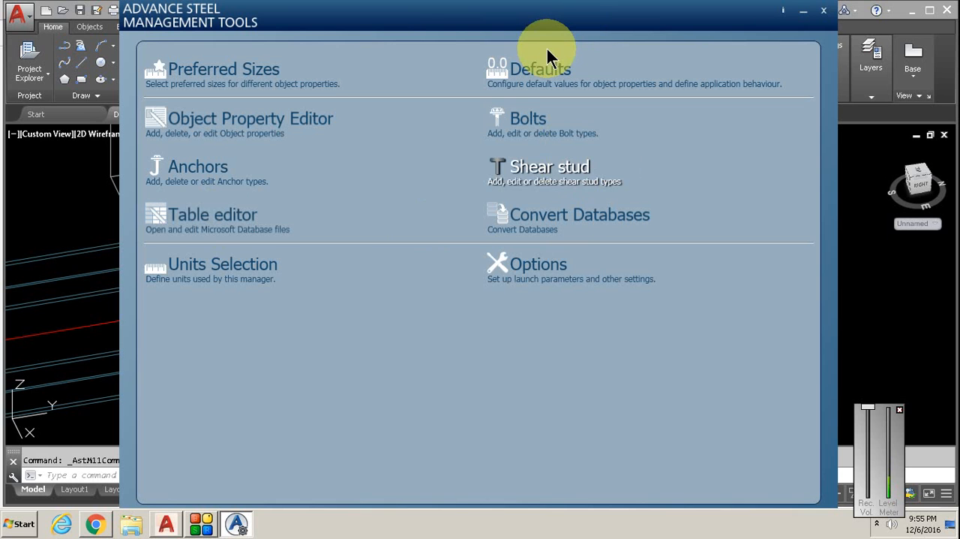
# Reopen the Shear stud catalogue in Management Tools.
pyautogui.click(540, 69)
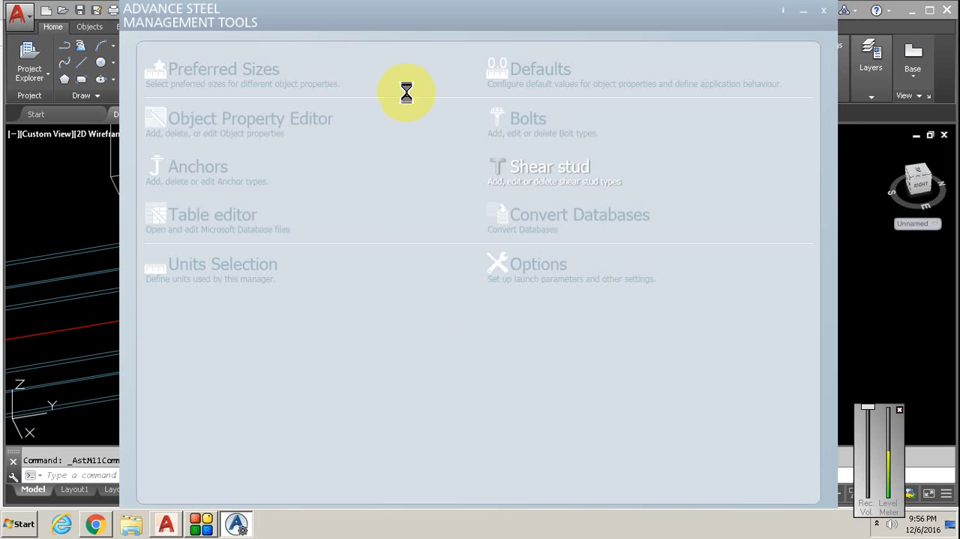
# Change the Nelson S3L-Inch head dimension A to 2.5 and commit it in the table.
pyautogui.click(549, 167)
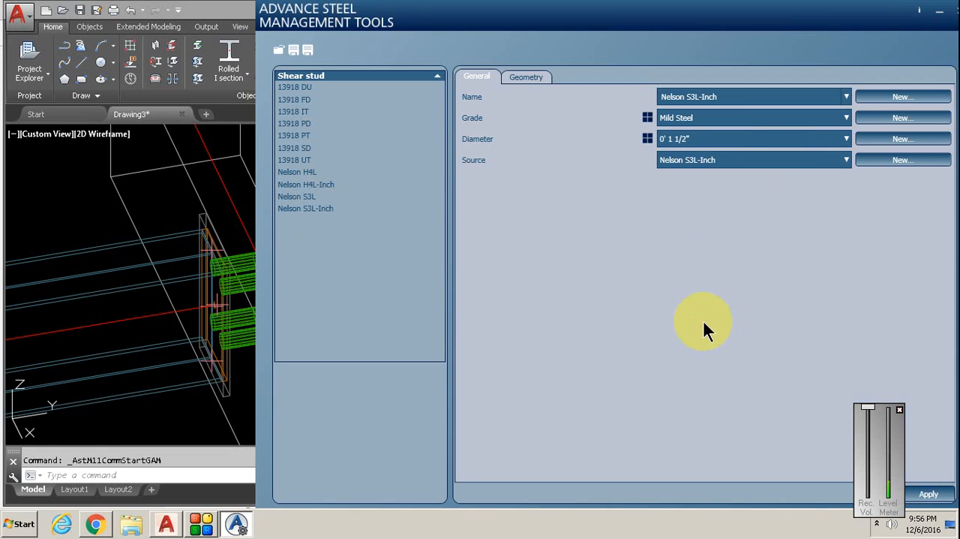
pyautogui.moveTo(910, 120)
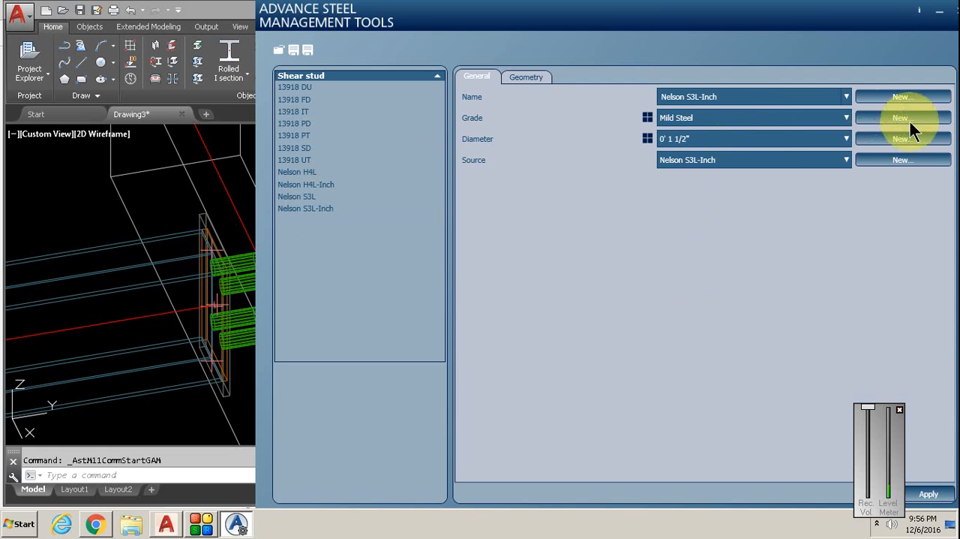
pyautogui.click(525, 76)
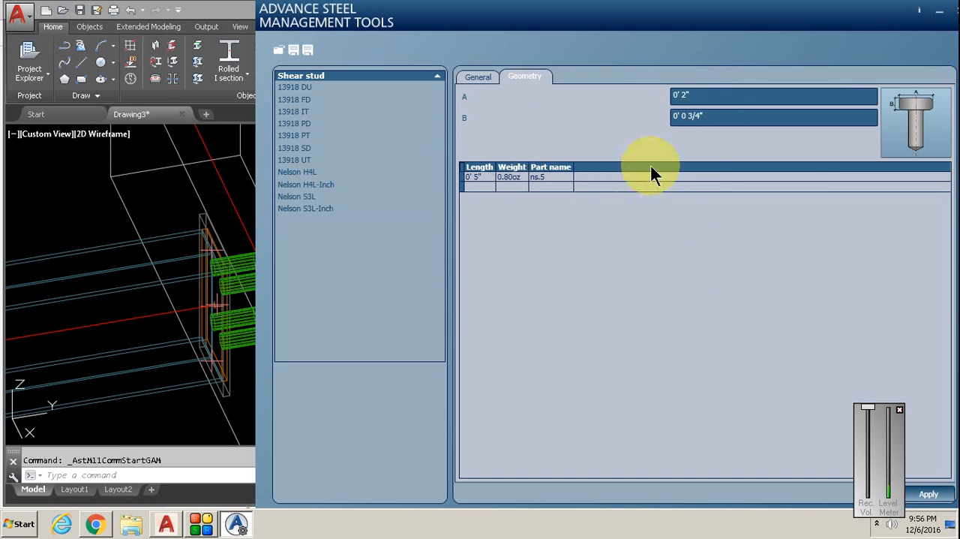
pyautogui.moveTo(718, 113)
pyautogui.write('2.5')
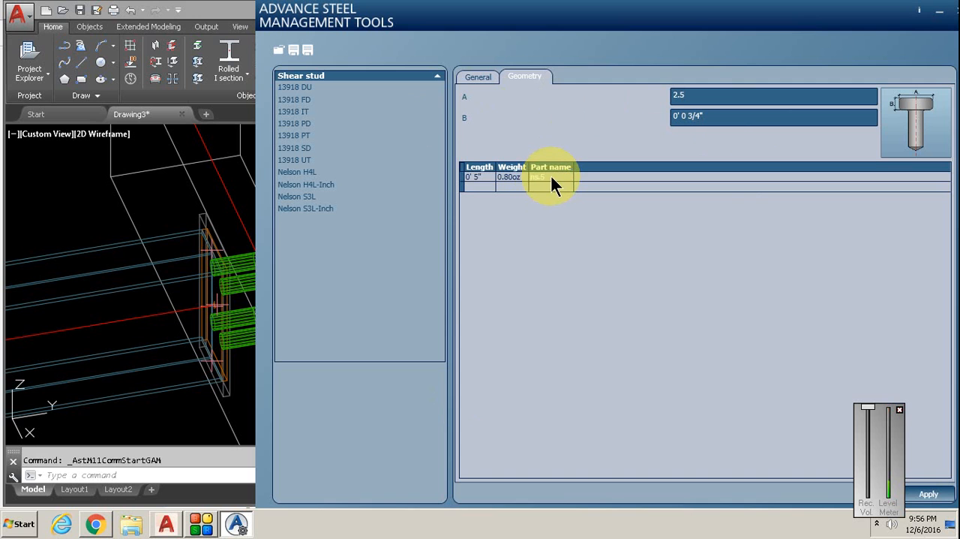
pyautogui.click(552, 177)
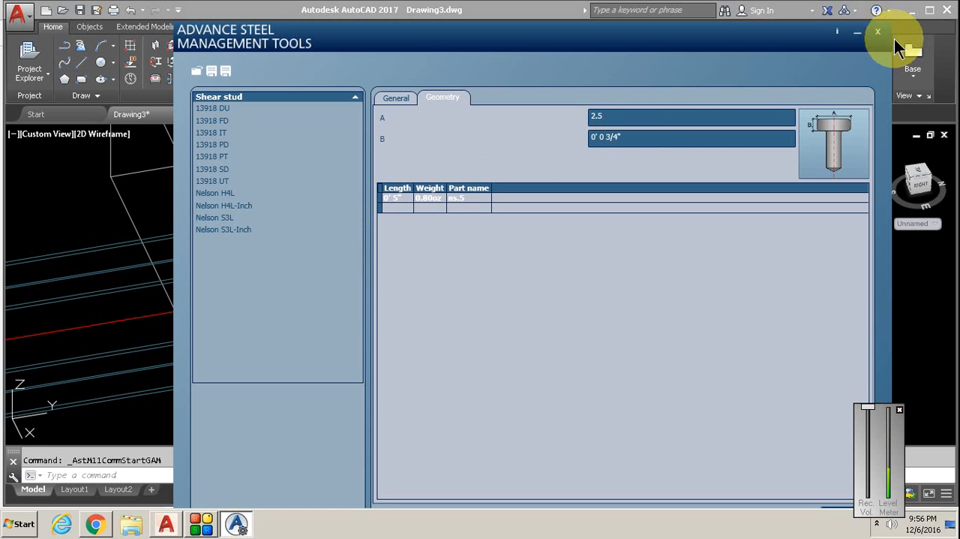
# Close Management Tools and review the end plate joint's Studs and Welds pages, then close them.
pyautogui.click(878, 32)
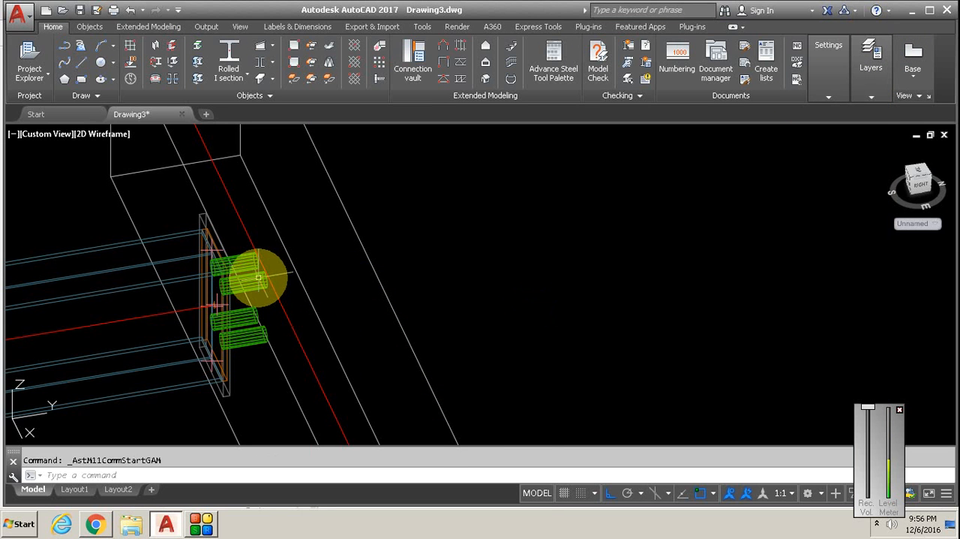
pyautogui.rightClick(258, 279)
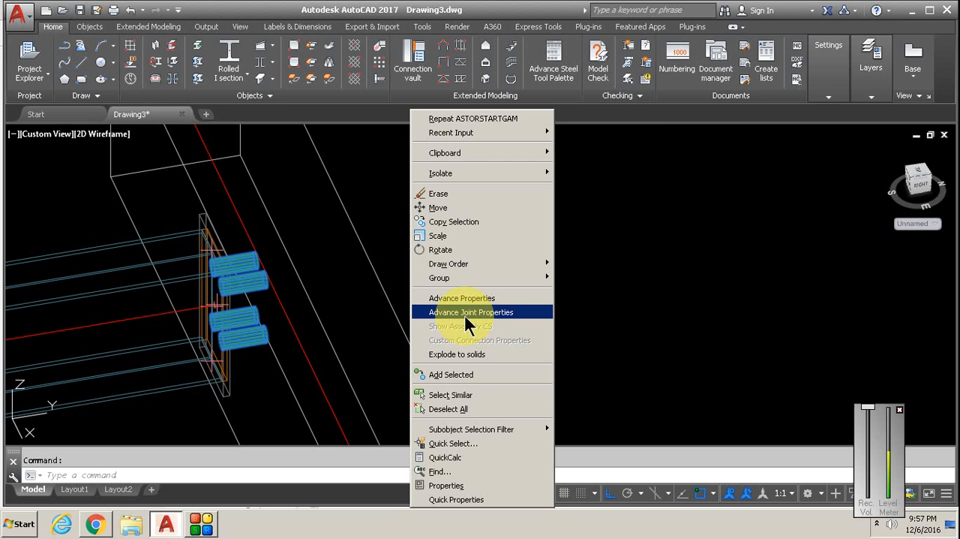
pyautogui.click(472, 312)
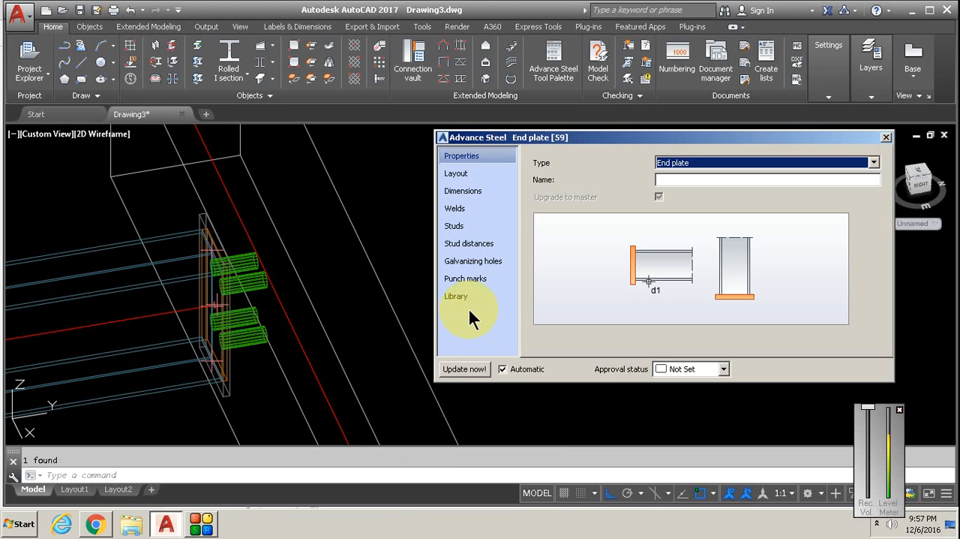
pyautogui.click(454, 225)
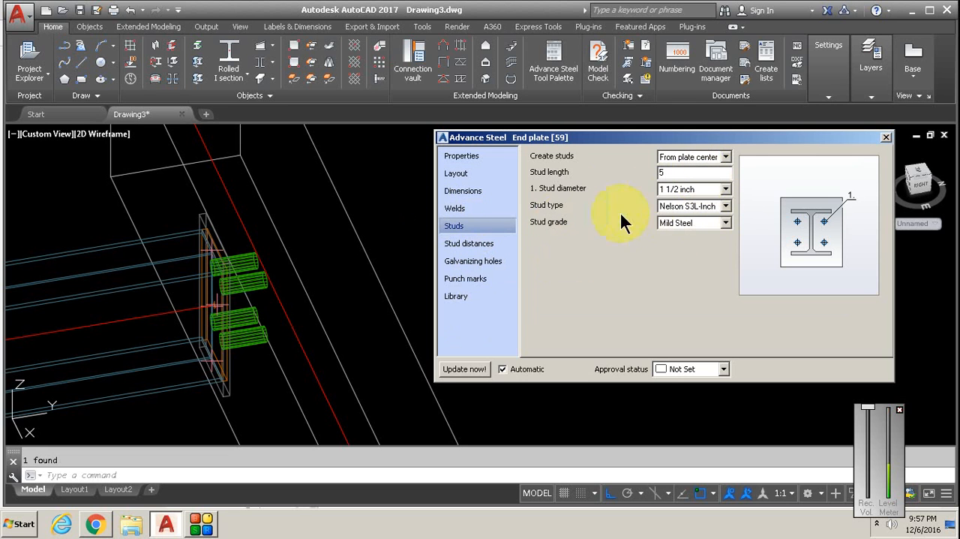
pyautogui.click(454, 208)
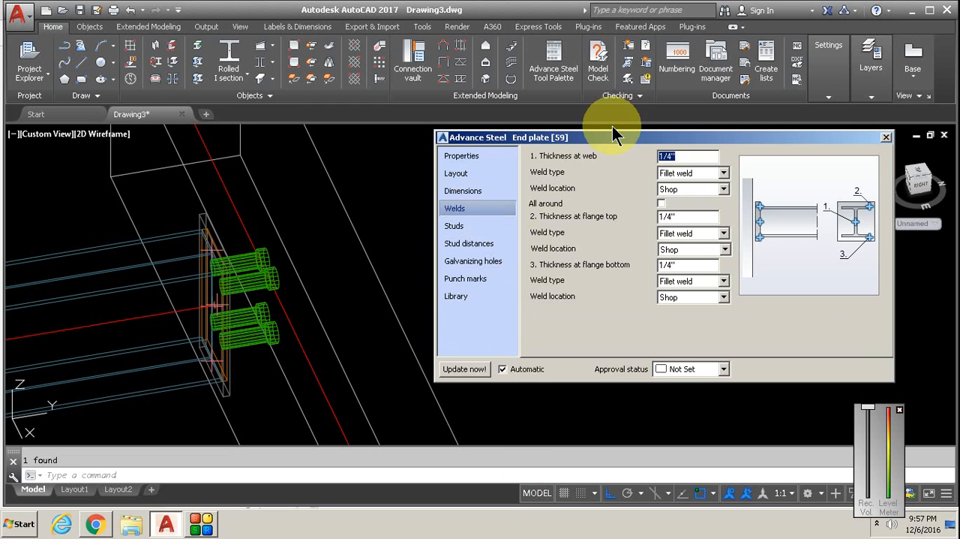
pyautogui.moveTo(616, 137); pyautogui.dragTo(593, 126)
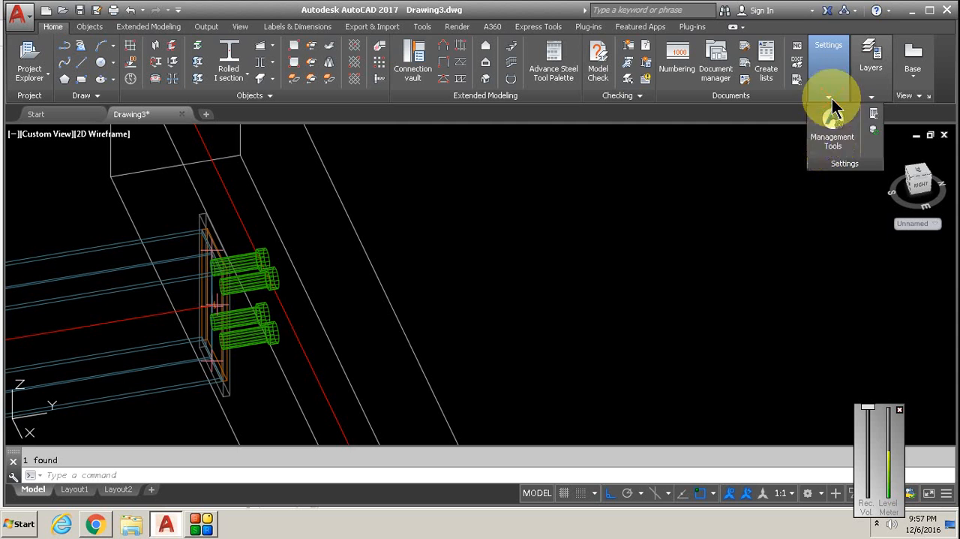
# Launch Advance Steel Management Tools again from the Settings panel.
pyautogui.click(831, 136)
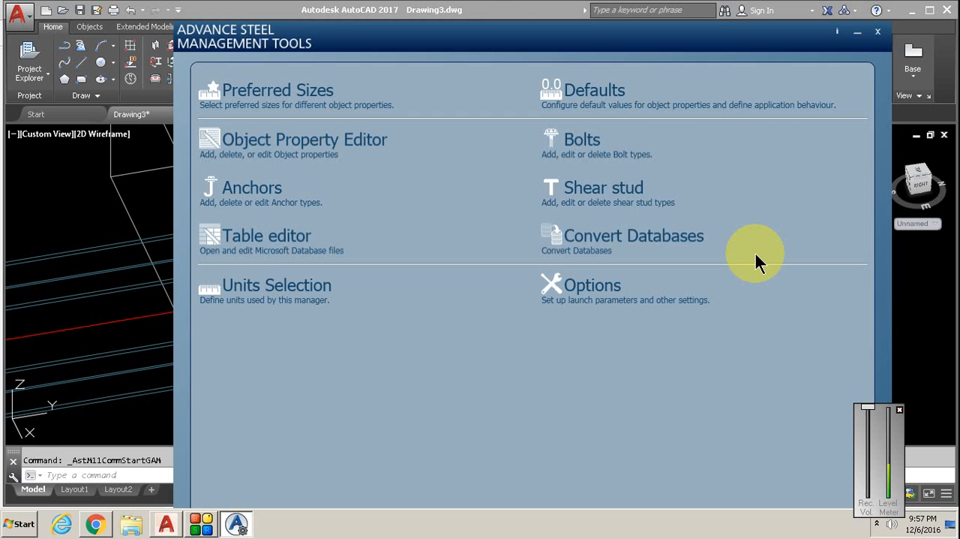
pyautogui.moveTo(808, 247)
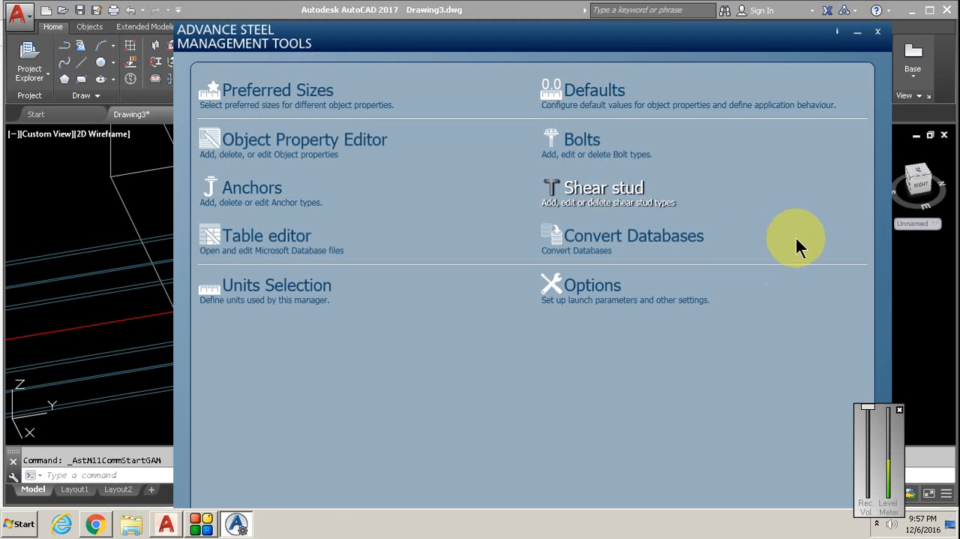
pyautogui.moveTo(688, 243)
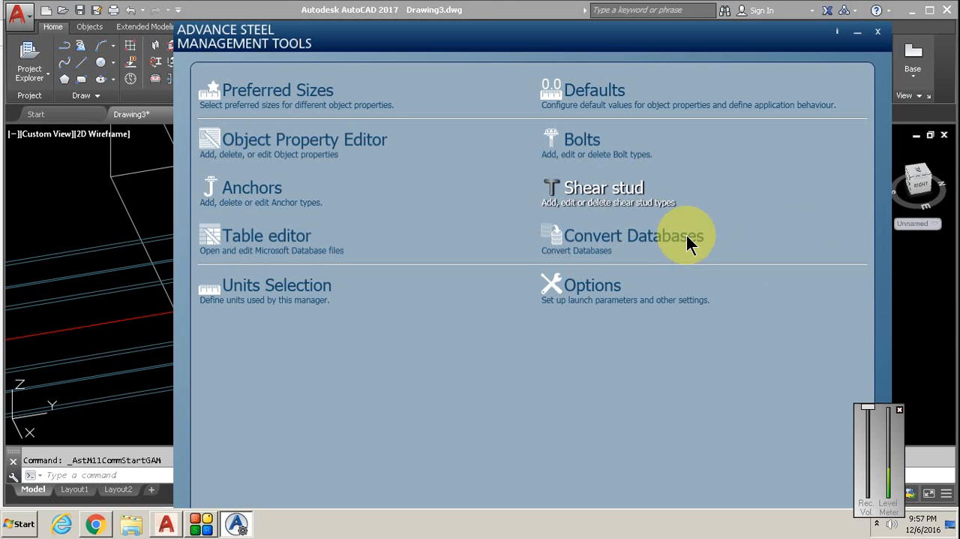
pyautogui.moveTo(588, 157)
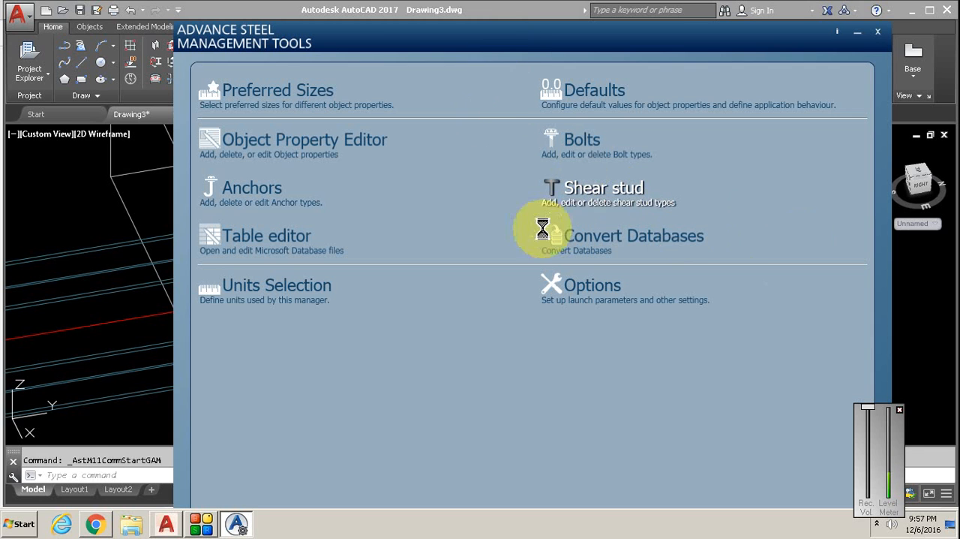
pyautogui.moveTo(360, 279)
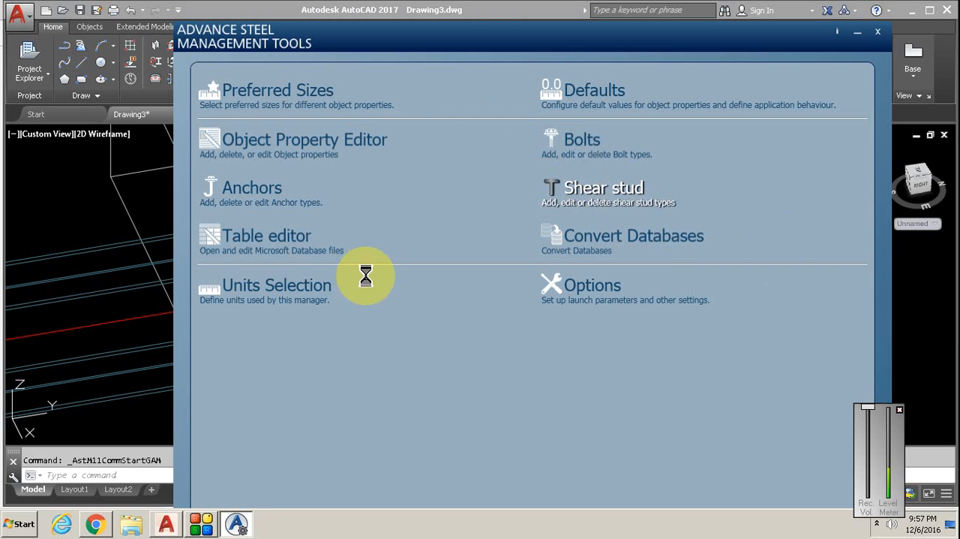
pyautogui.moveTo(314, 189)
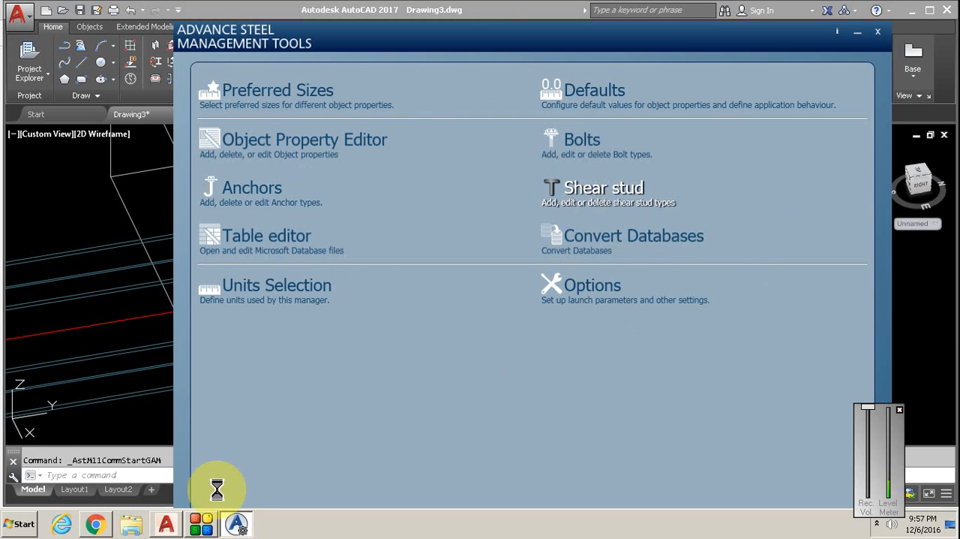
pyautogui.moveTo(472, 75)
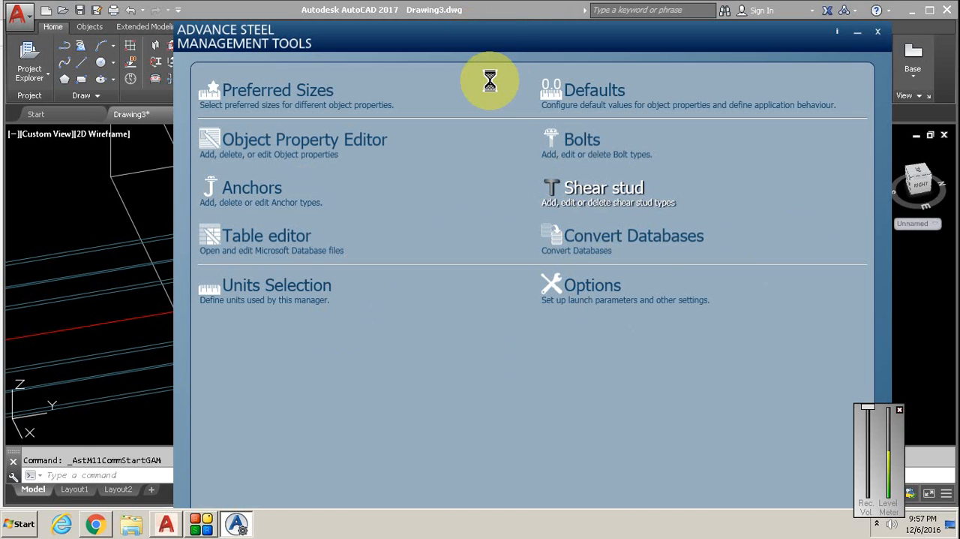
pyautogui.moveTo(188, 112)
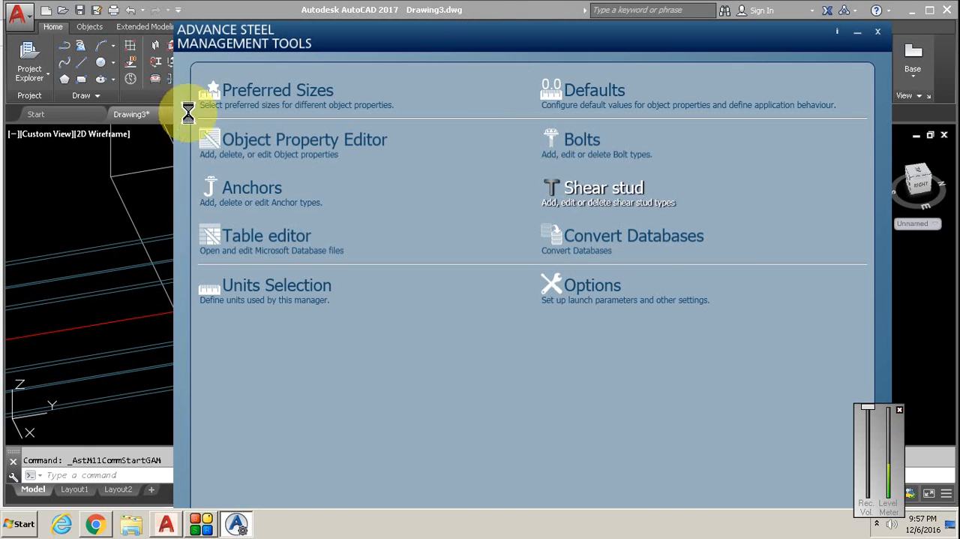
# Open the Nelson S3L-Inch stud and bring up its Geometry length table.
pyautogui.click(603, 188)
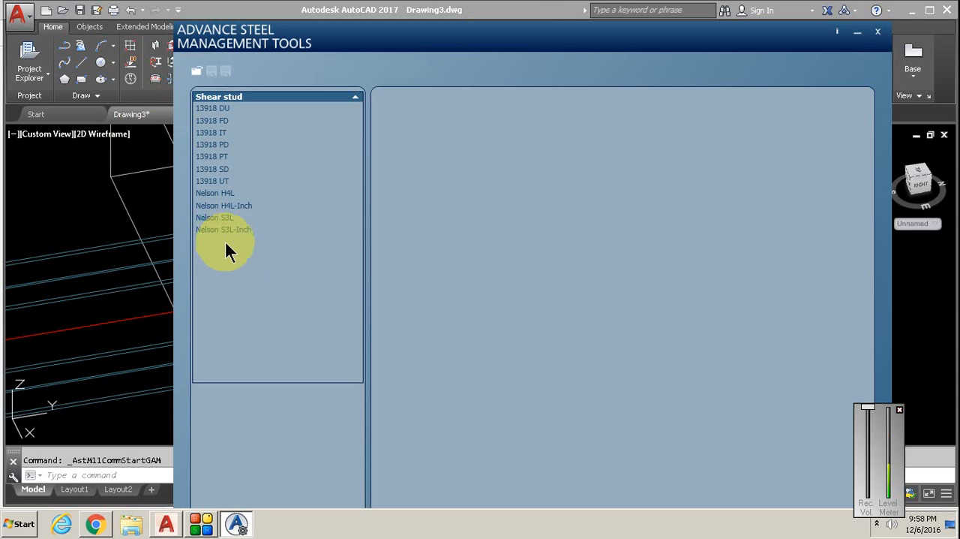
pyautogui.click(228, 228)
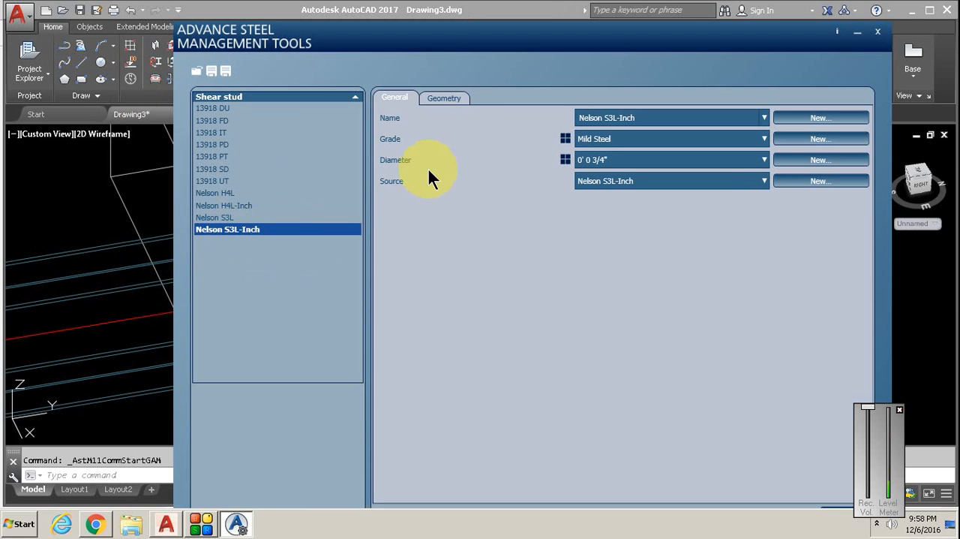
pyautogui.click(443, 98)
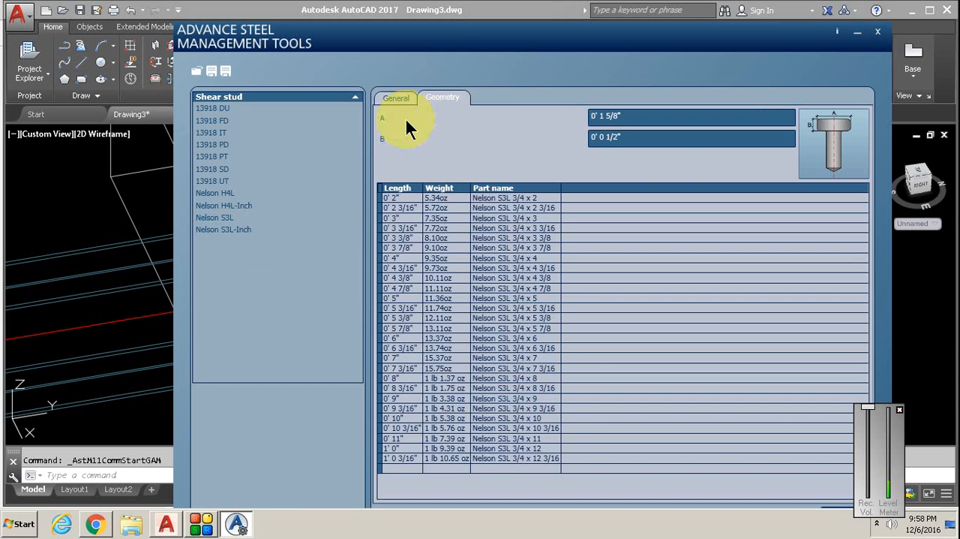
pyautogui.click(396, 97)
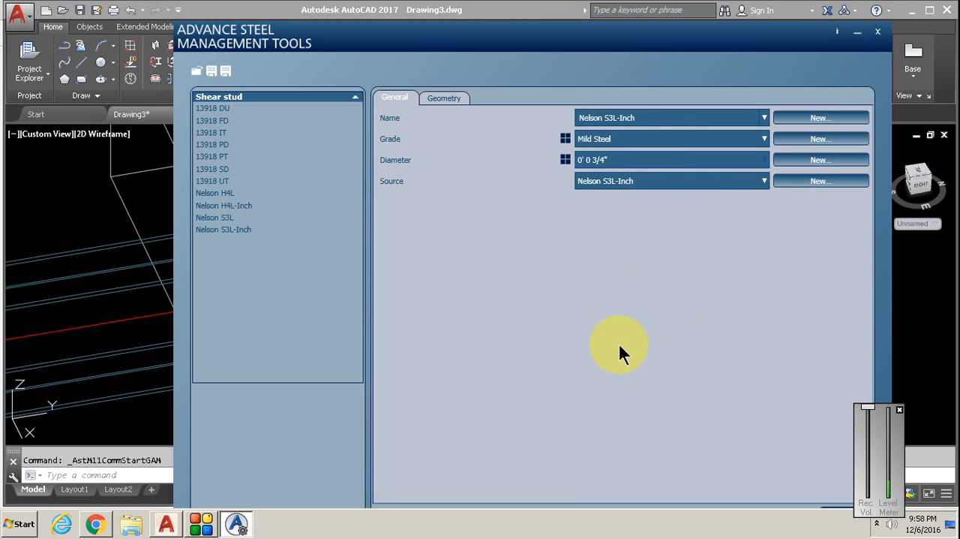
pyautogui.click(443, 96)
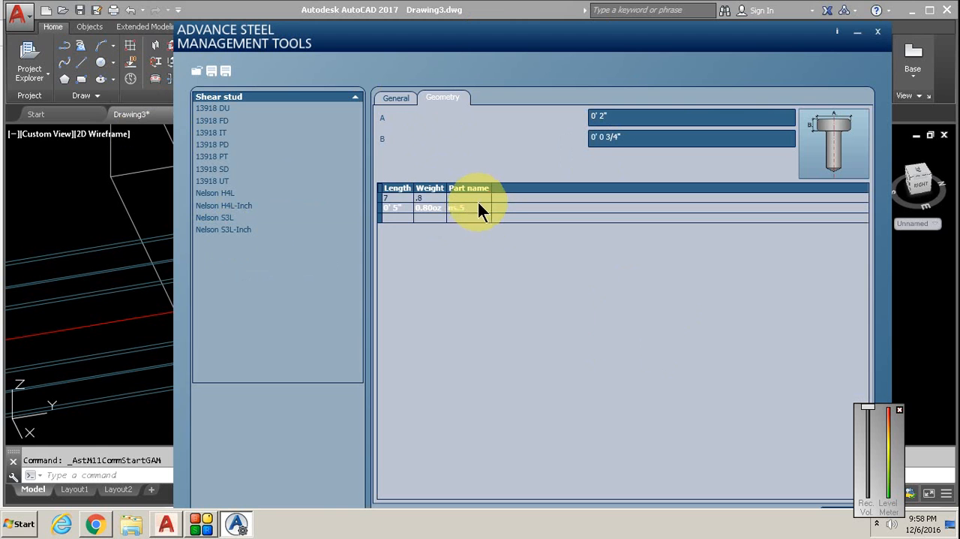
# Add a 7" length row with its ns part name and apply it to the database.
pyautogui.click(468, 198)
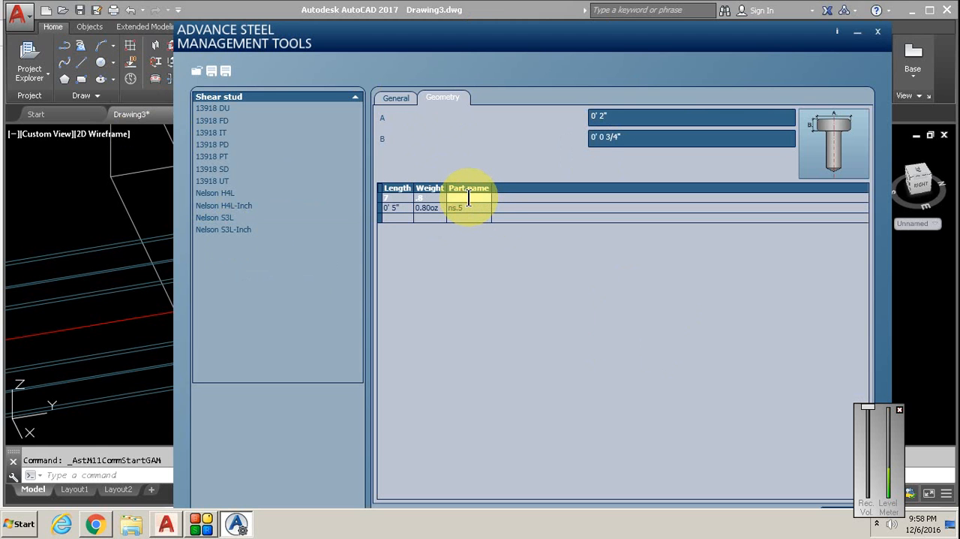
pyautogui.write('ns7')
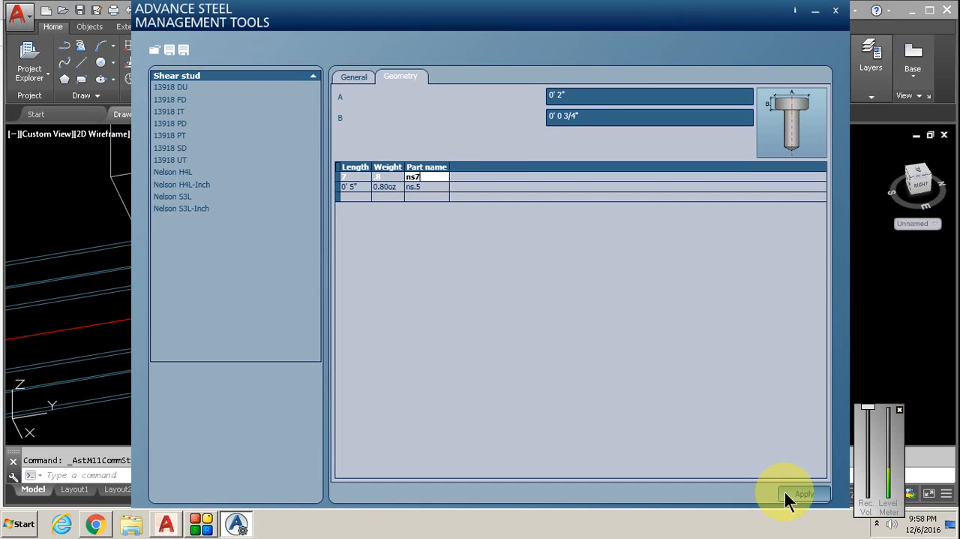
pyautogui.click(804, 494)
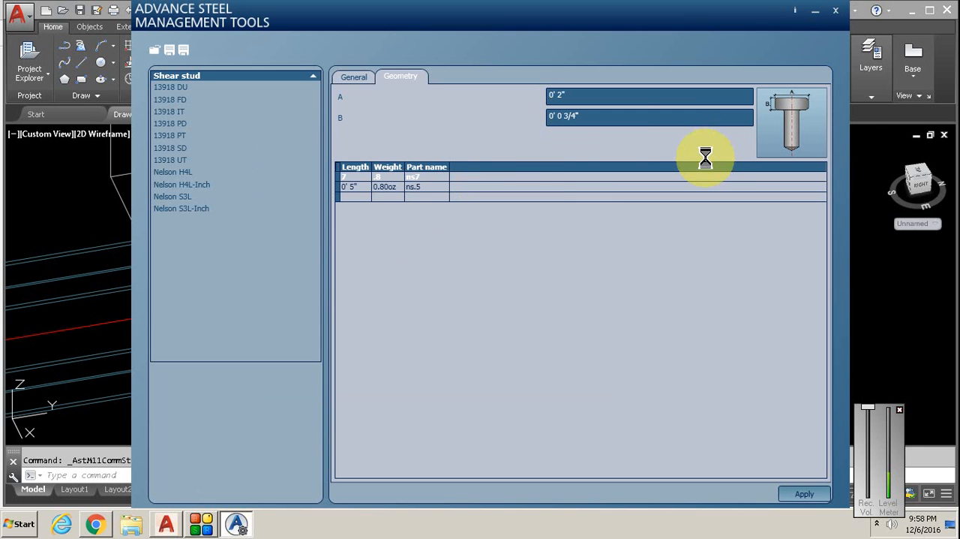
pyautogui.moveTo(753, 132)
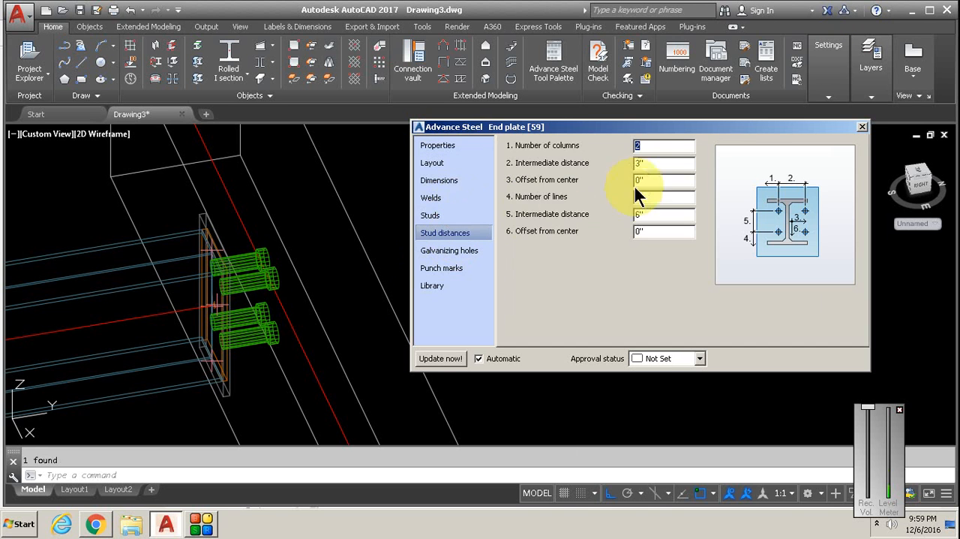
# Review the end plate's Studs, Welds and Stud distances pages to confirm the regenerated stud length.
pyautogui.click(429, 216)
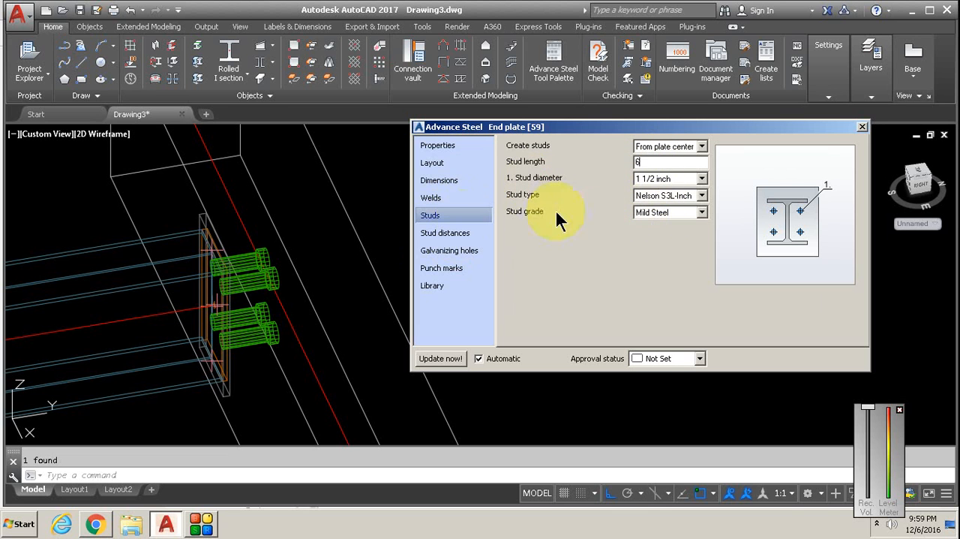
pyautogui.click(430, 198)
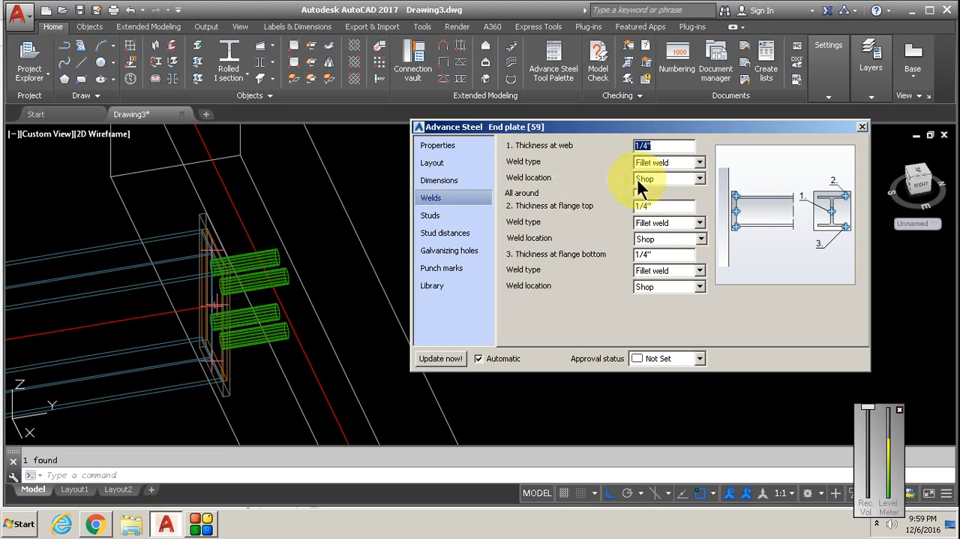
pyautogui.click(429, 216)
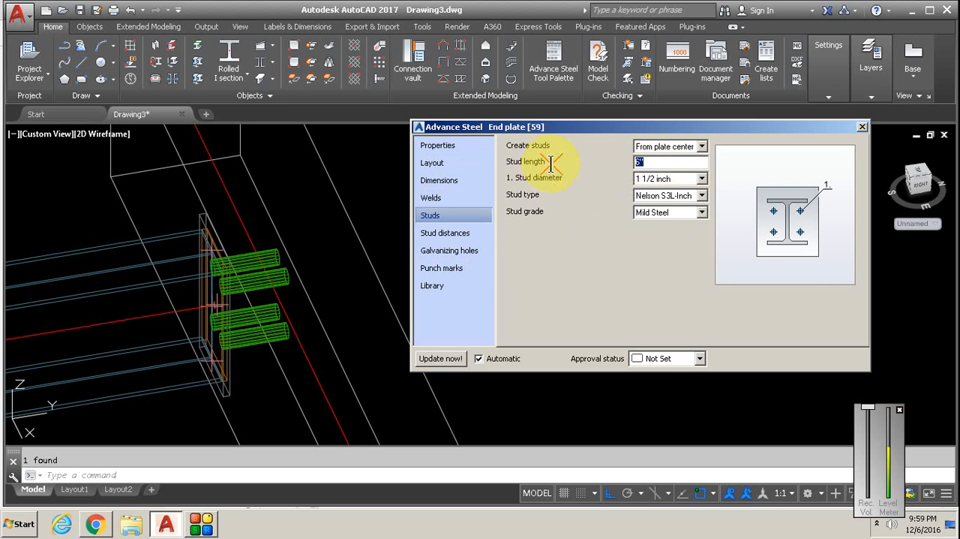
pyautogui.click(445, 233)
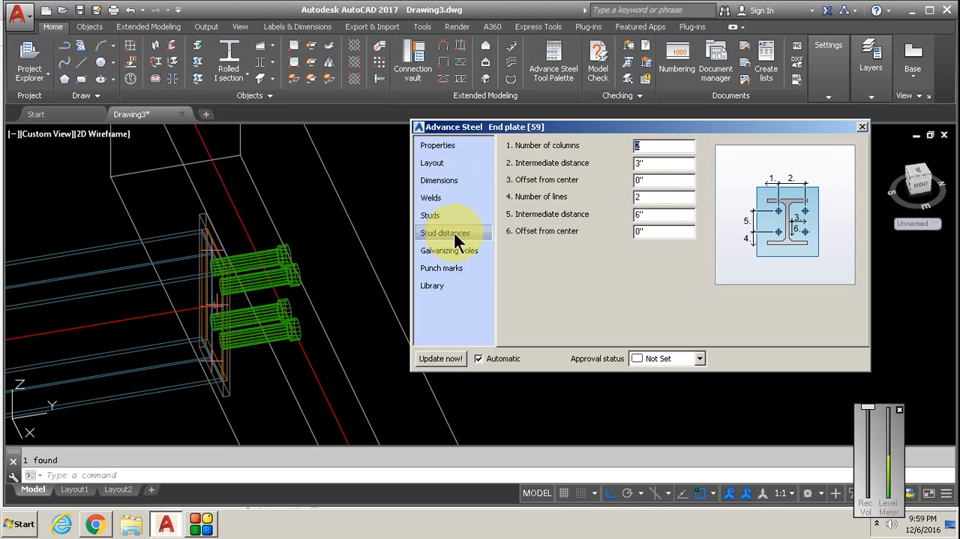